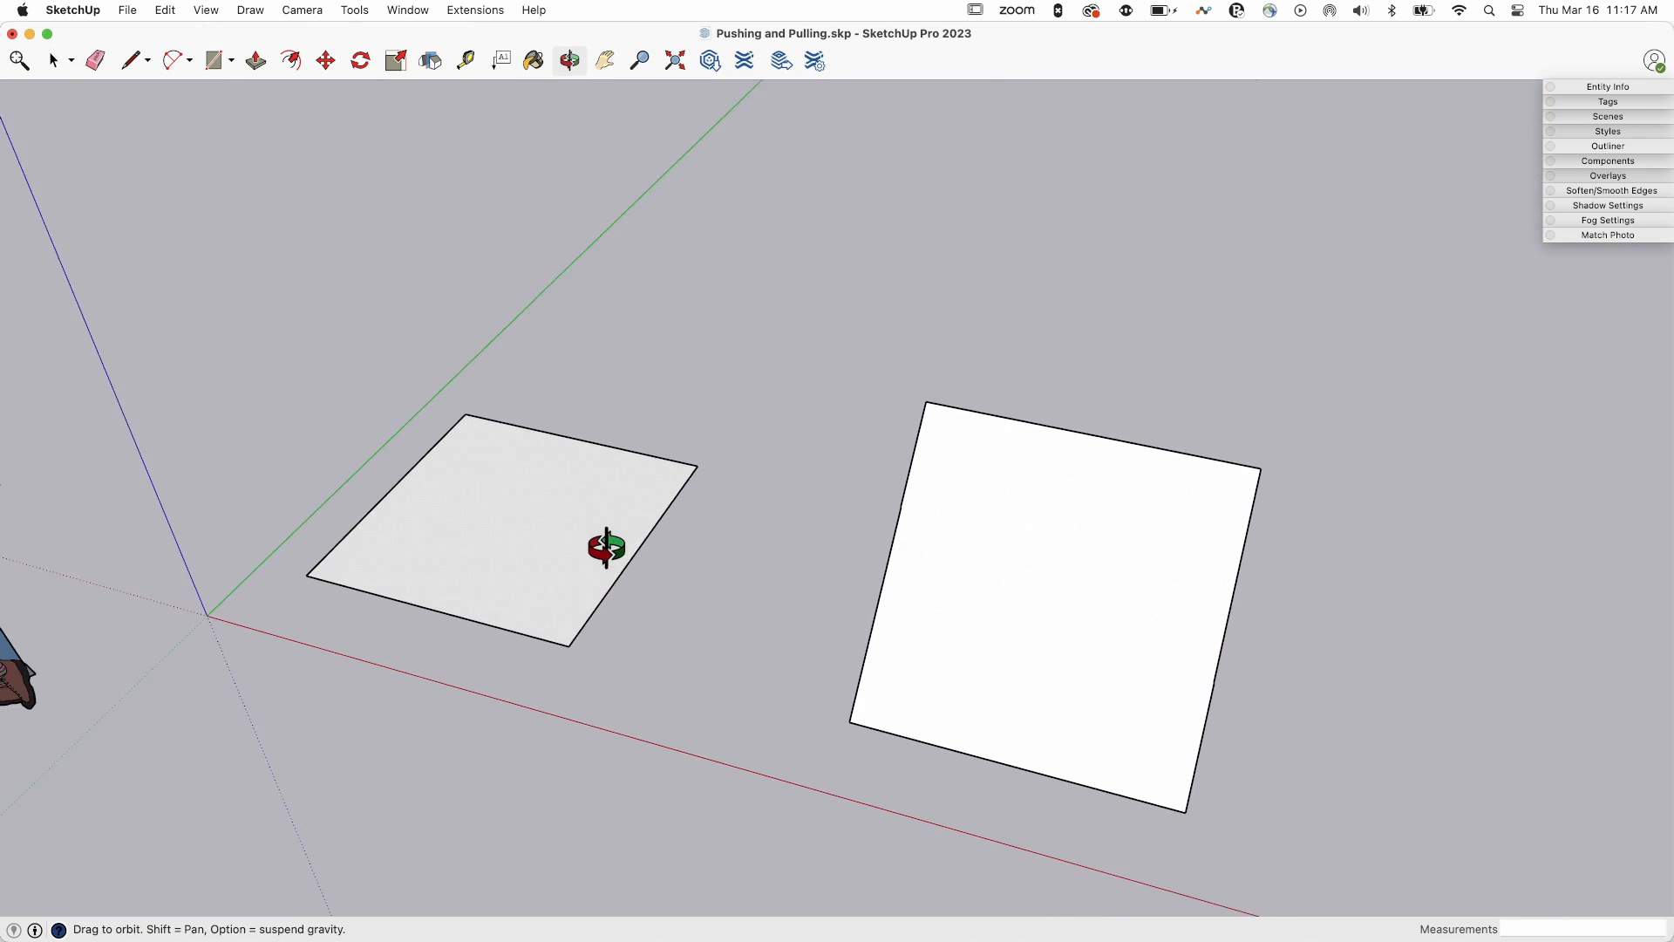
- Pull the left square up into a short box with Push/Pull
click(53, 61)
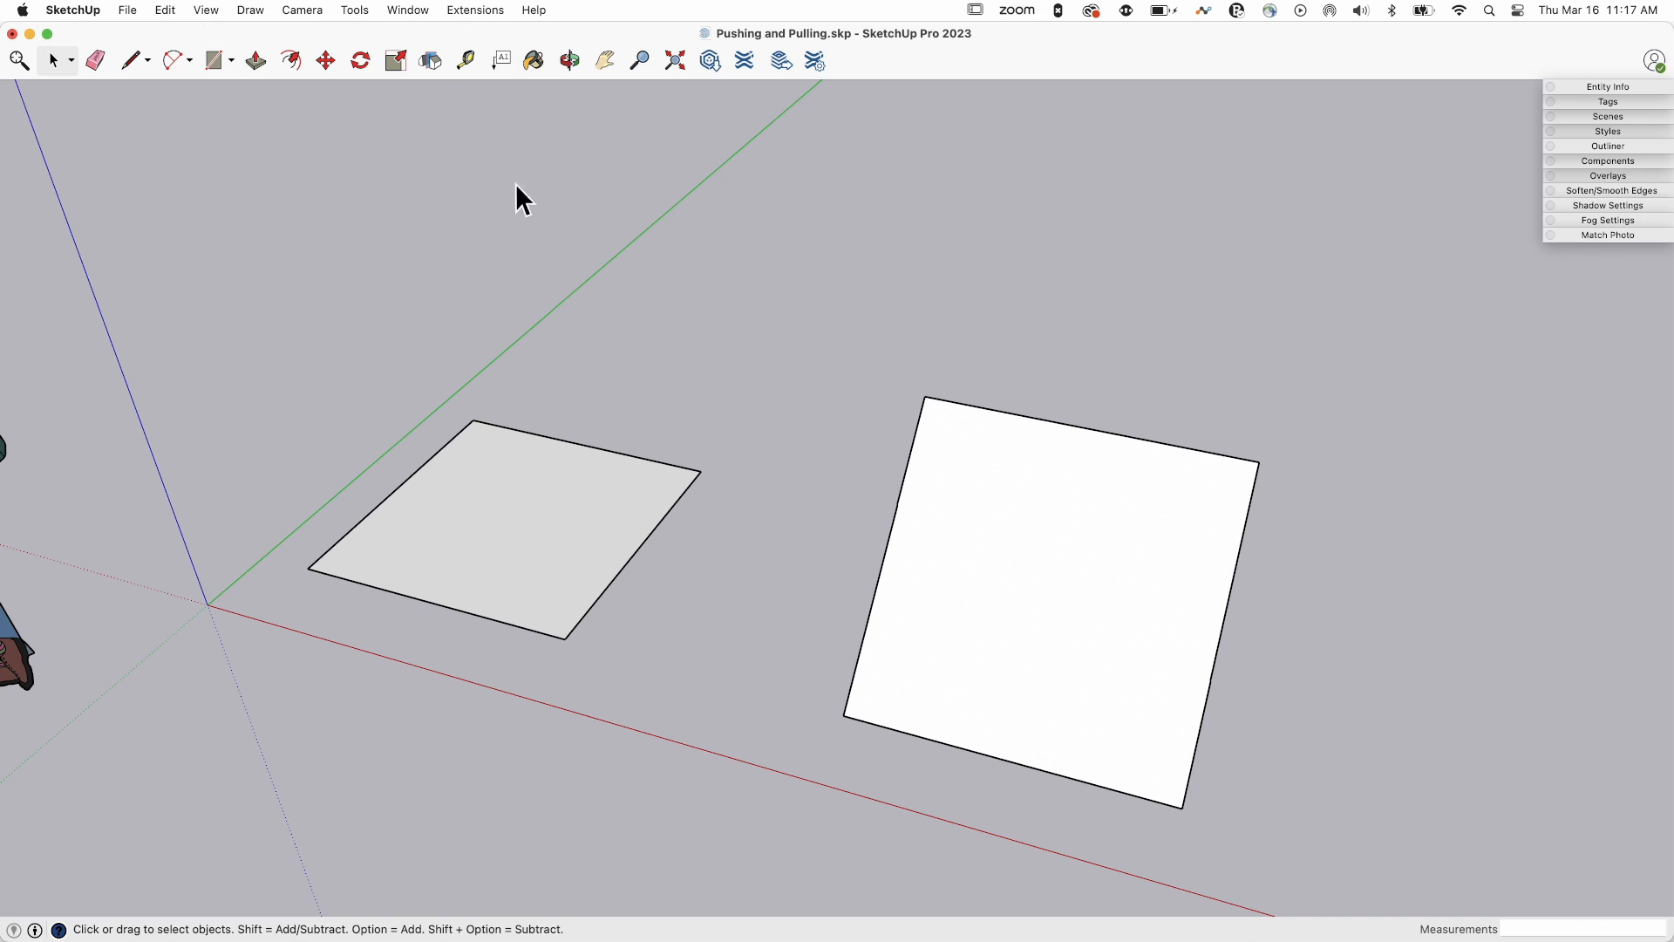
click(256, 60)
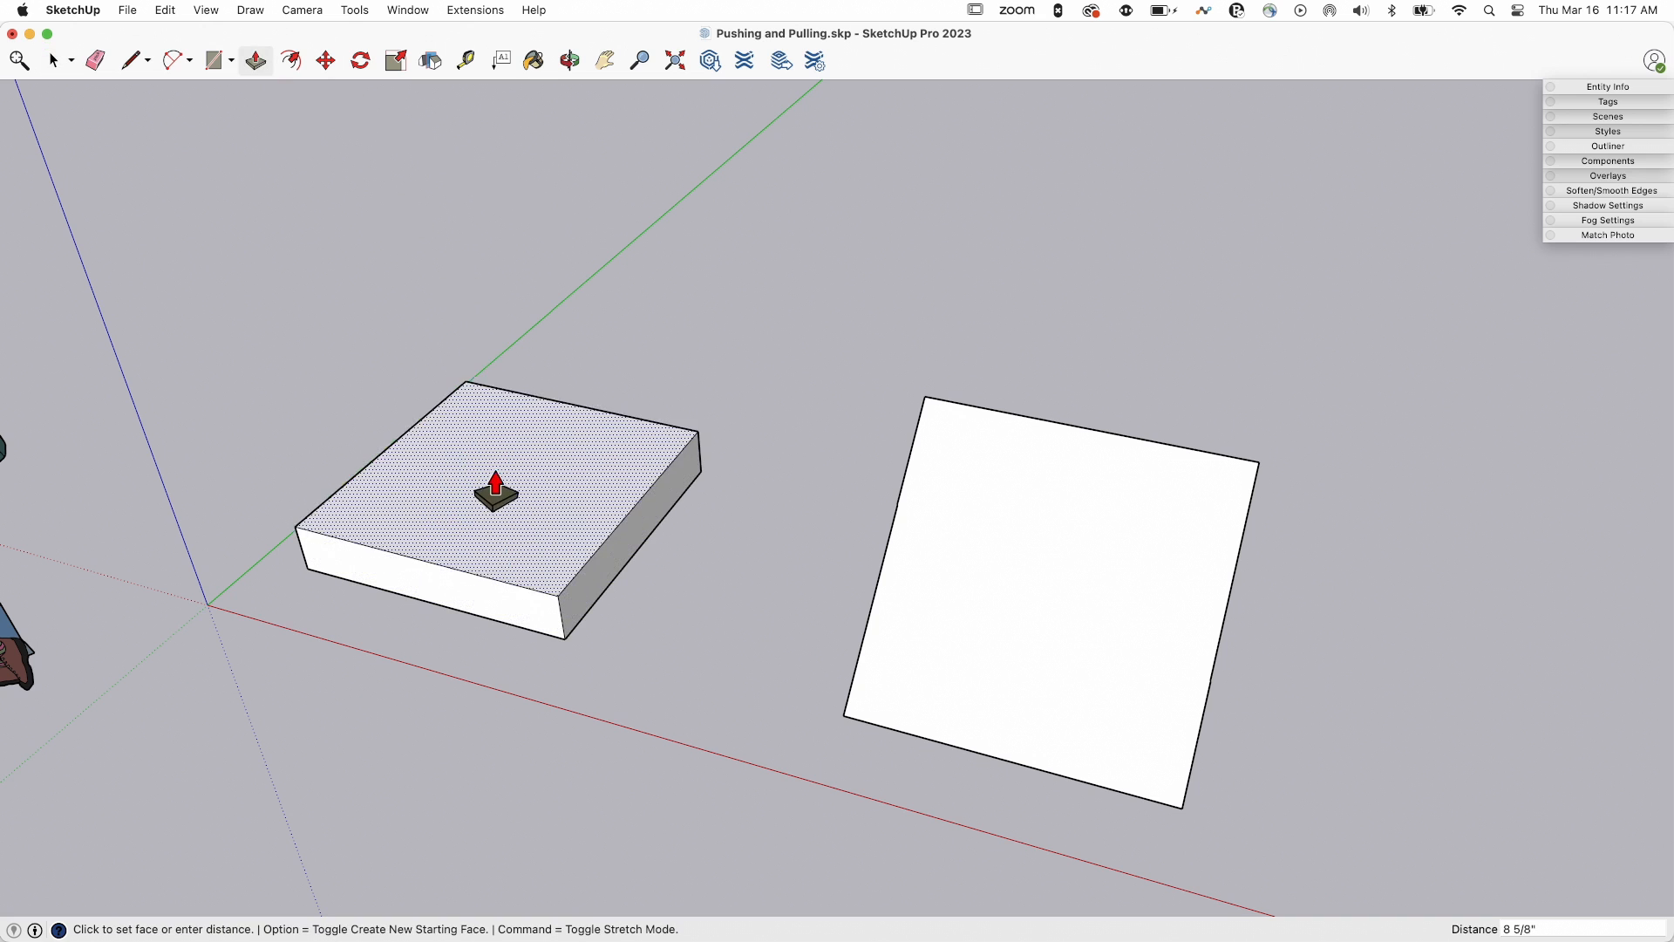
click(495, 486)
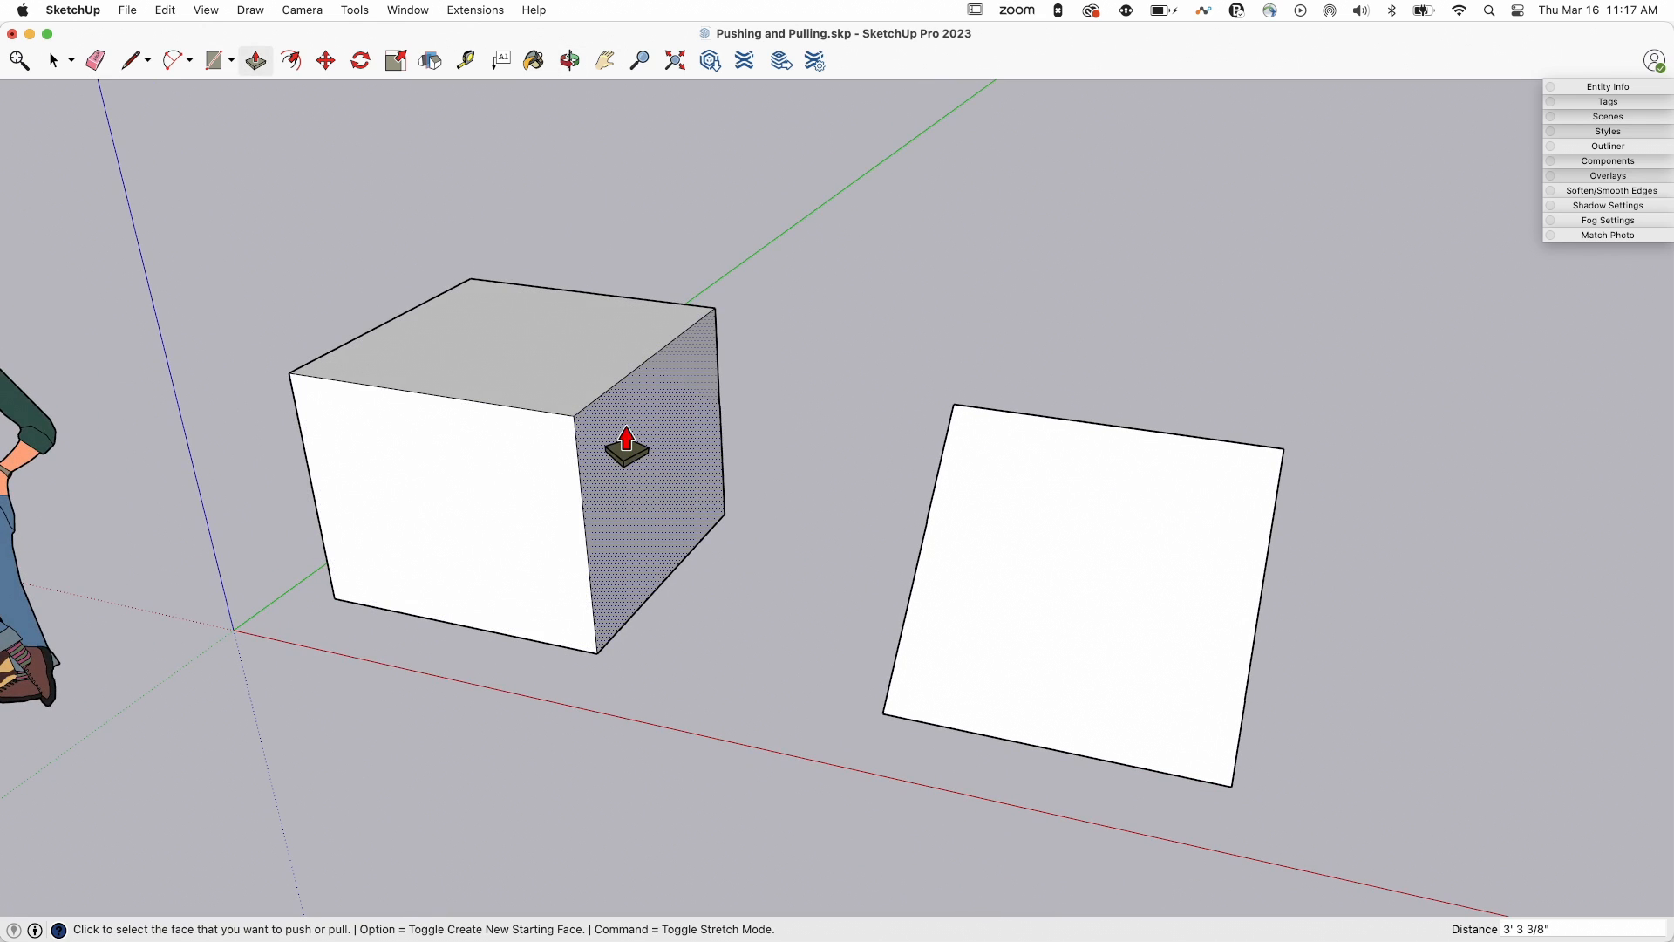
mouse_move(722, 533)
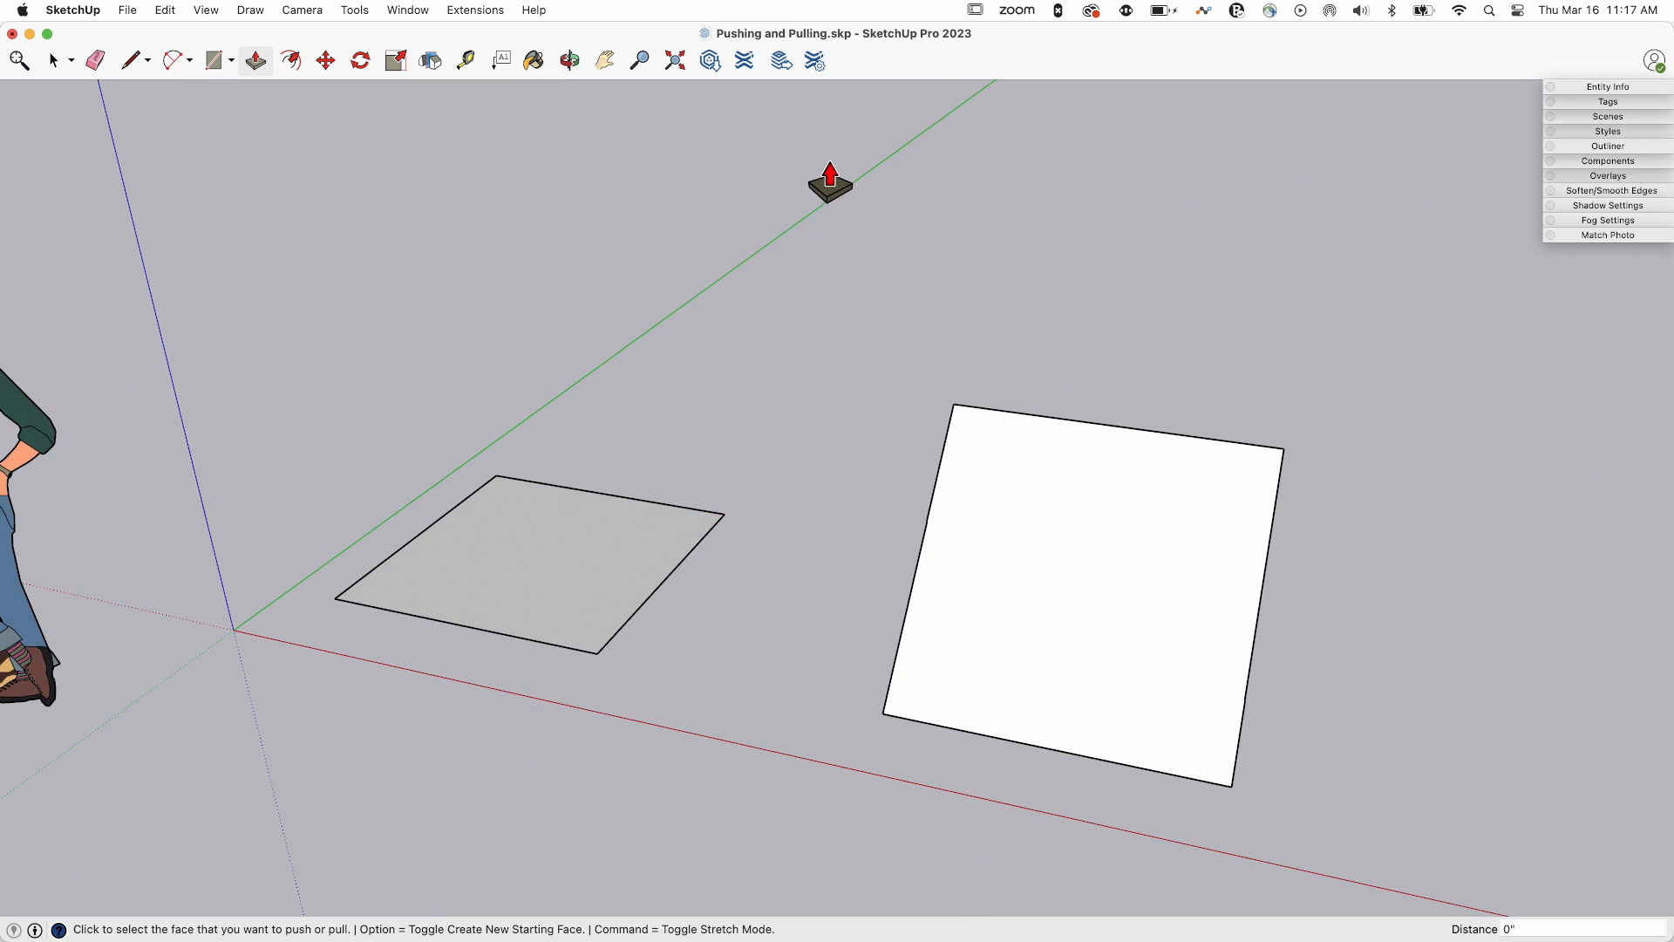
mouse_move(948, 56)
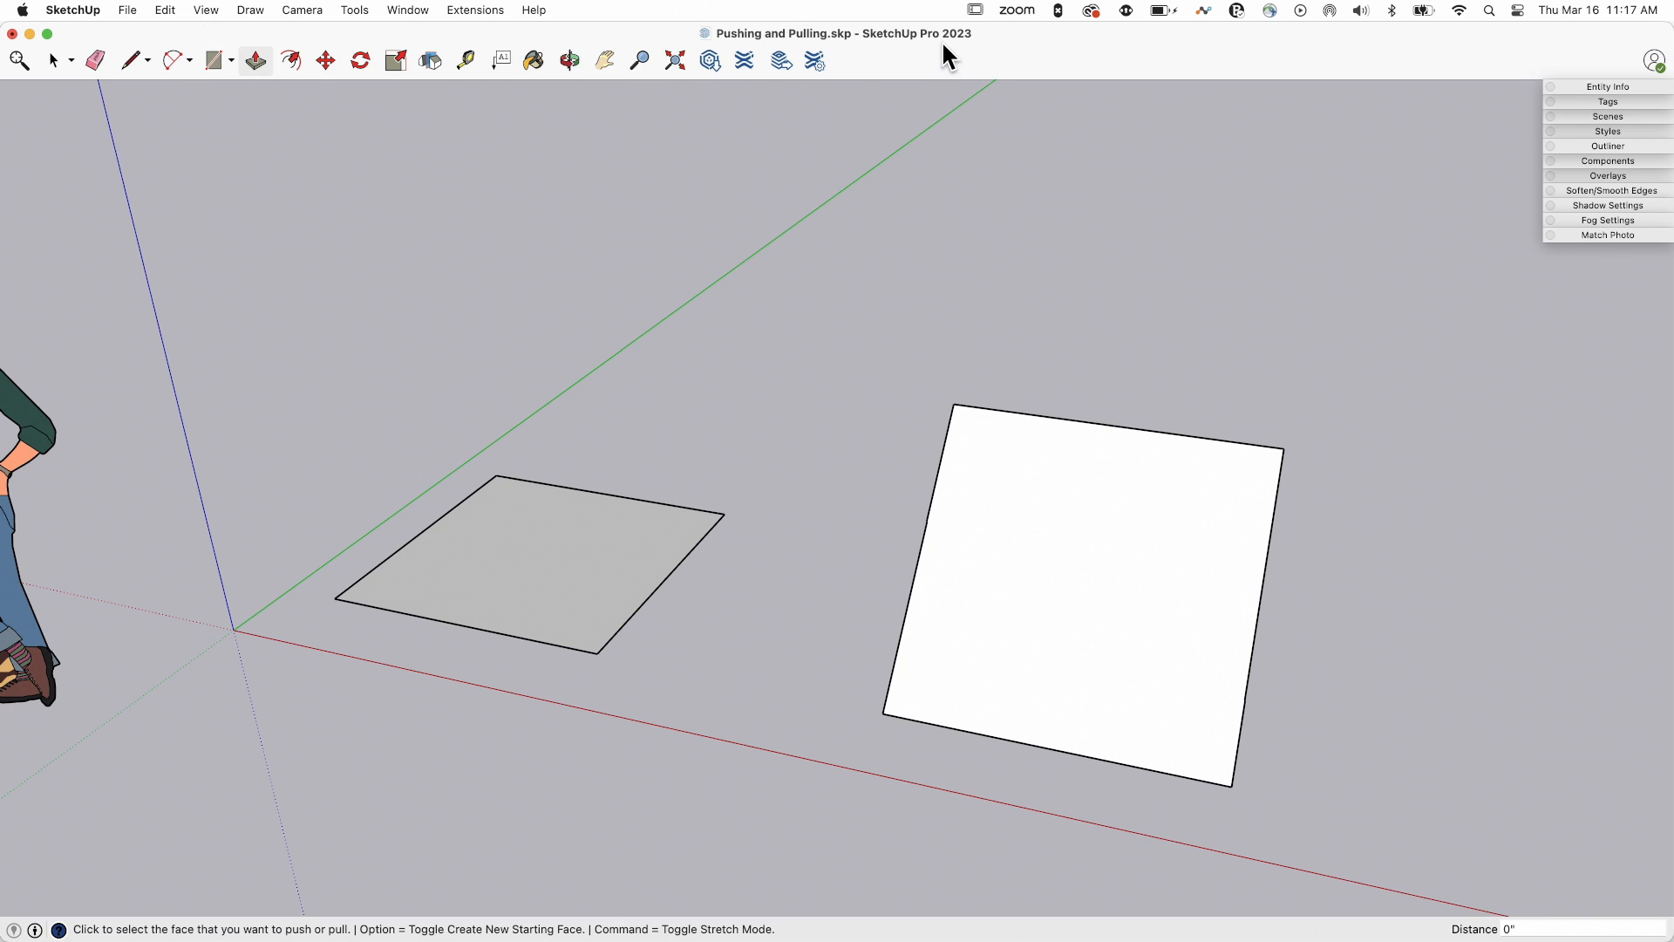
mouse_move(943, 62)
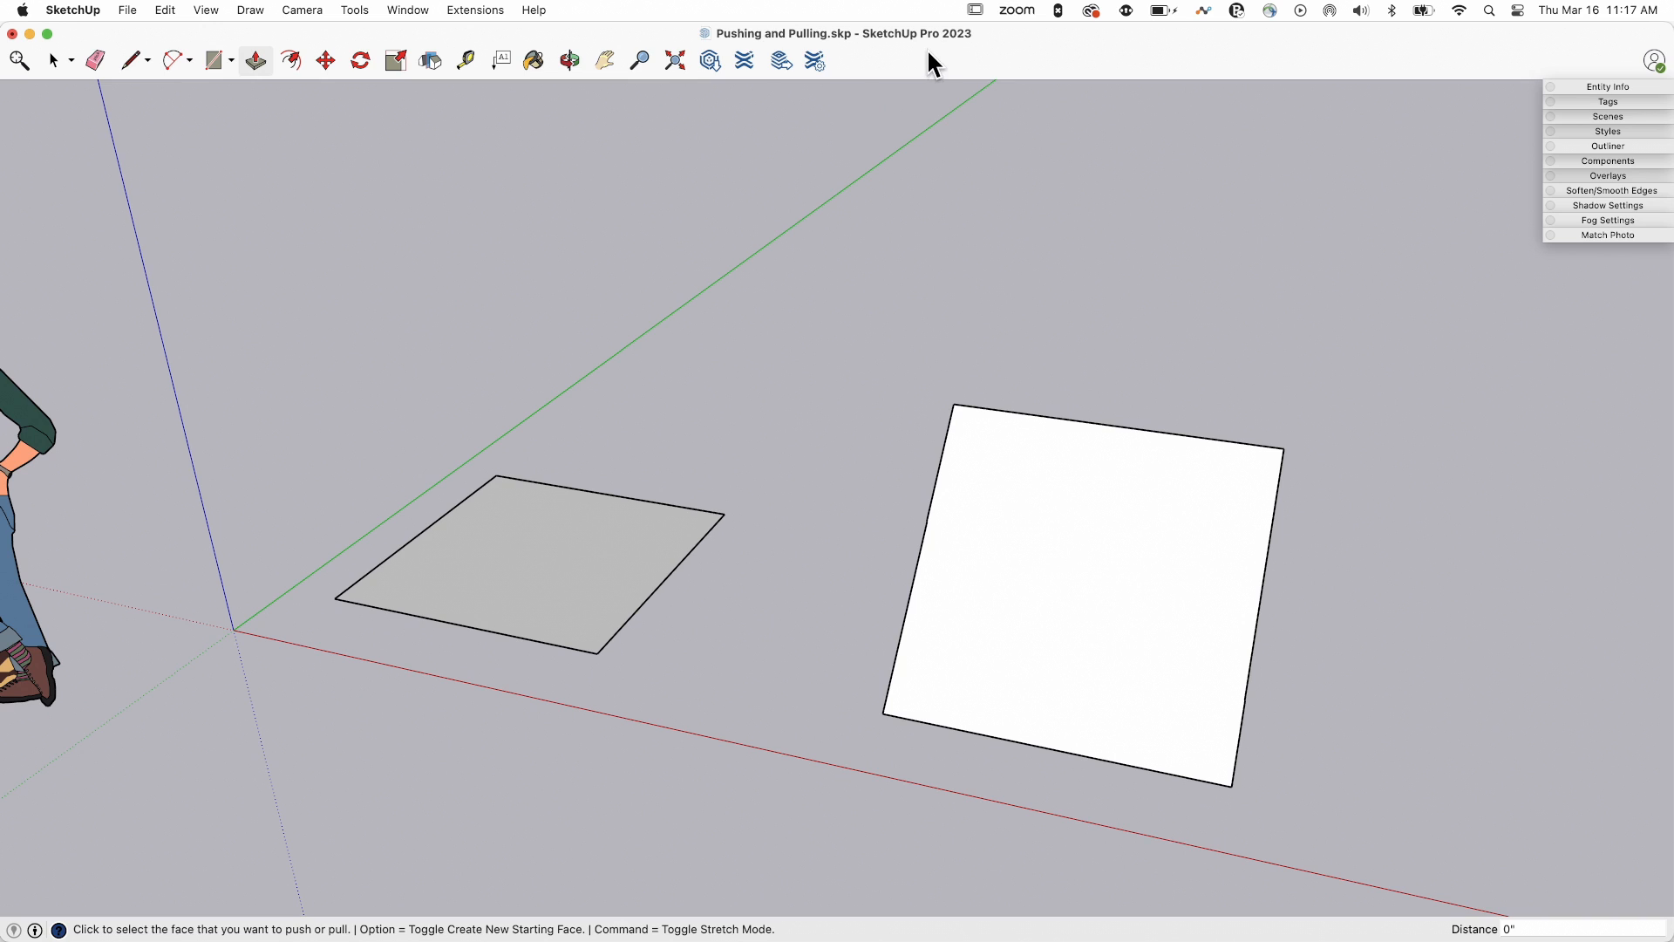
mouse_move(979, 57)
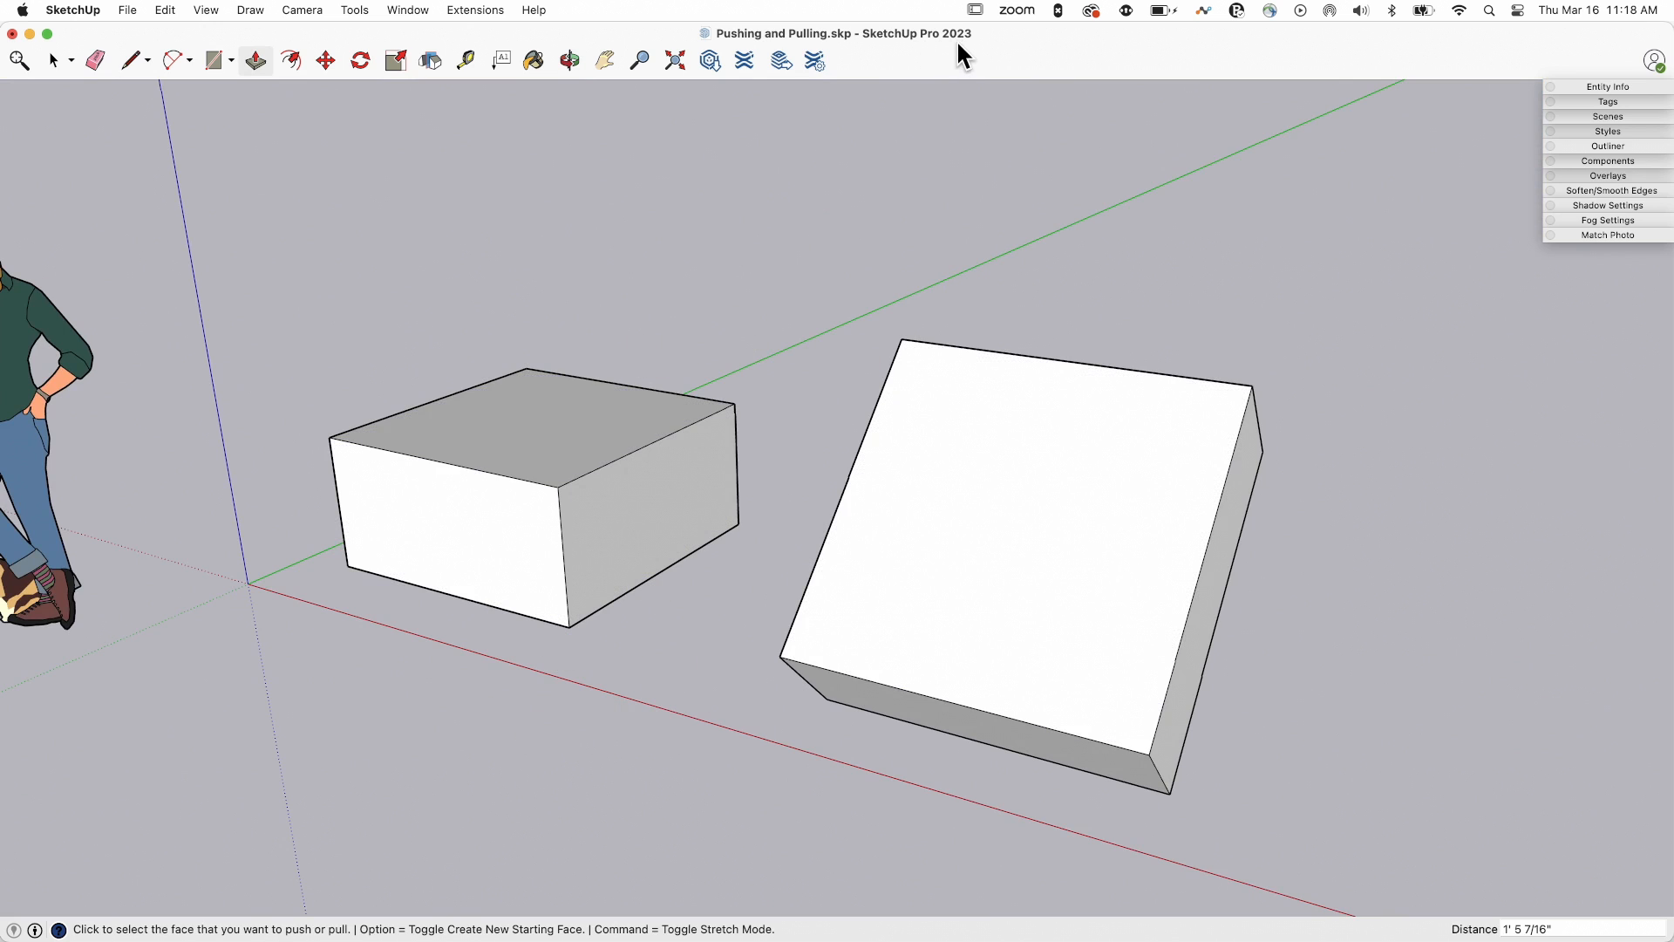
mouse_move(974, 55)
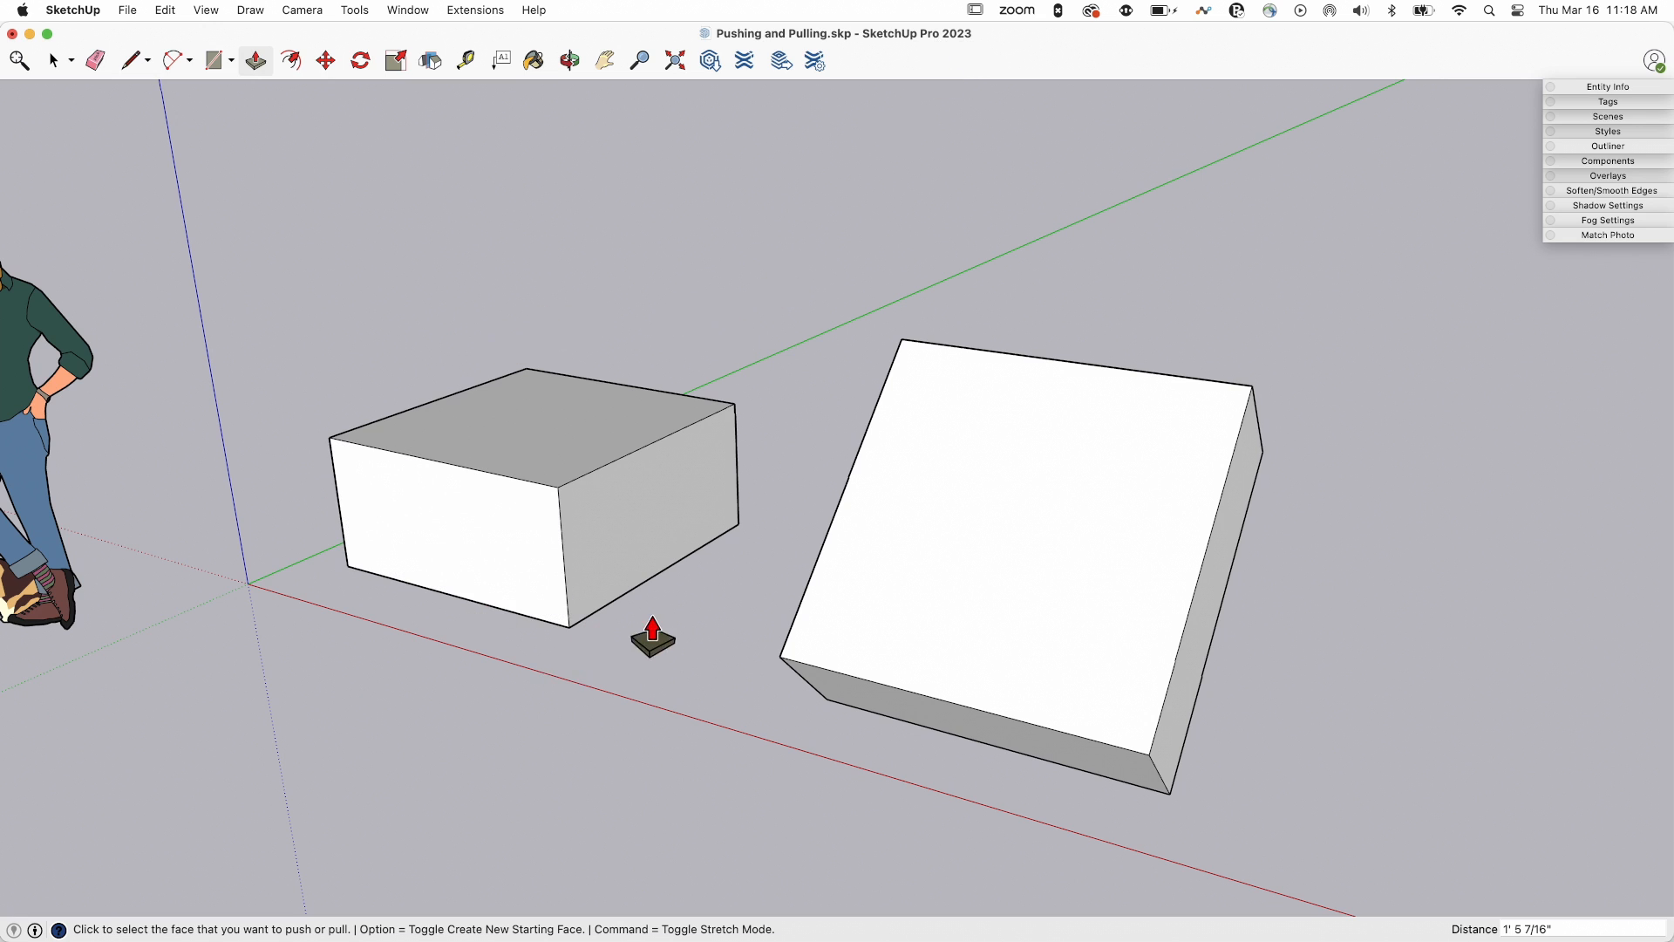
mouse_move(500, 417)
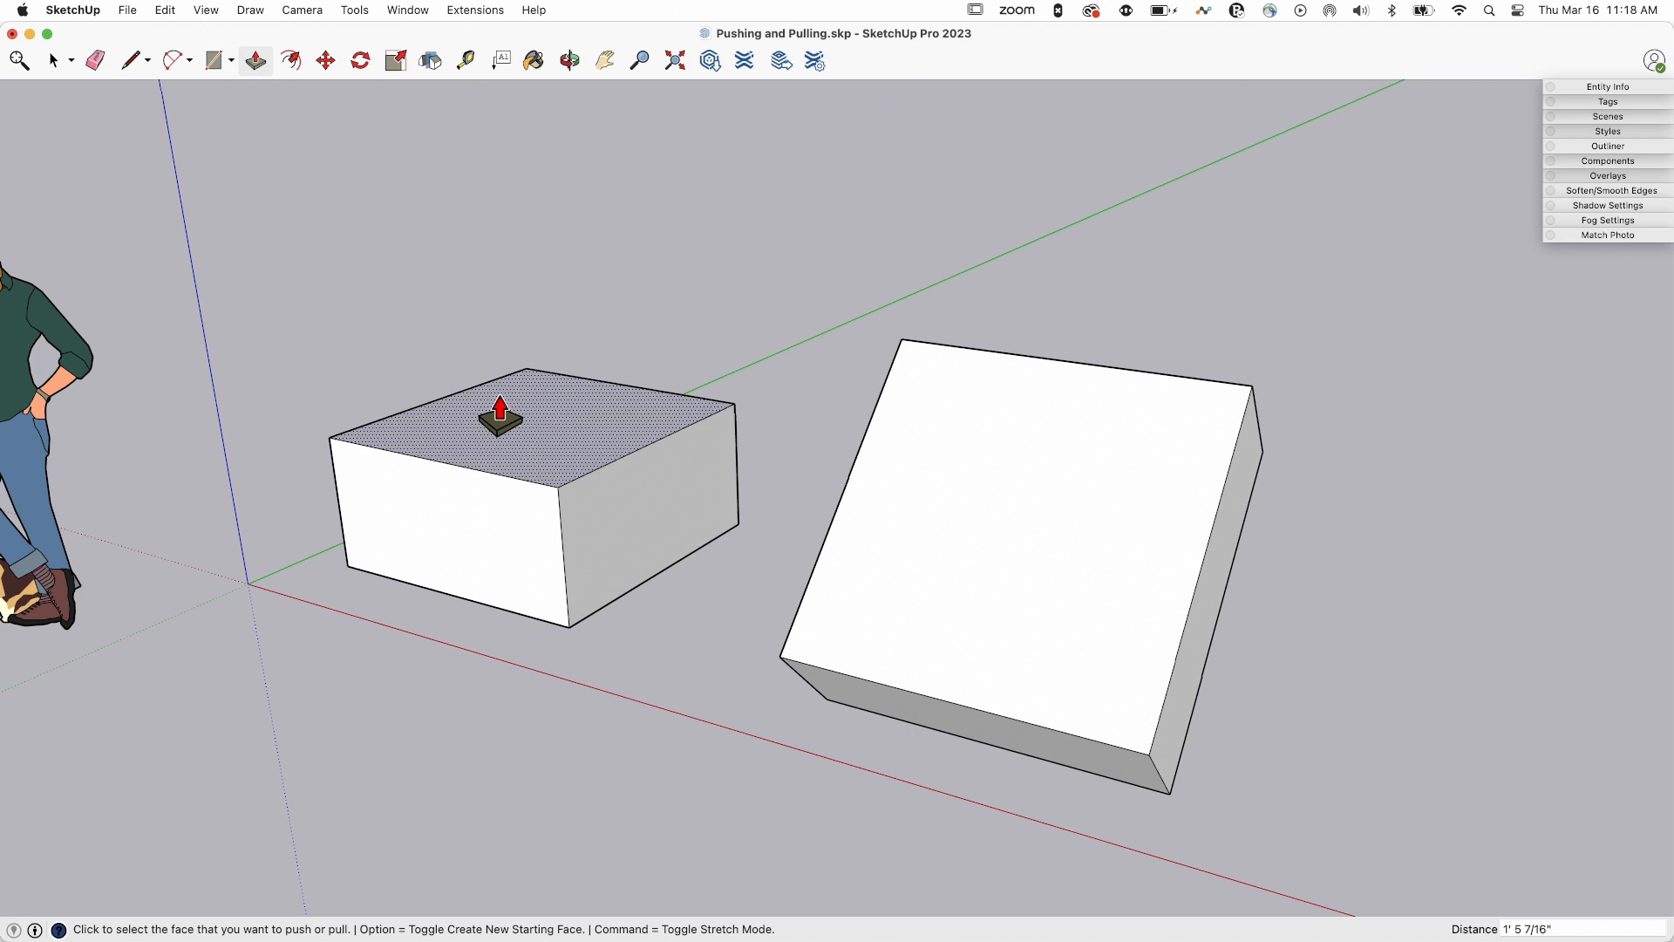
mouse_move(729, 724)
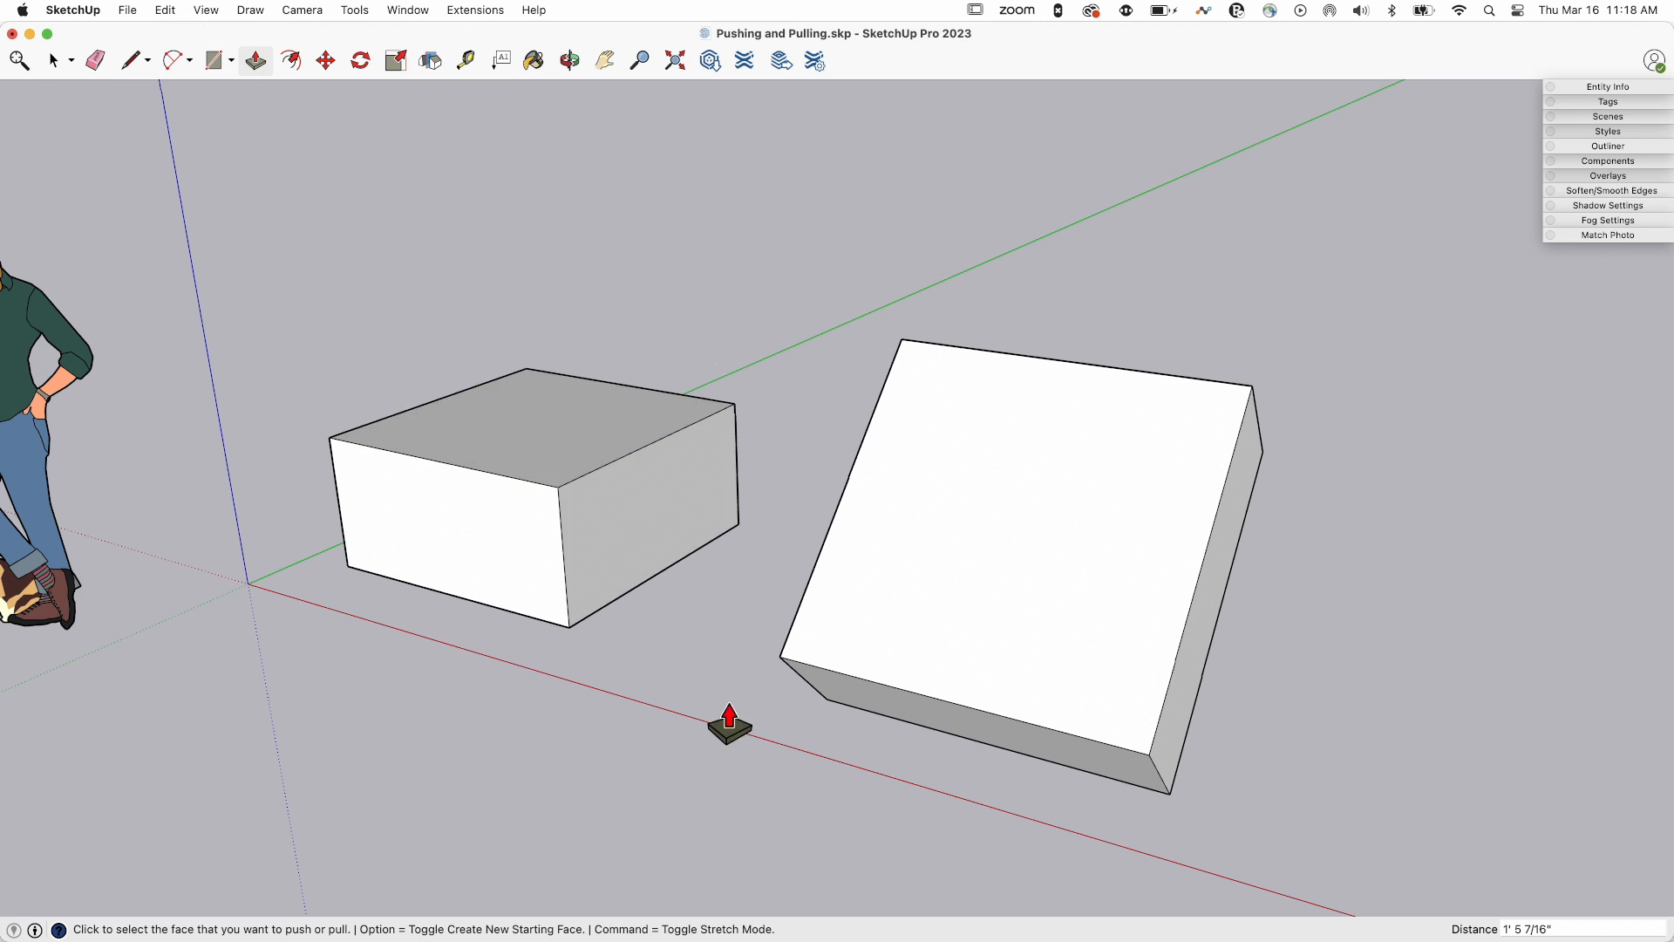
mouse_move(271, 456)
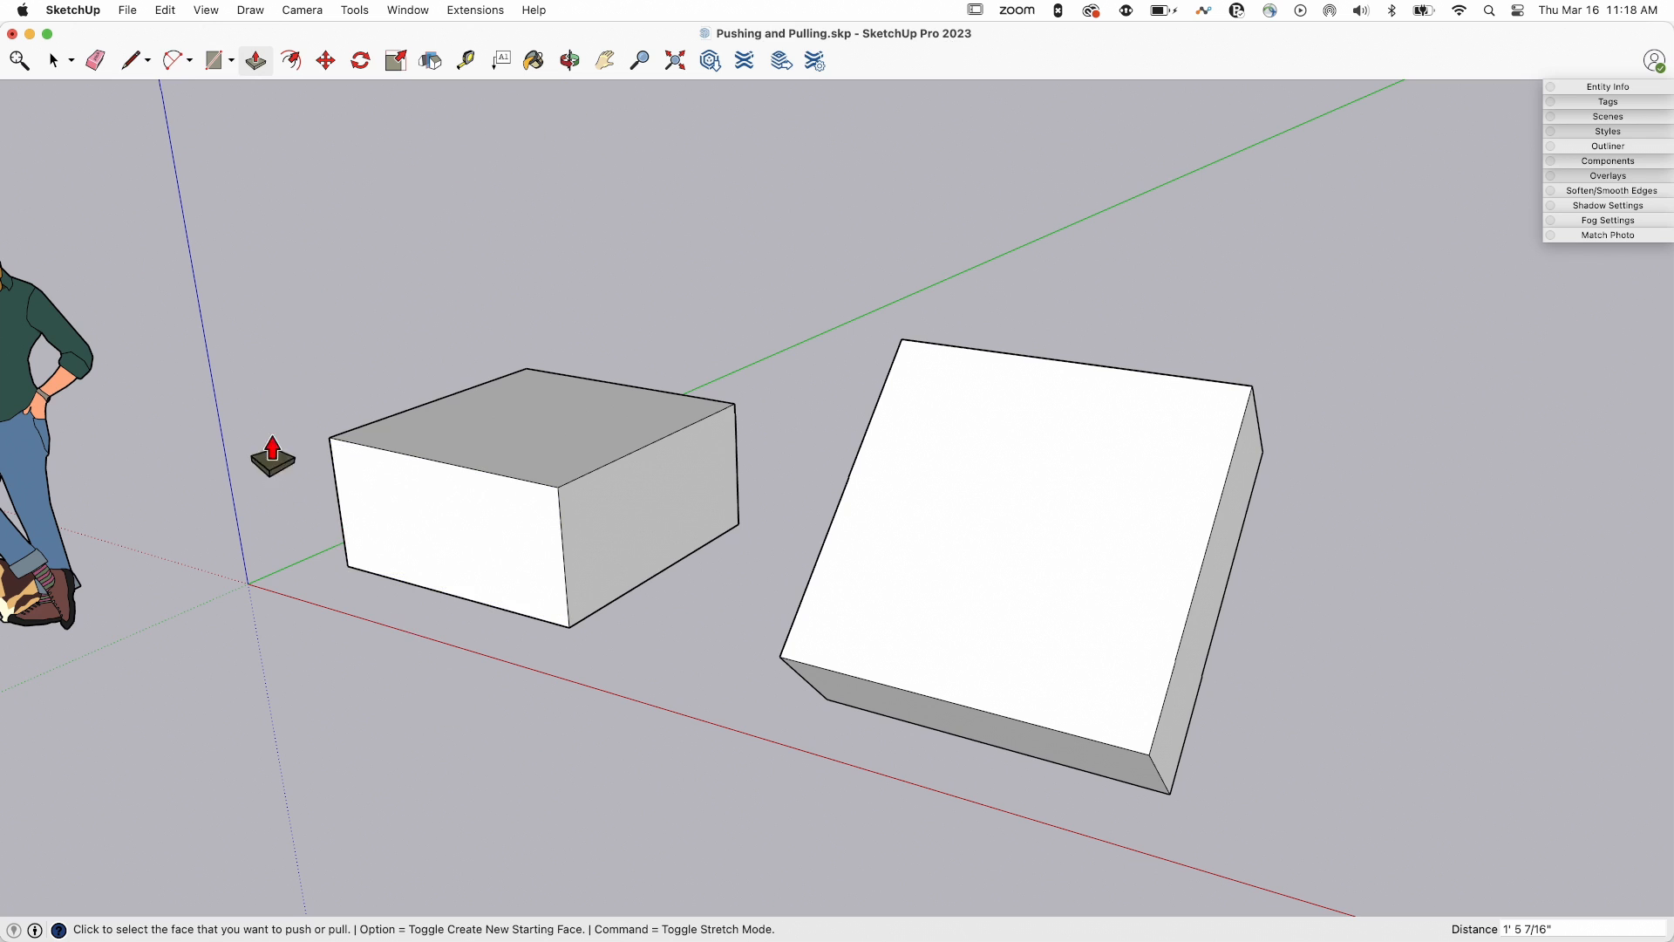
mouse_move(777, 342)
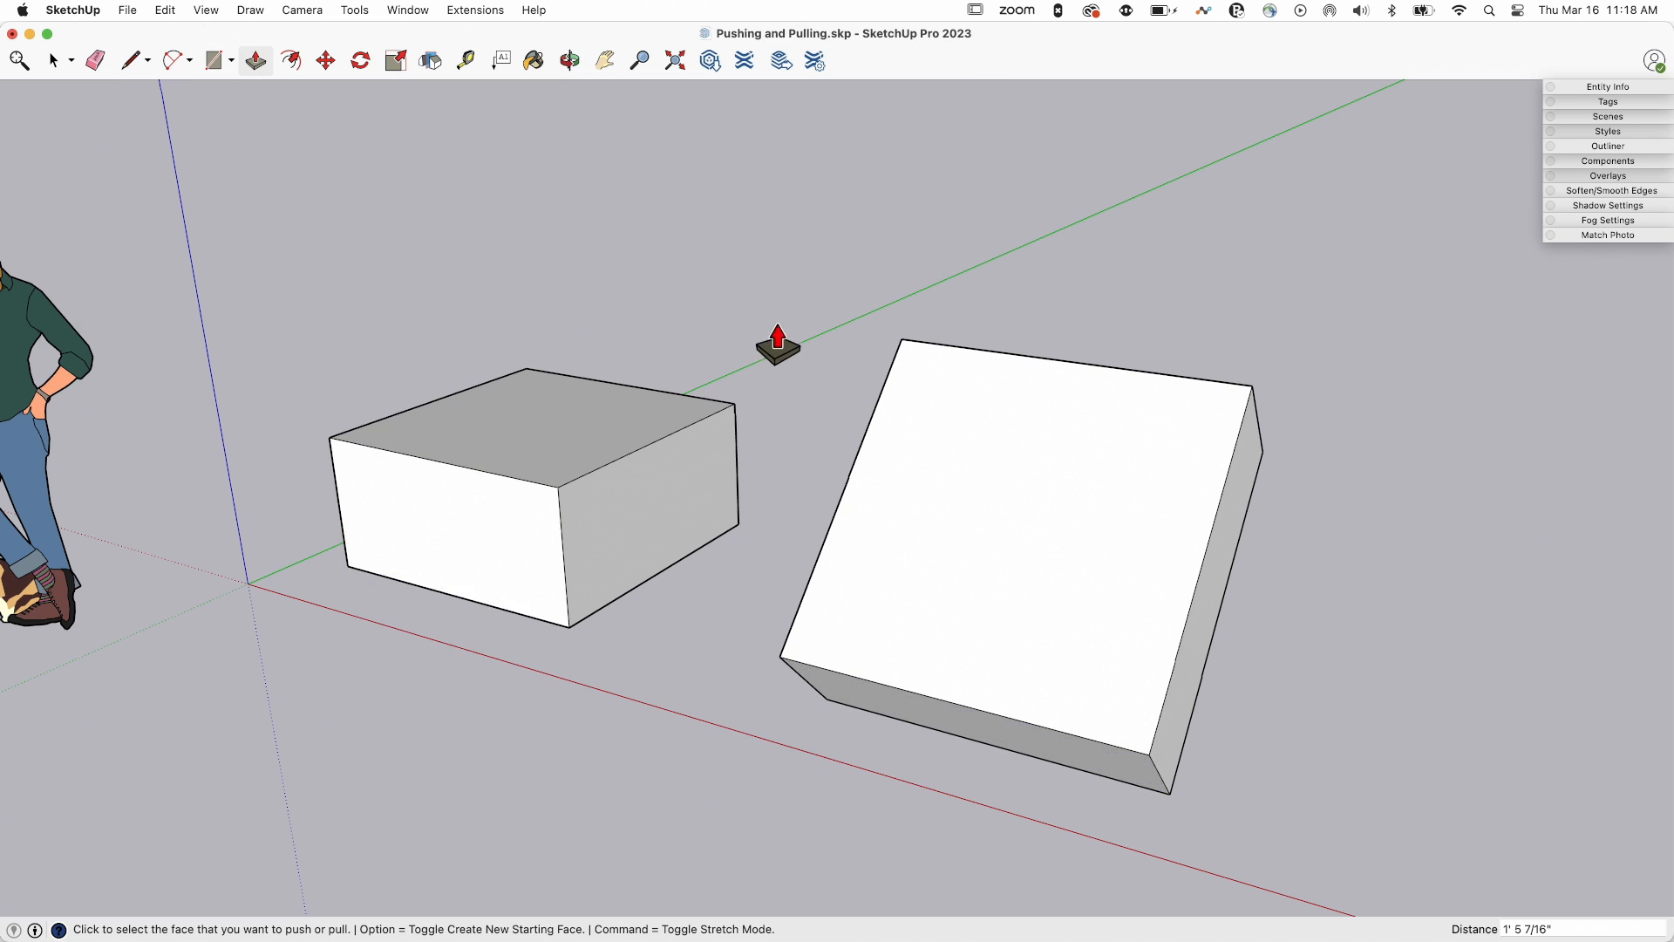
mouse_move(1442, 660)
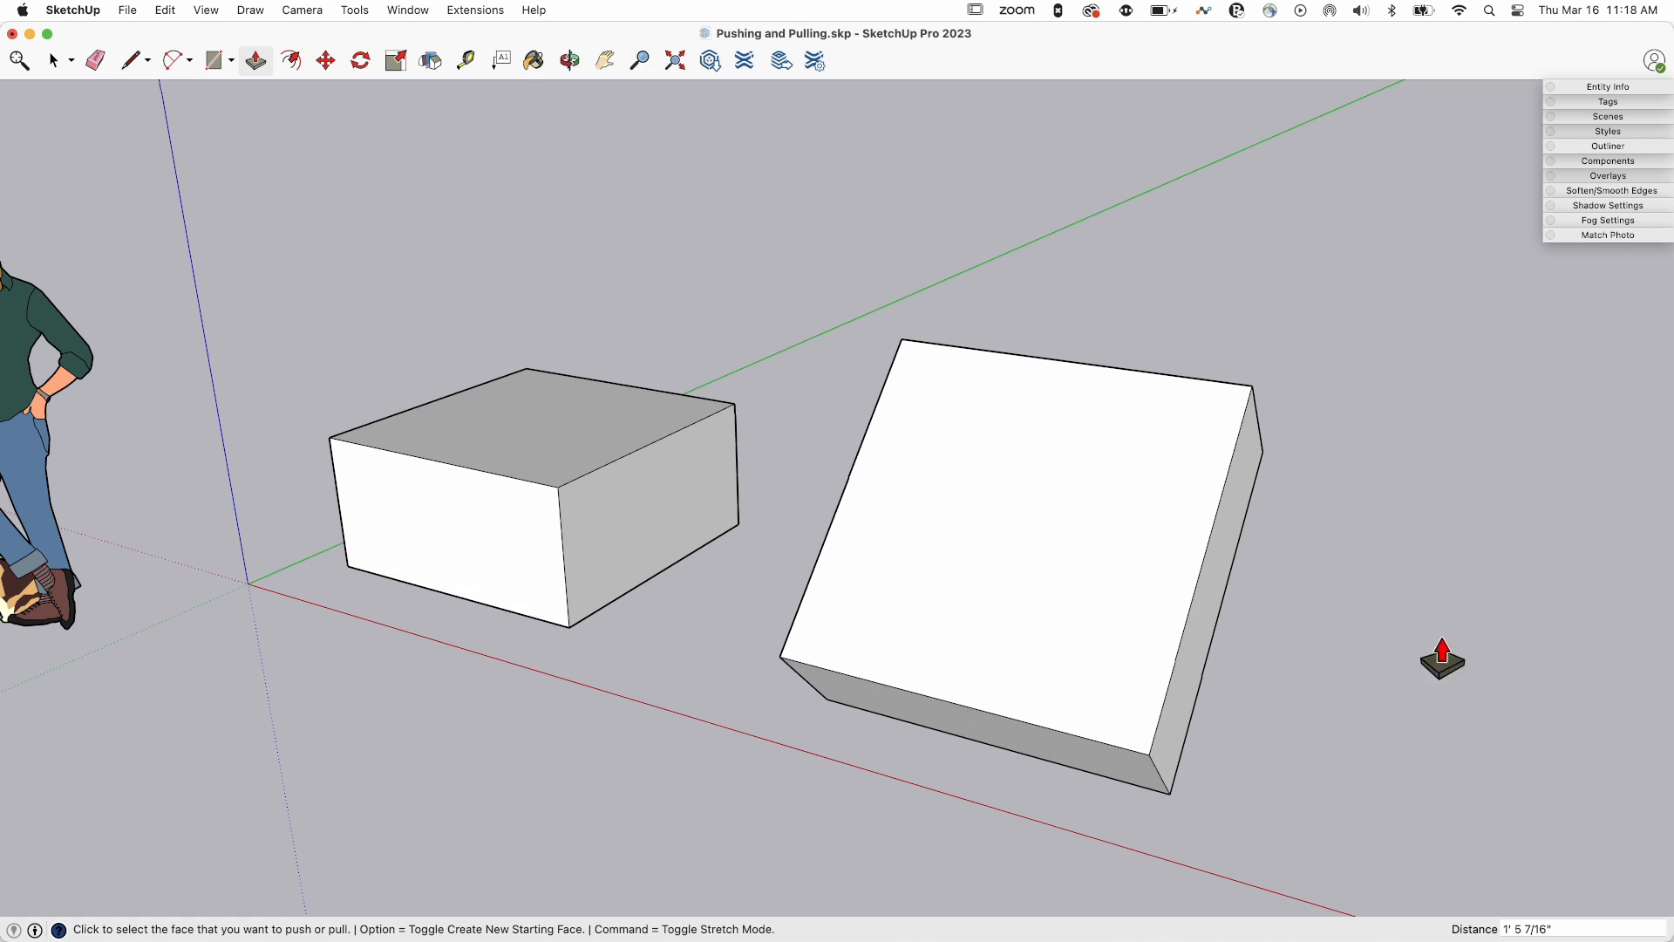
mouse_move(637, 310)
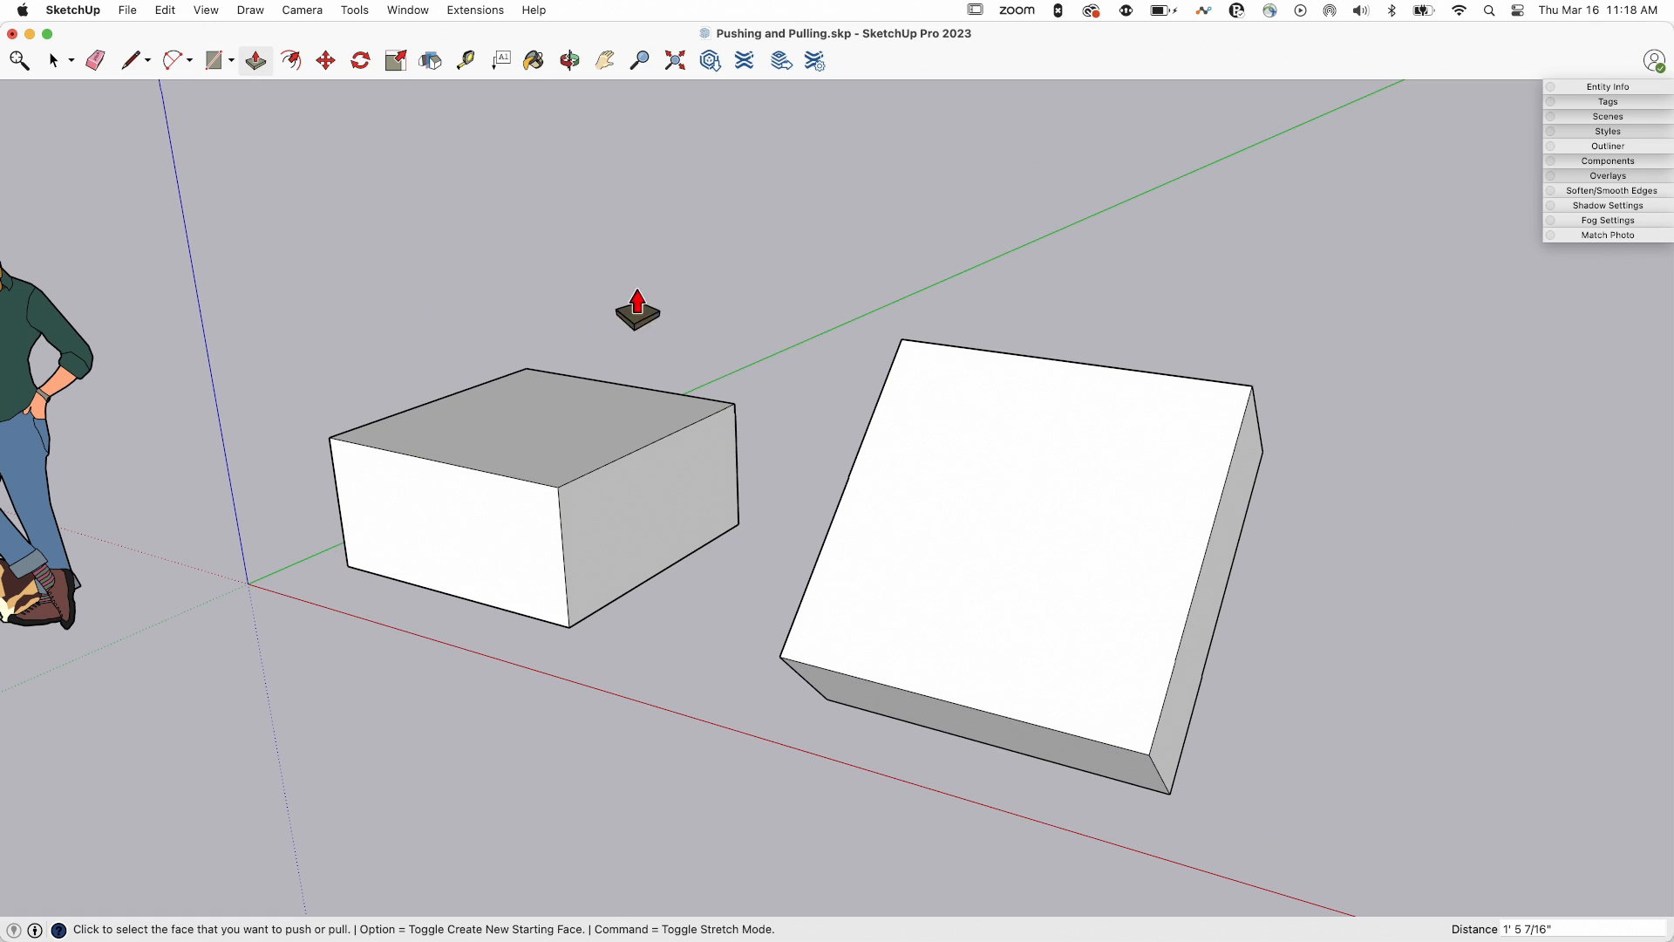
mouse_move(552, 670)
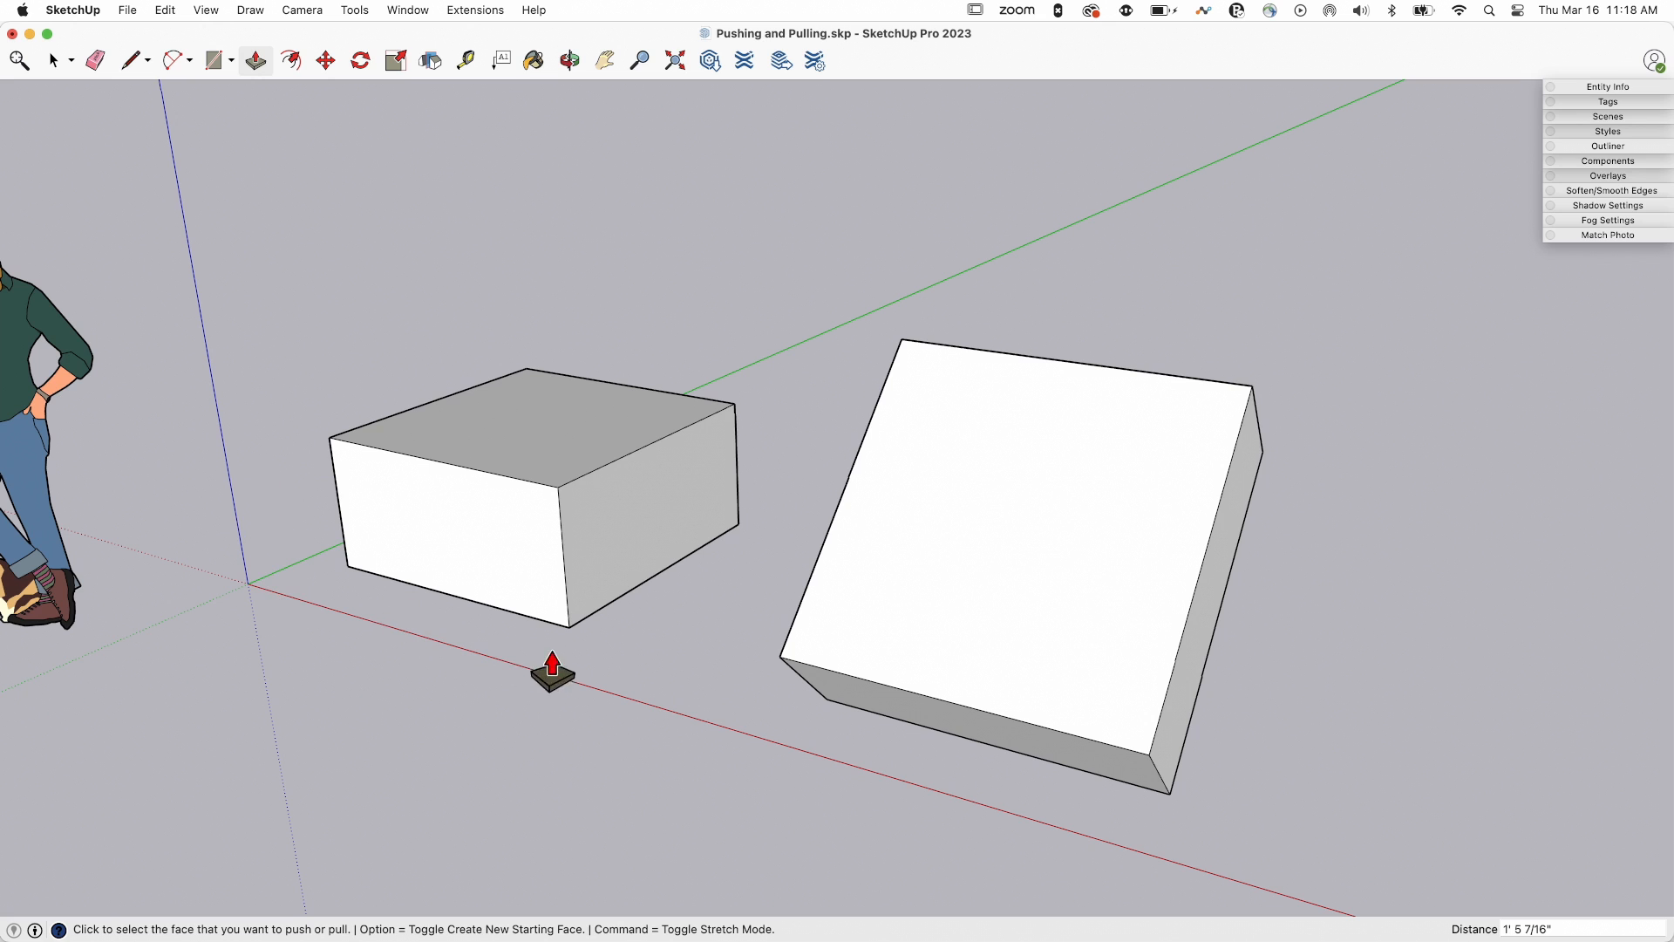
mouse_move(543, 352)
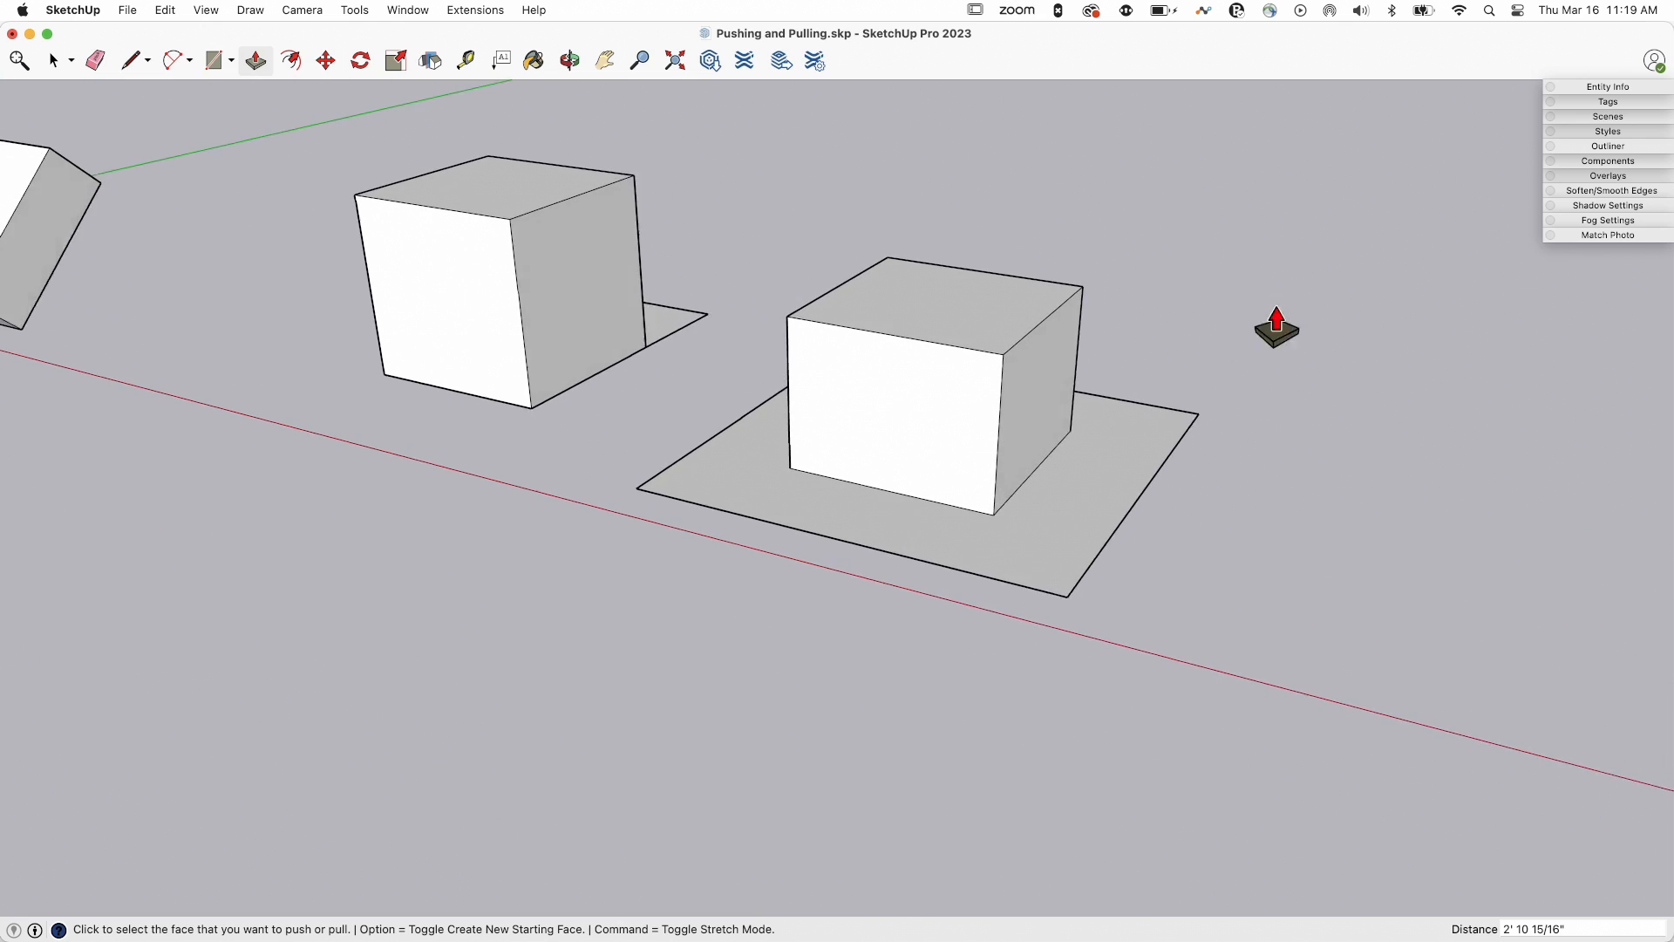
mouse_move(934, 401)
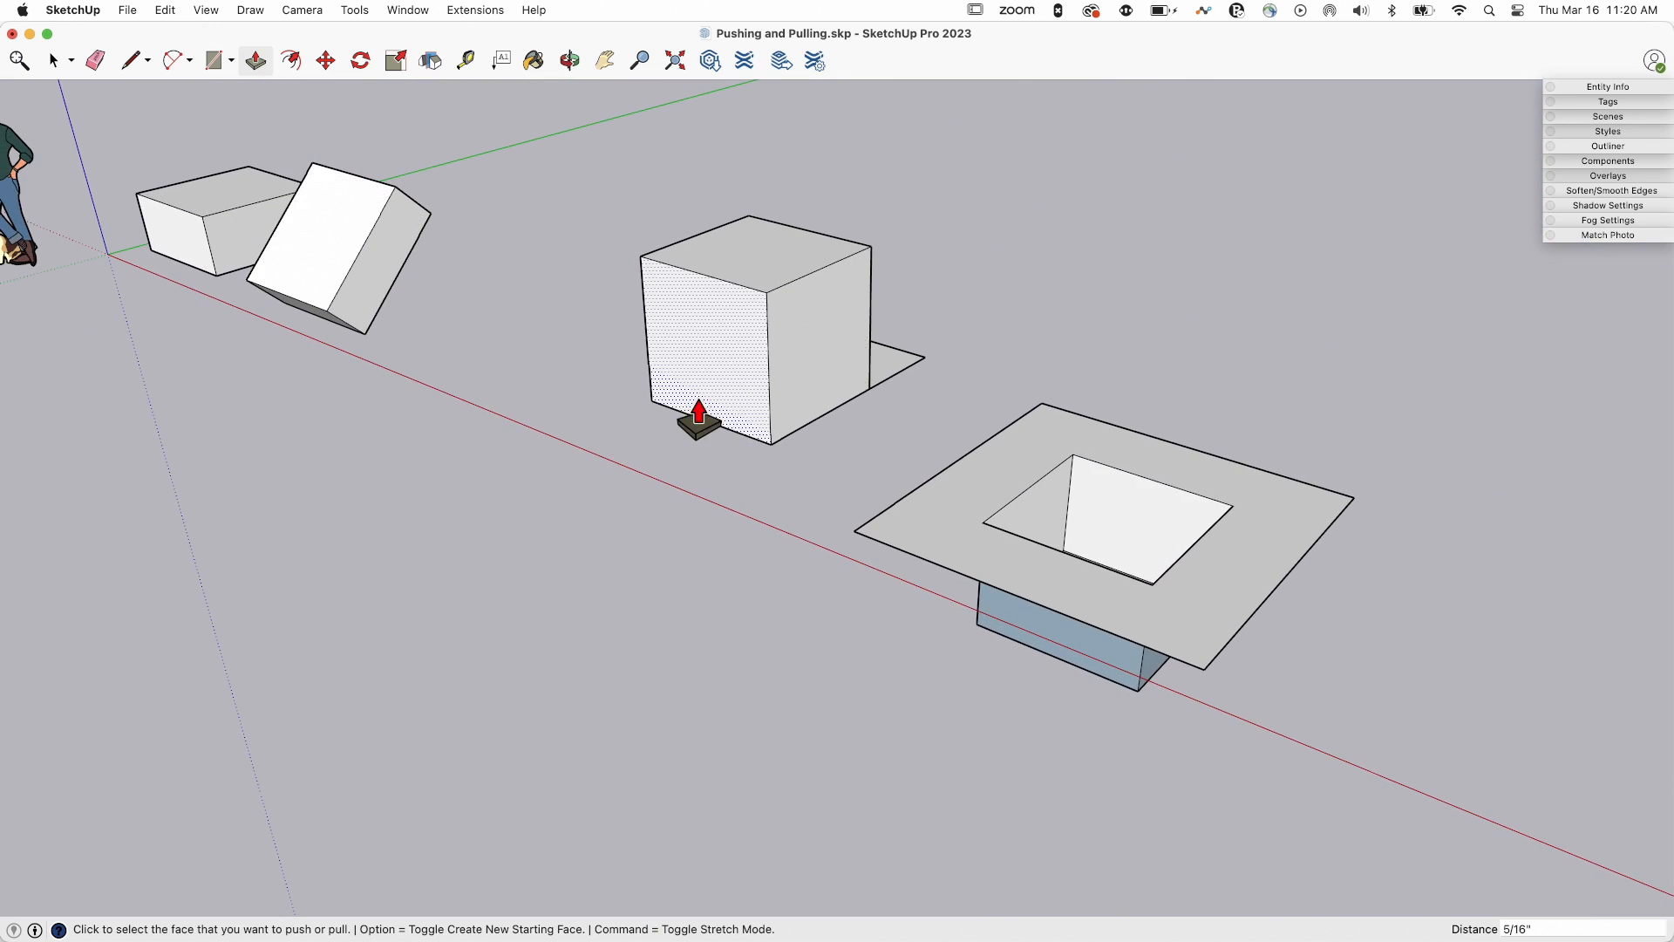
mouse_move(690, 475)
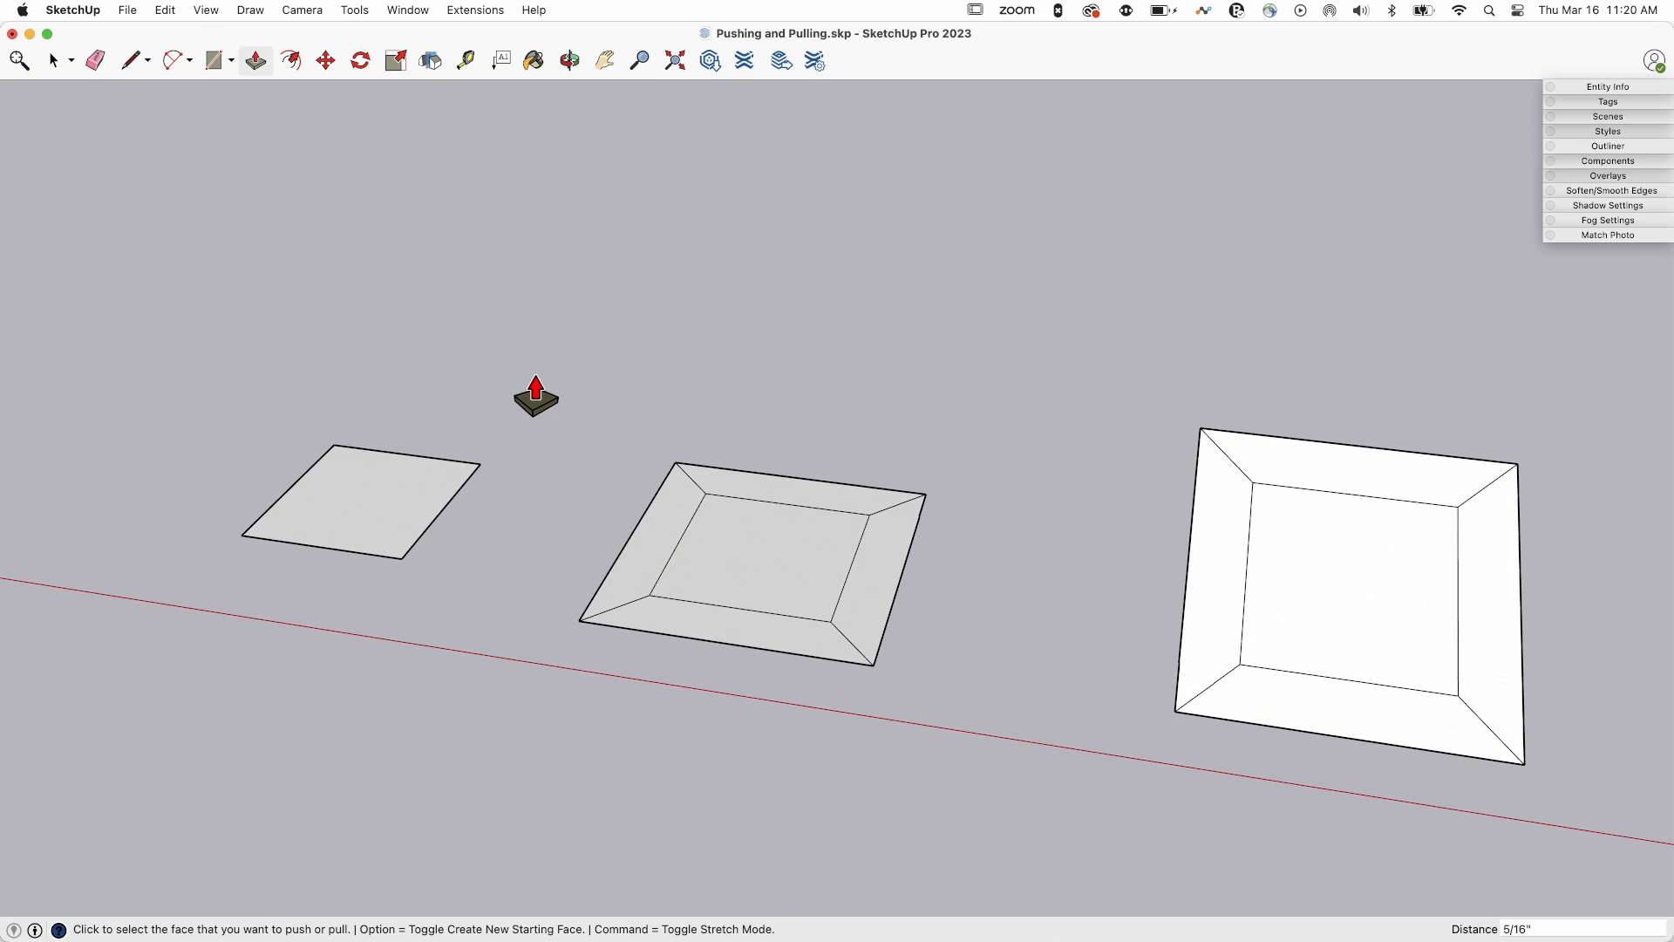
mouse_move(556, 371)
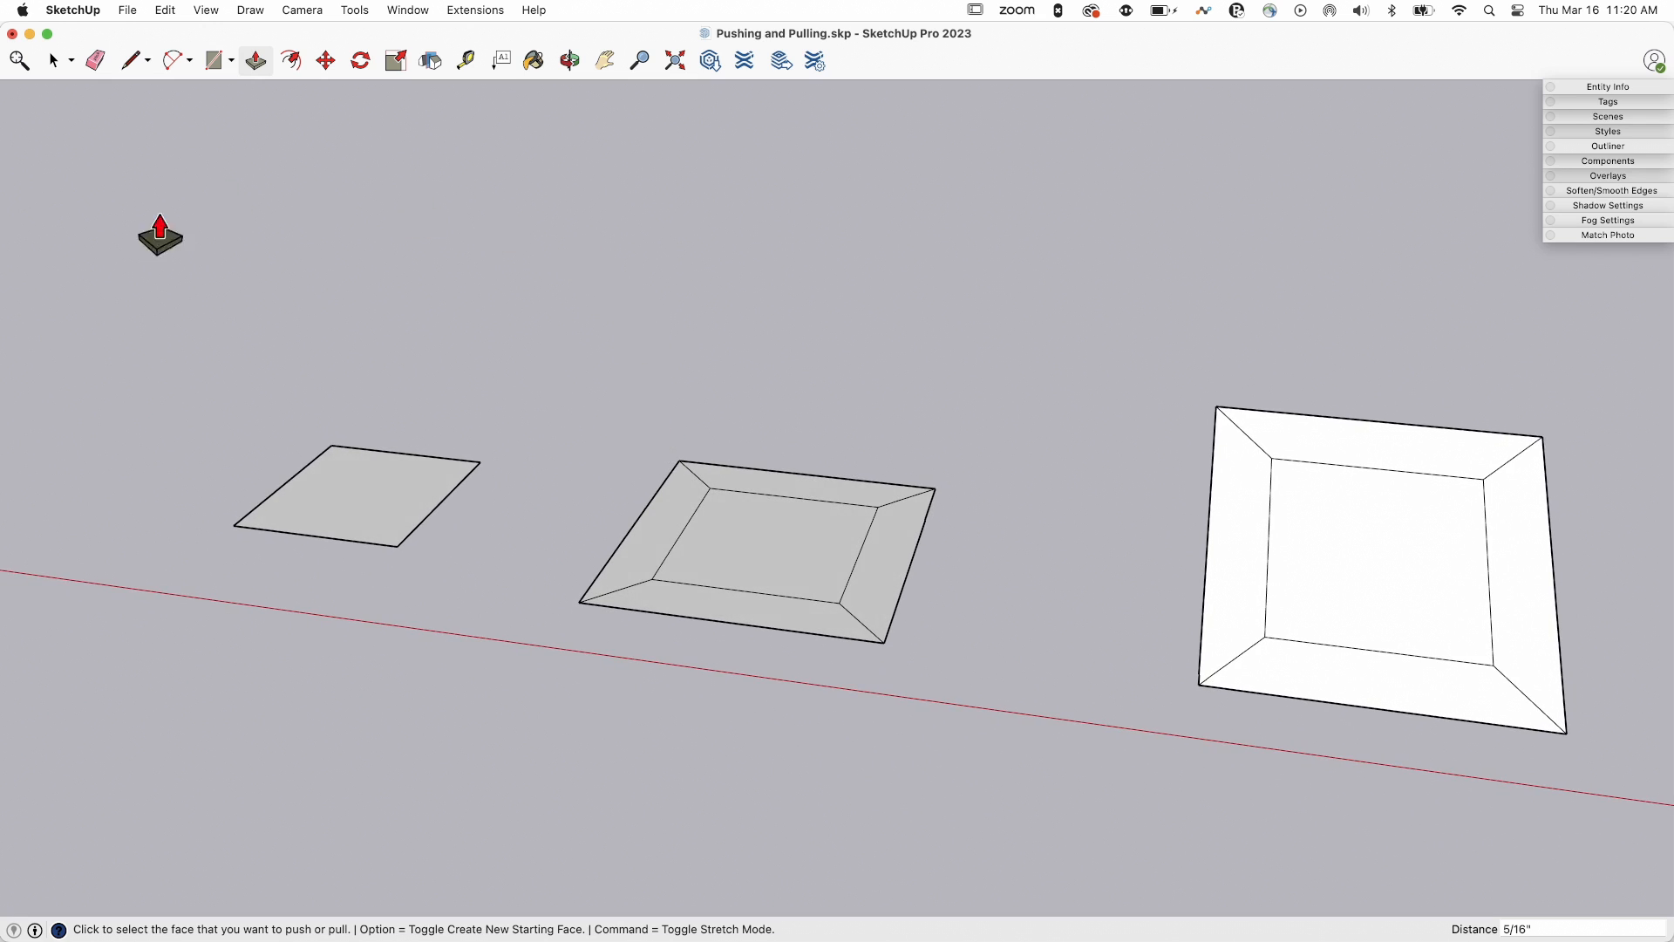
mouse_move(482, 891)
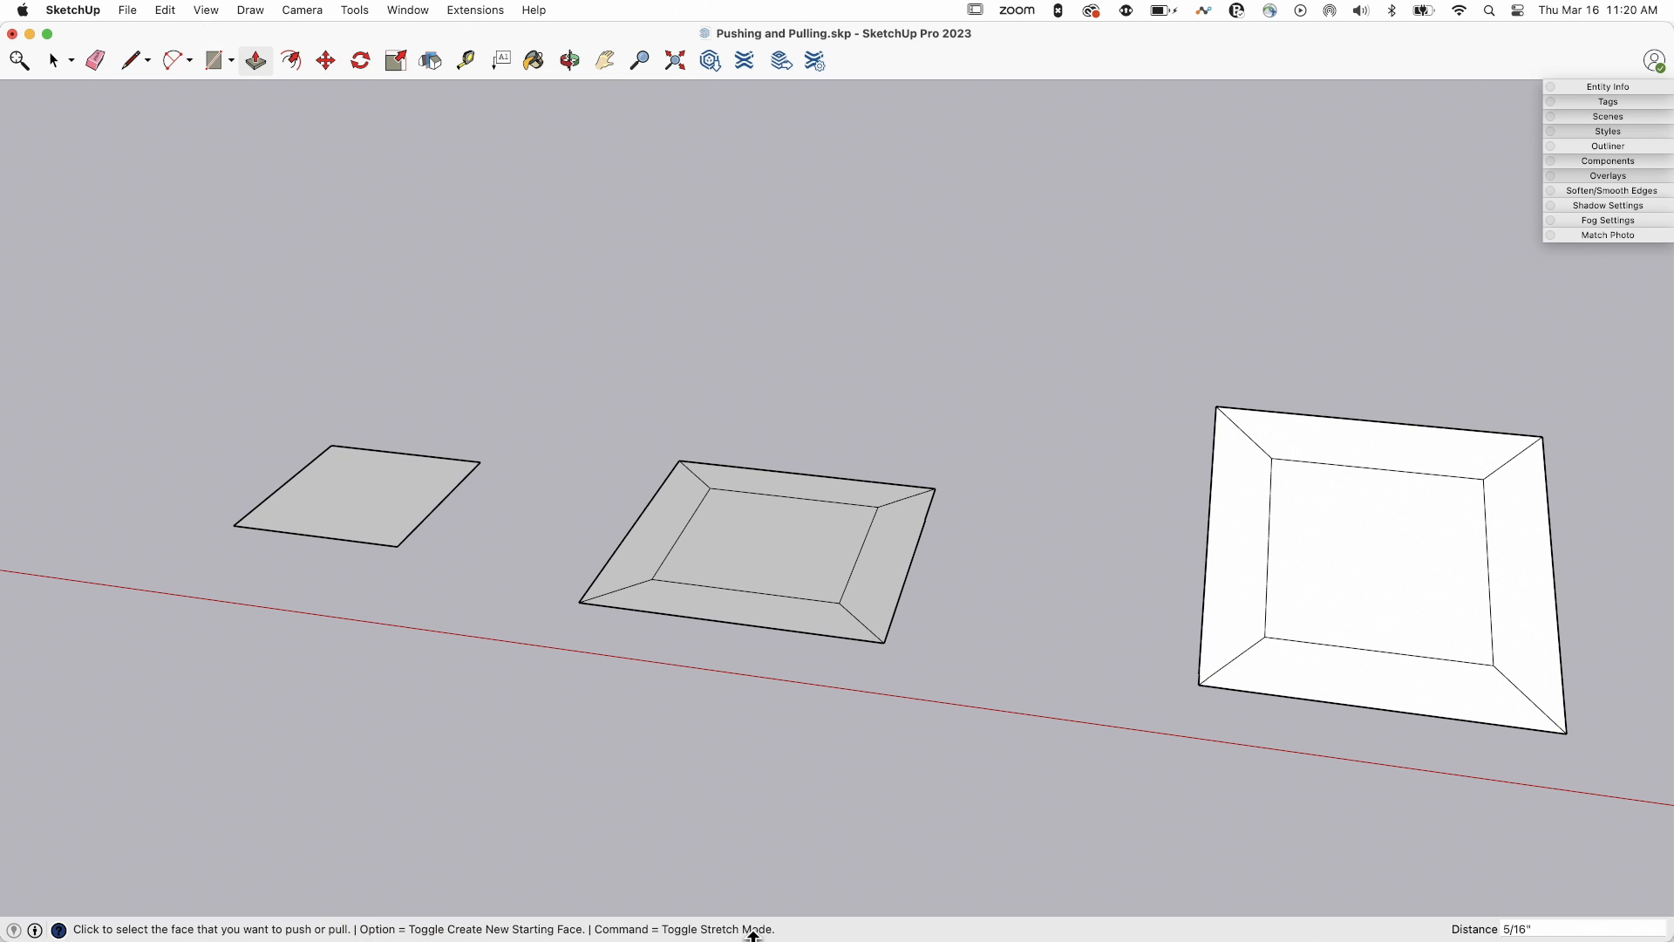
mouse_move(363, 894)
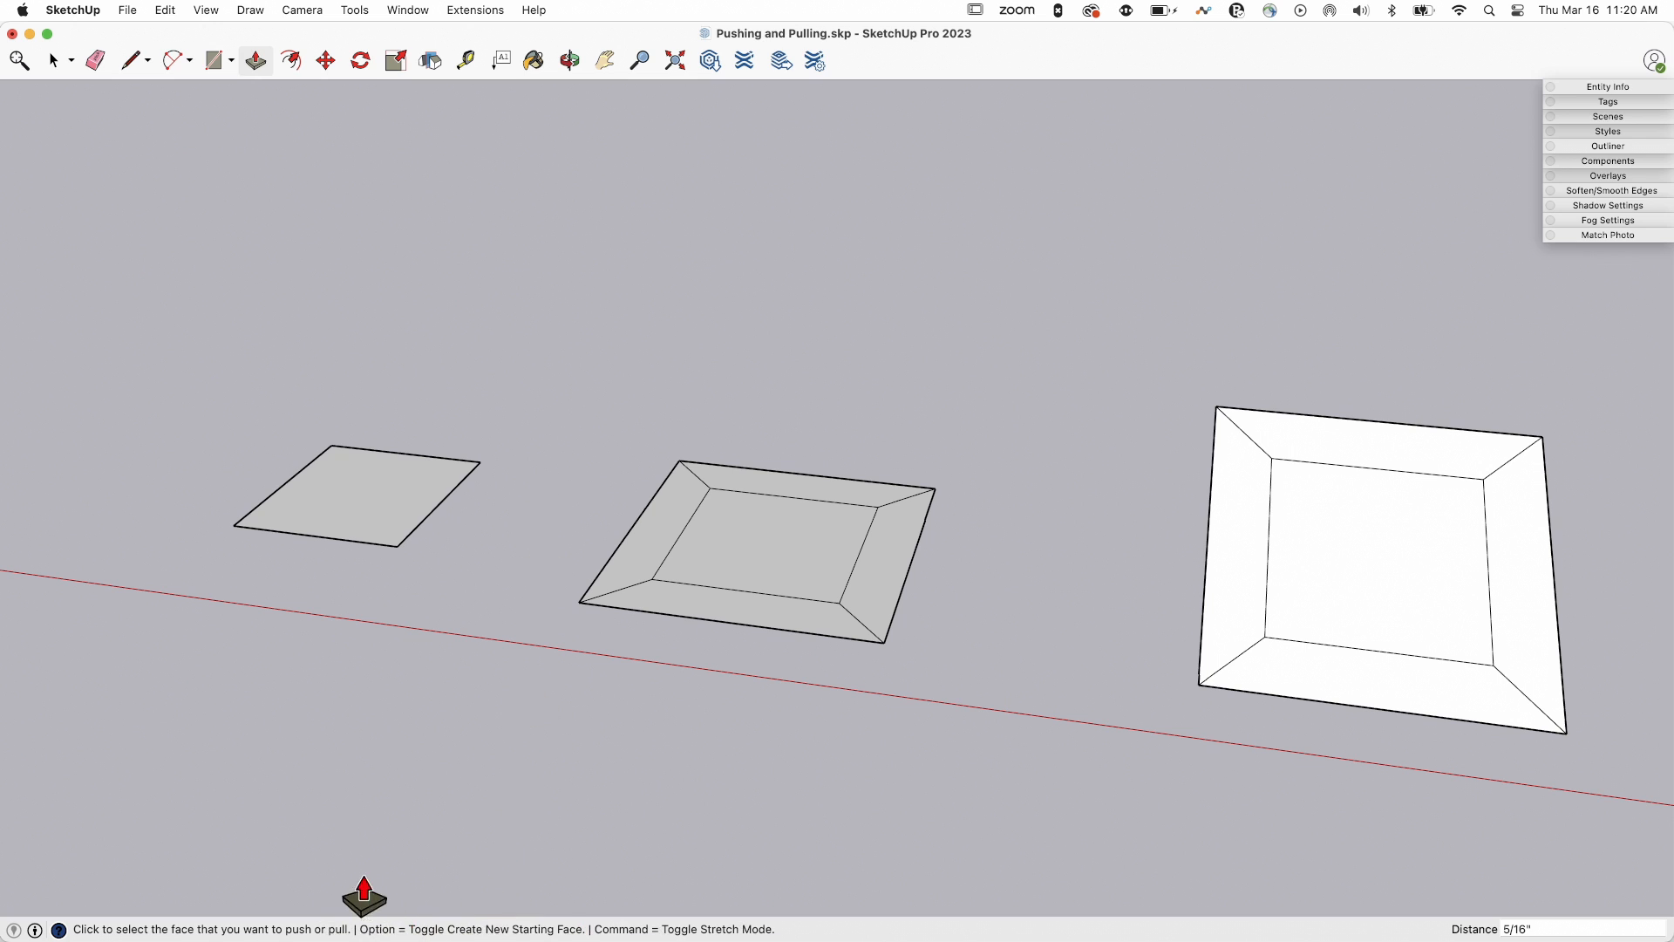
mouse_move(495, 867)
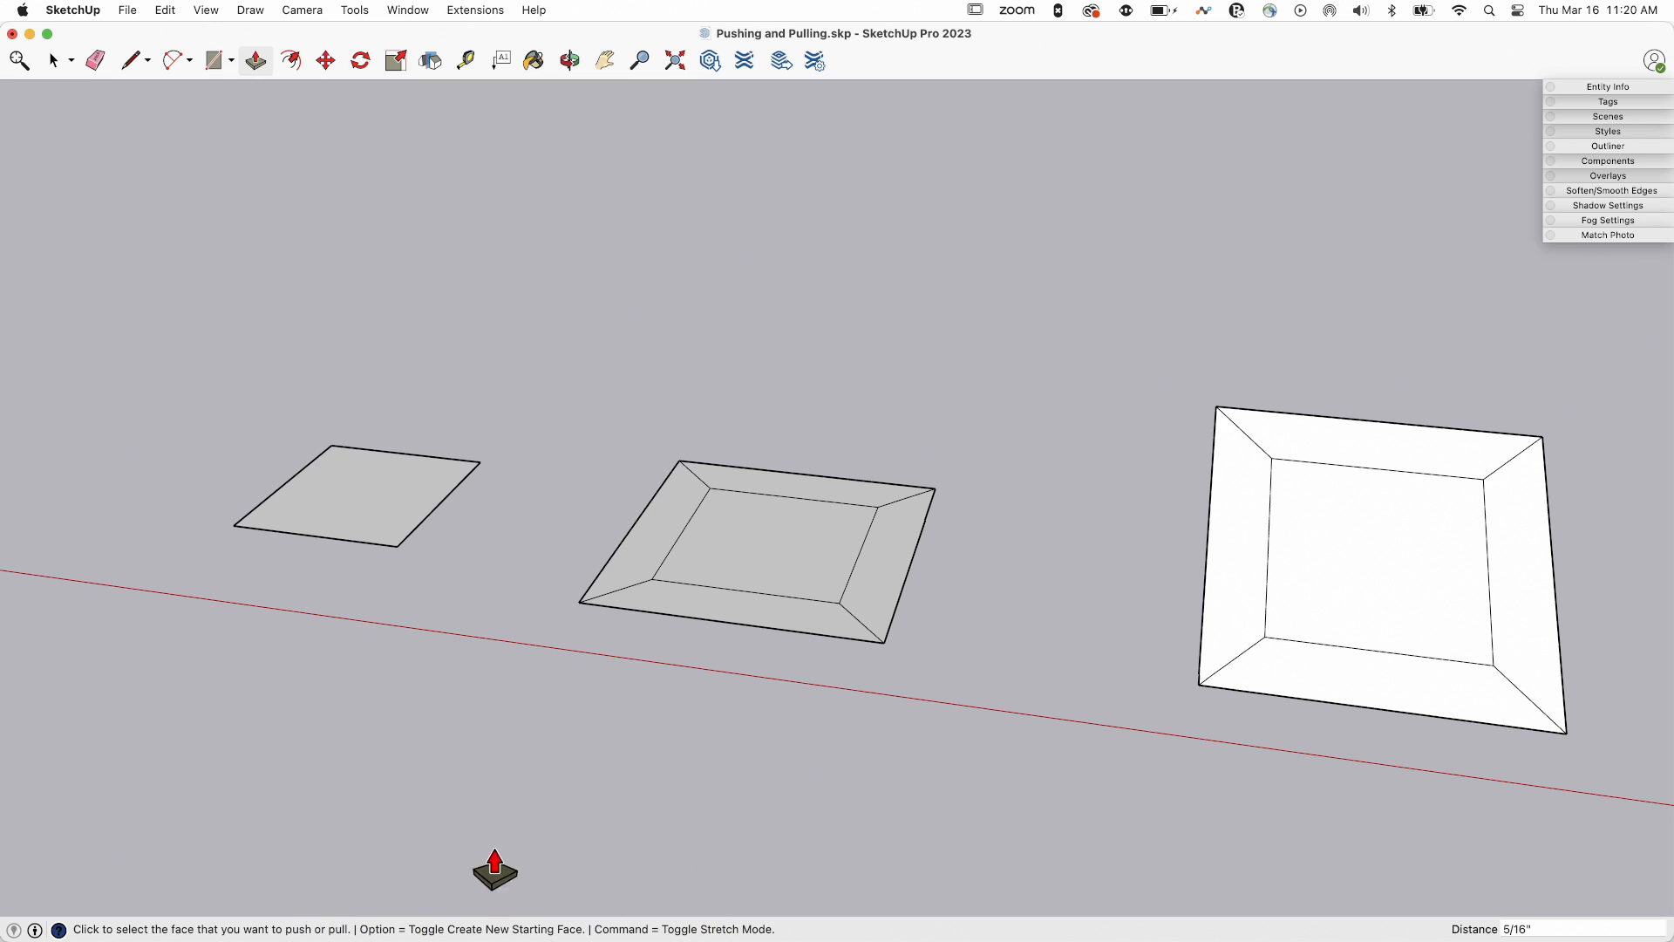
mouse_move(414, 890)
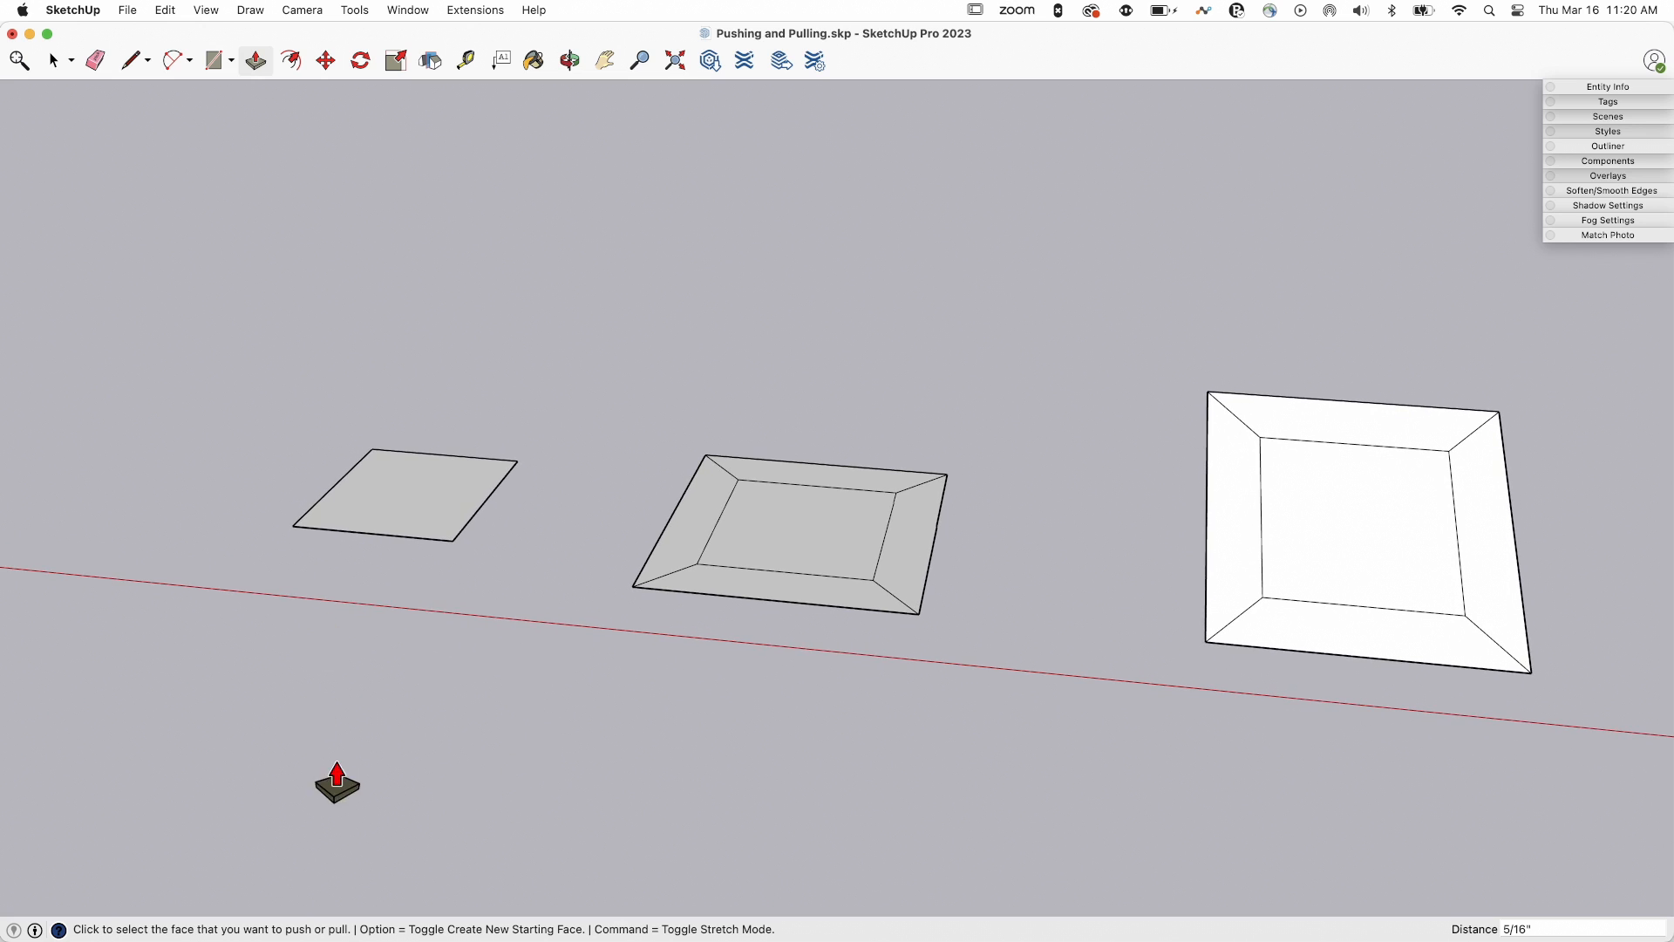
mouse_move(562, 718)
text(2)
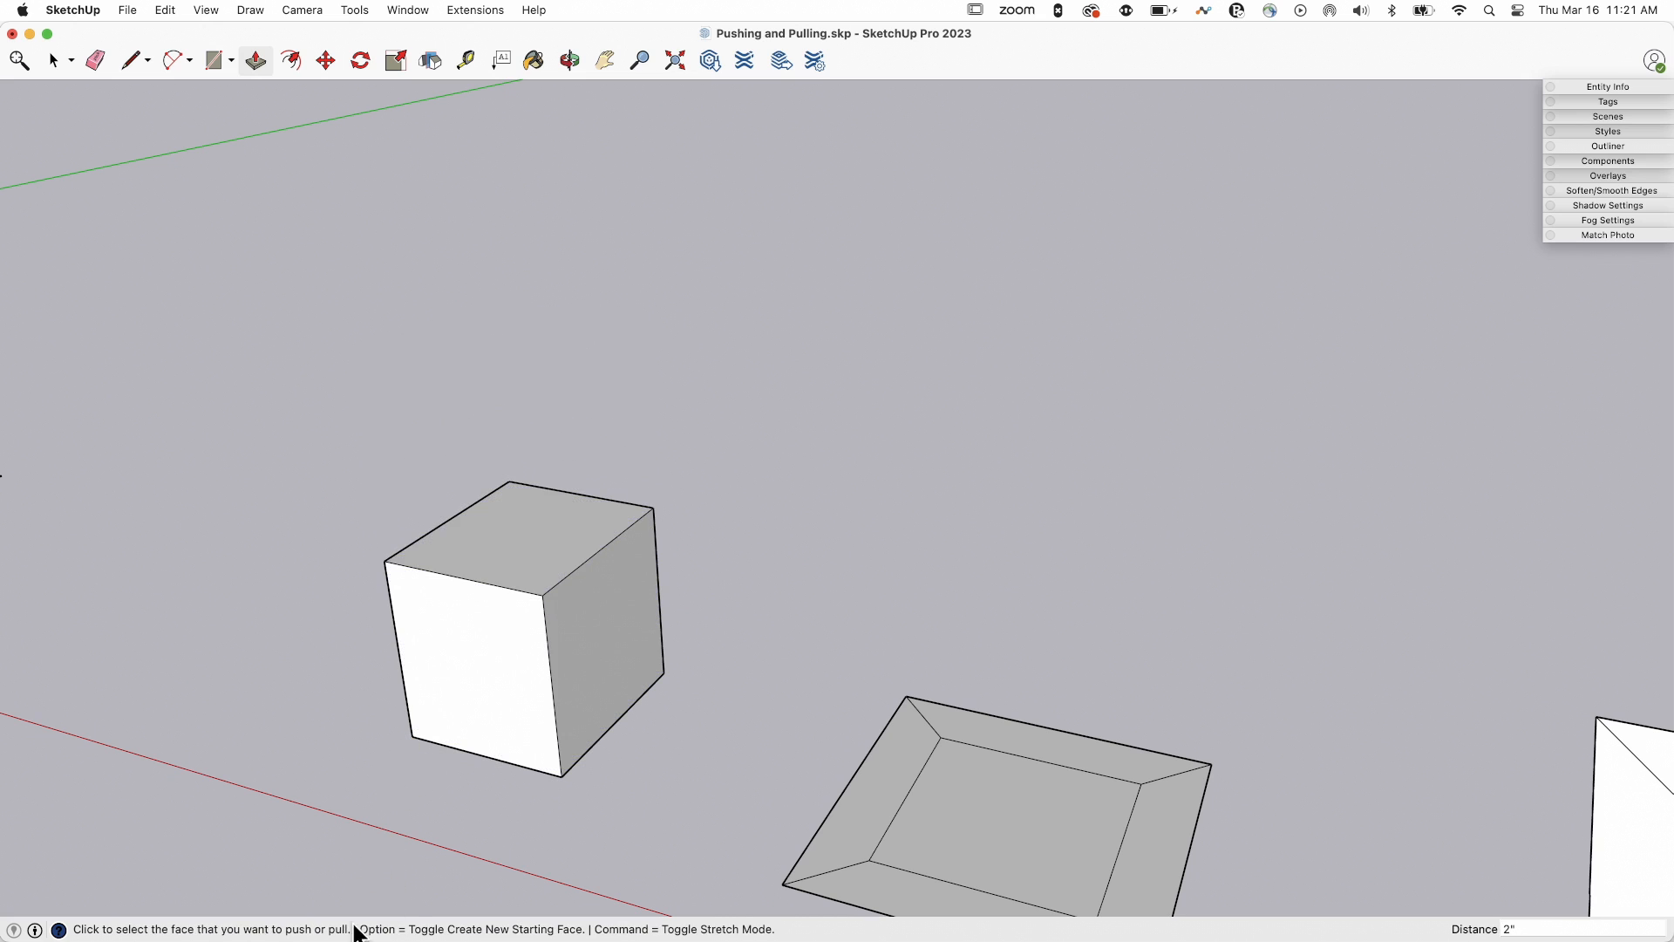
mouse_move(415, 938)
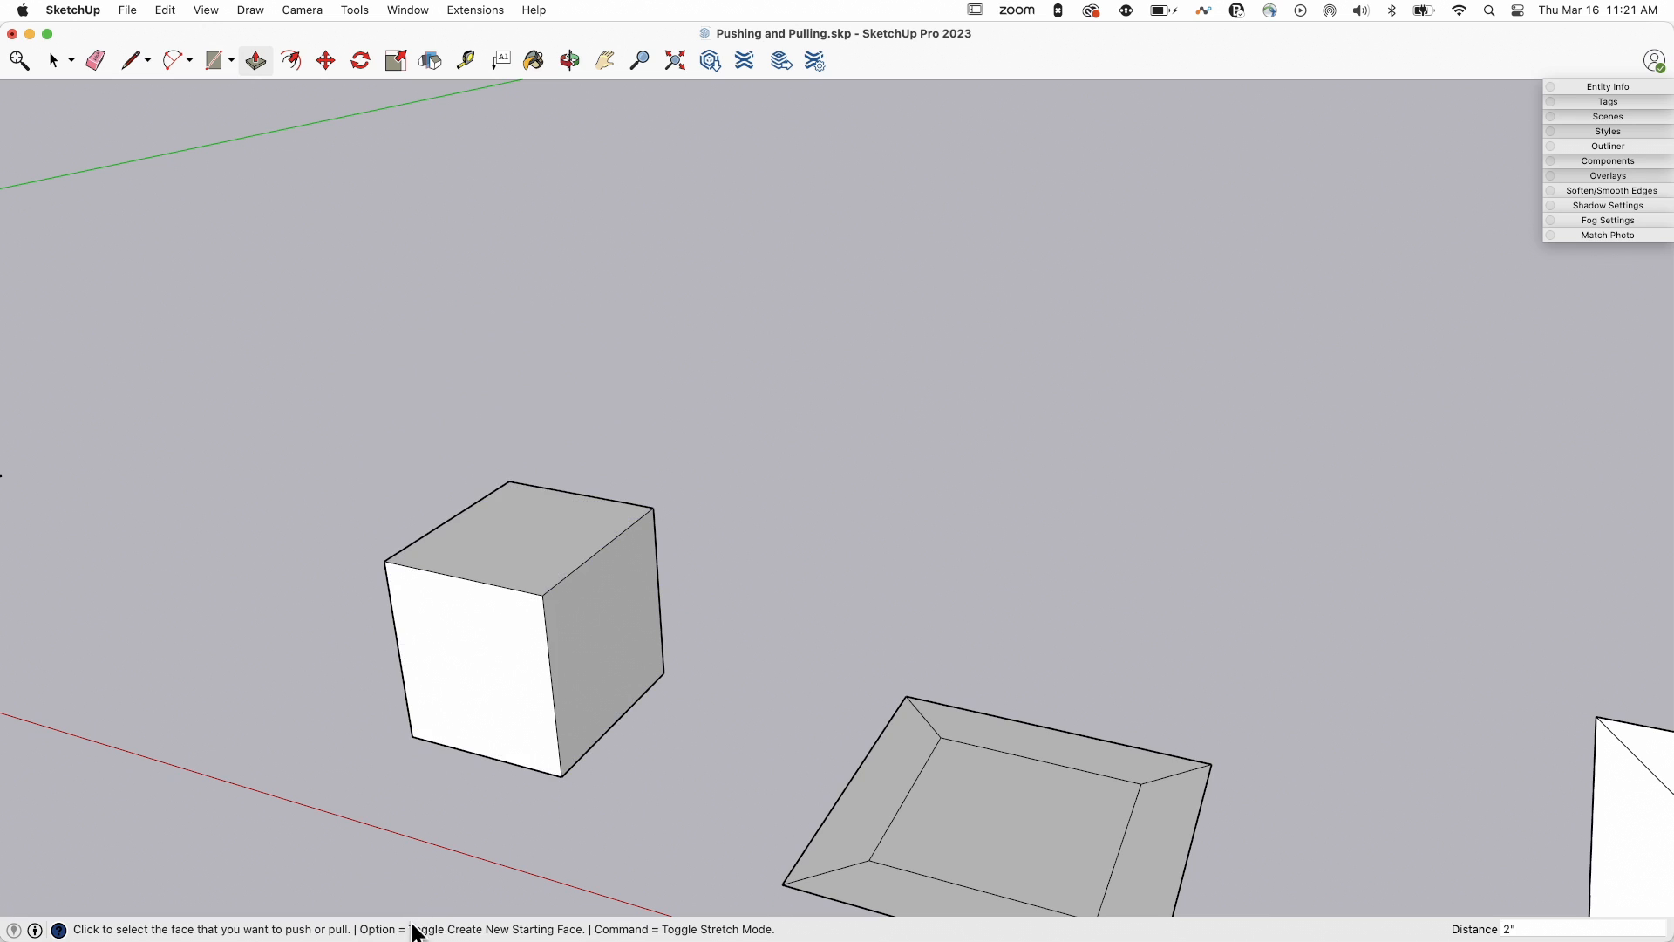
mouse_move(552, 936)
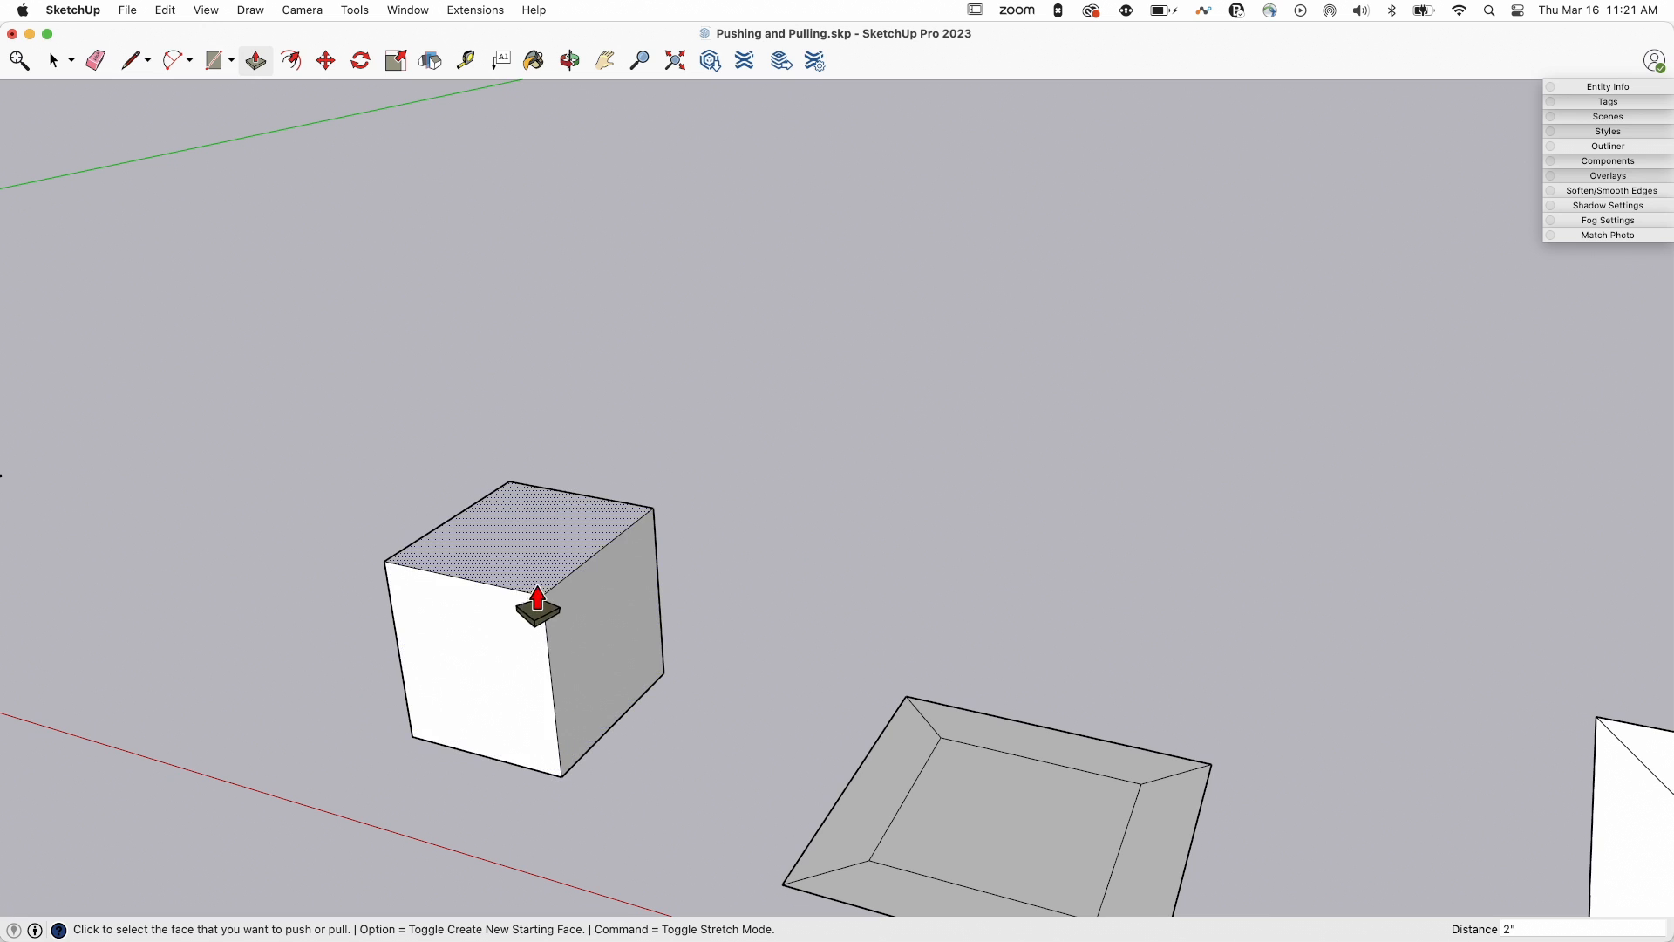
mouse_move(523, 523)
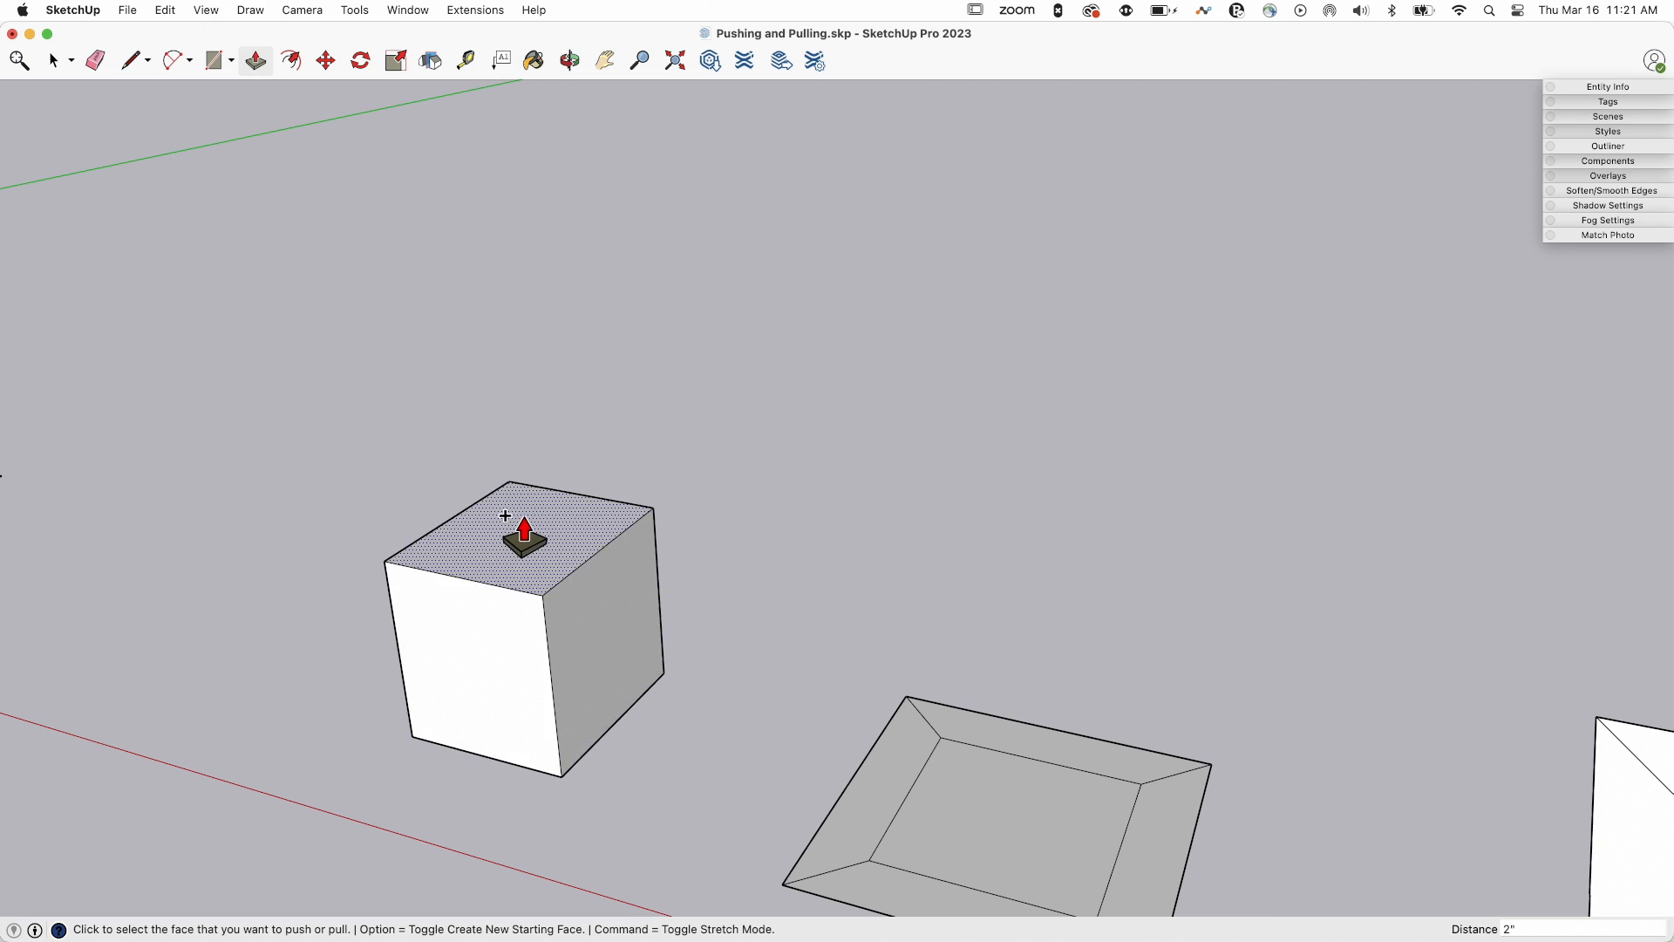
mouse_move(626, 443)
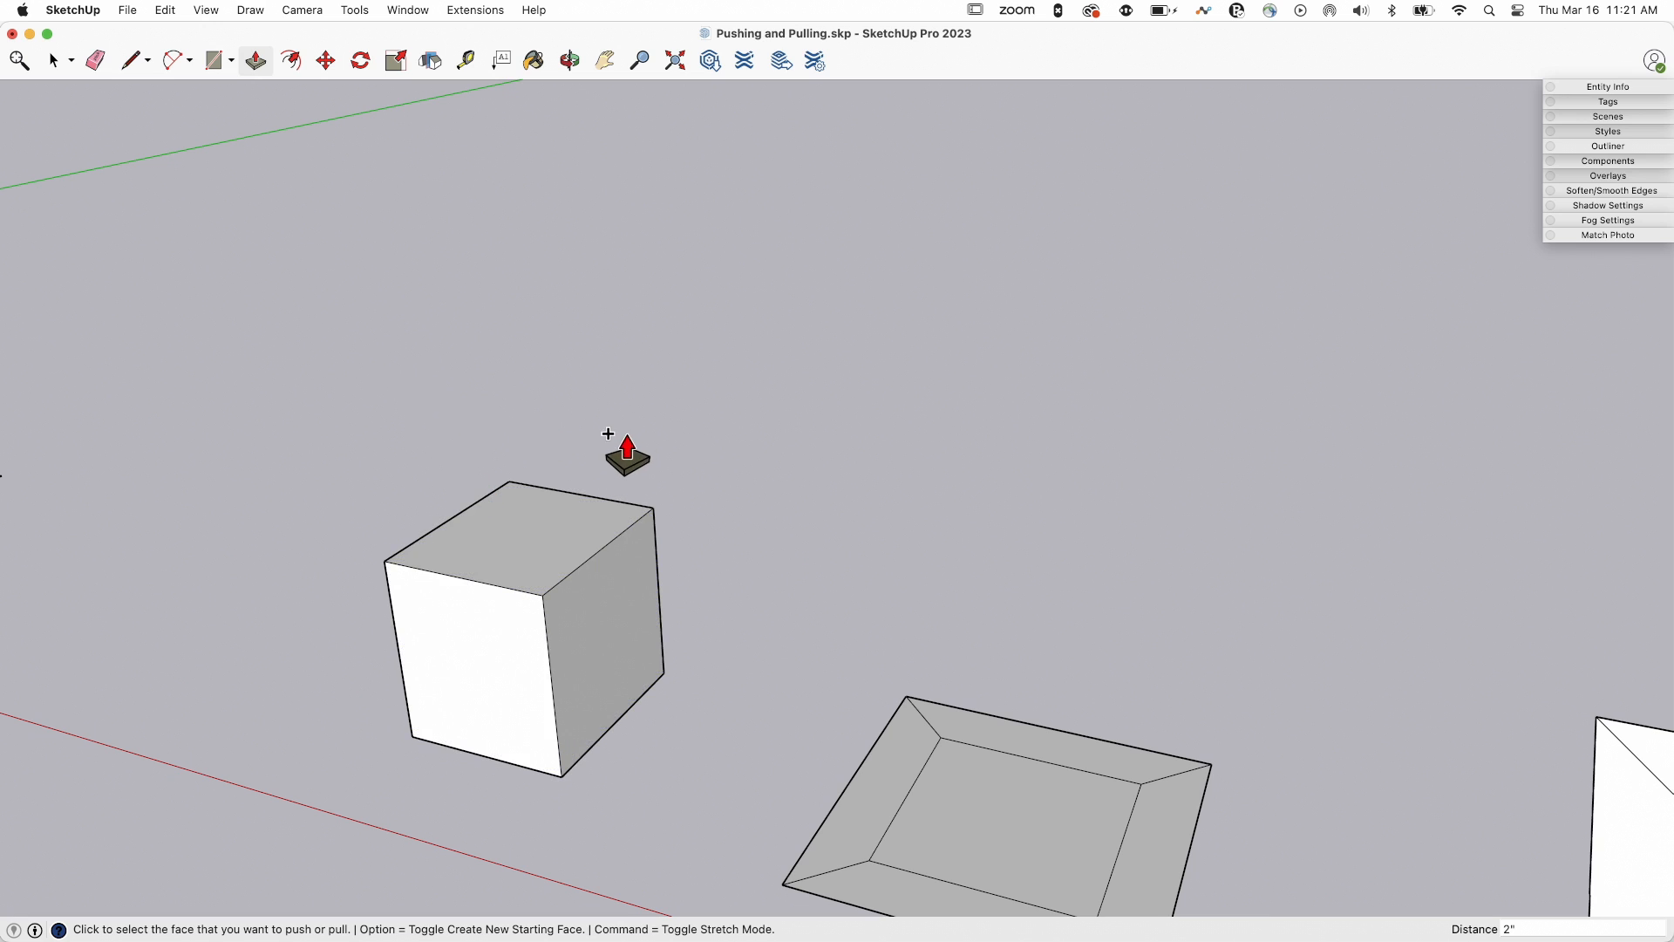
- Pull the cube's top face upward to begin the stacked block sections
click(532, 534)
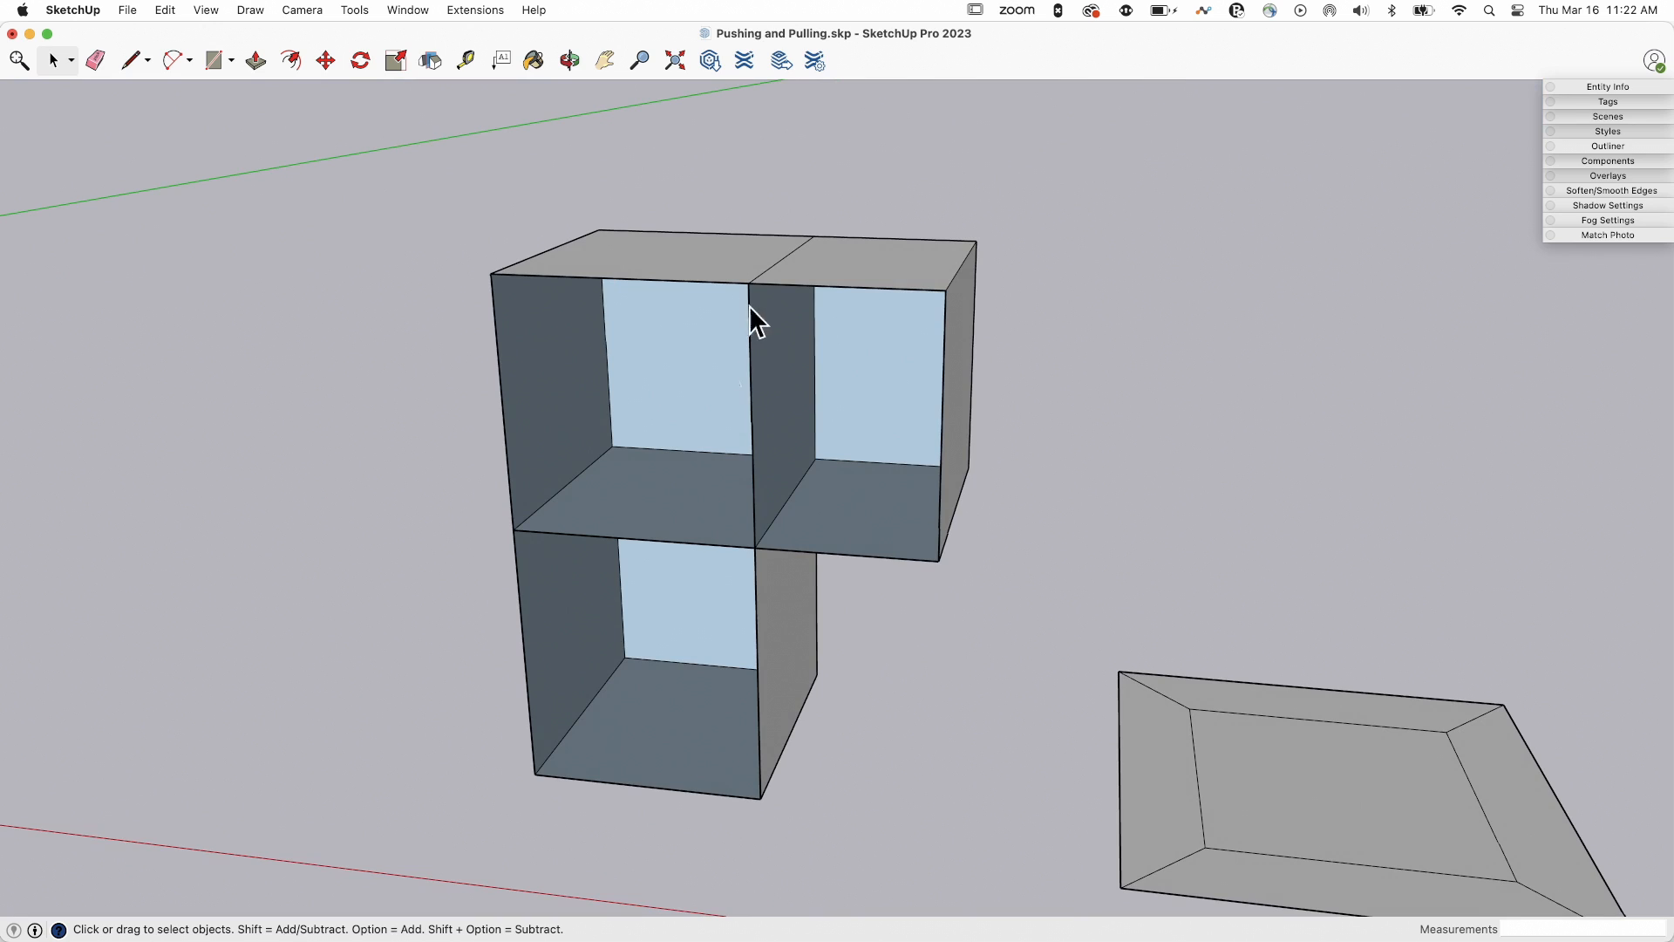
mouse_move(746, 473)
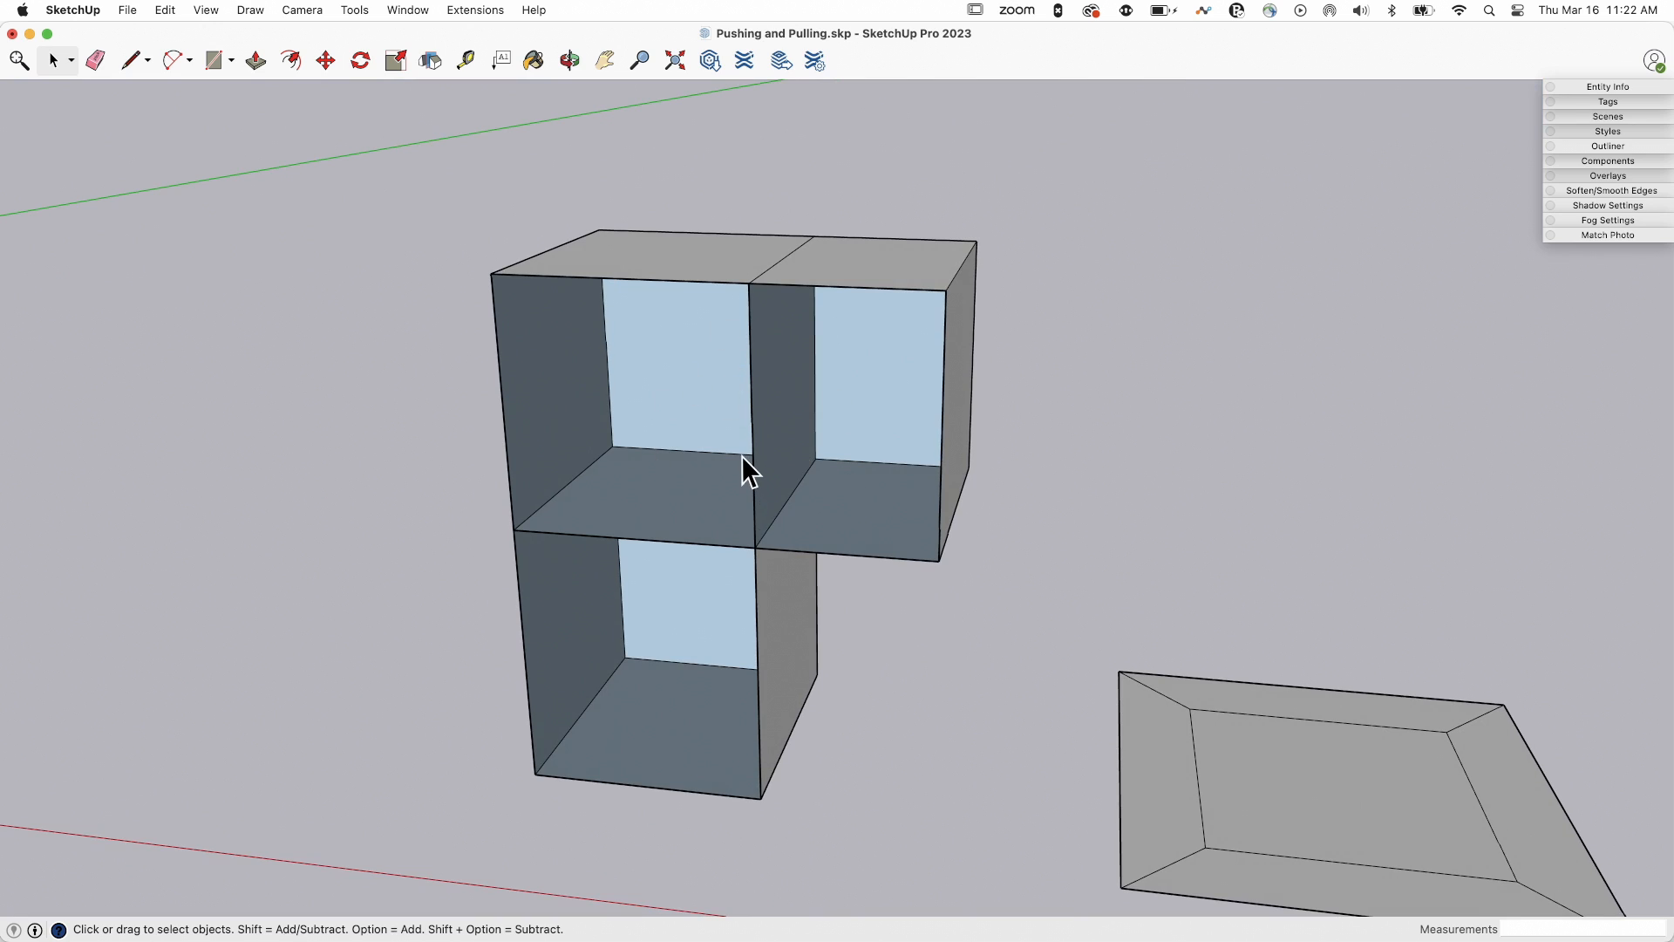
mouse_move(703, 463)
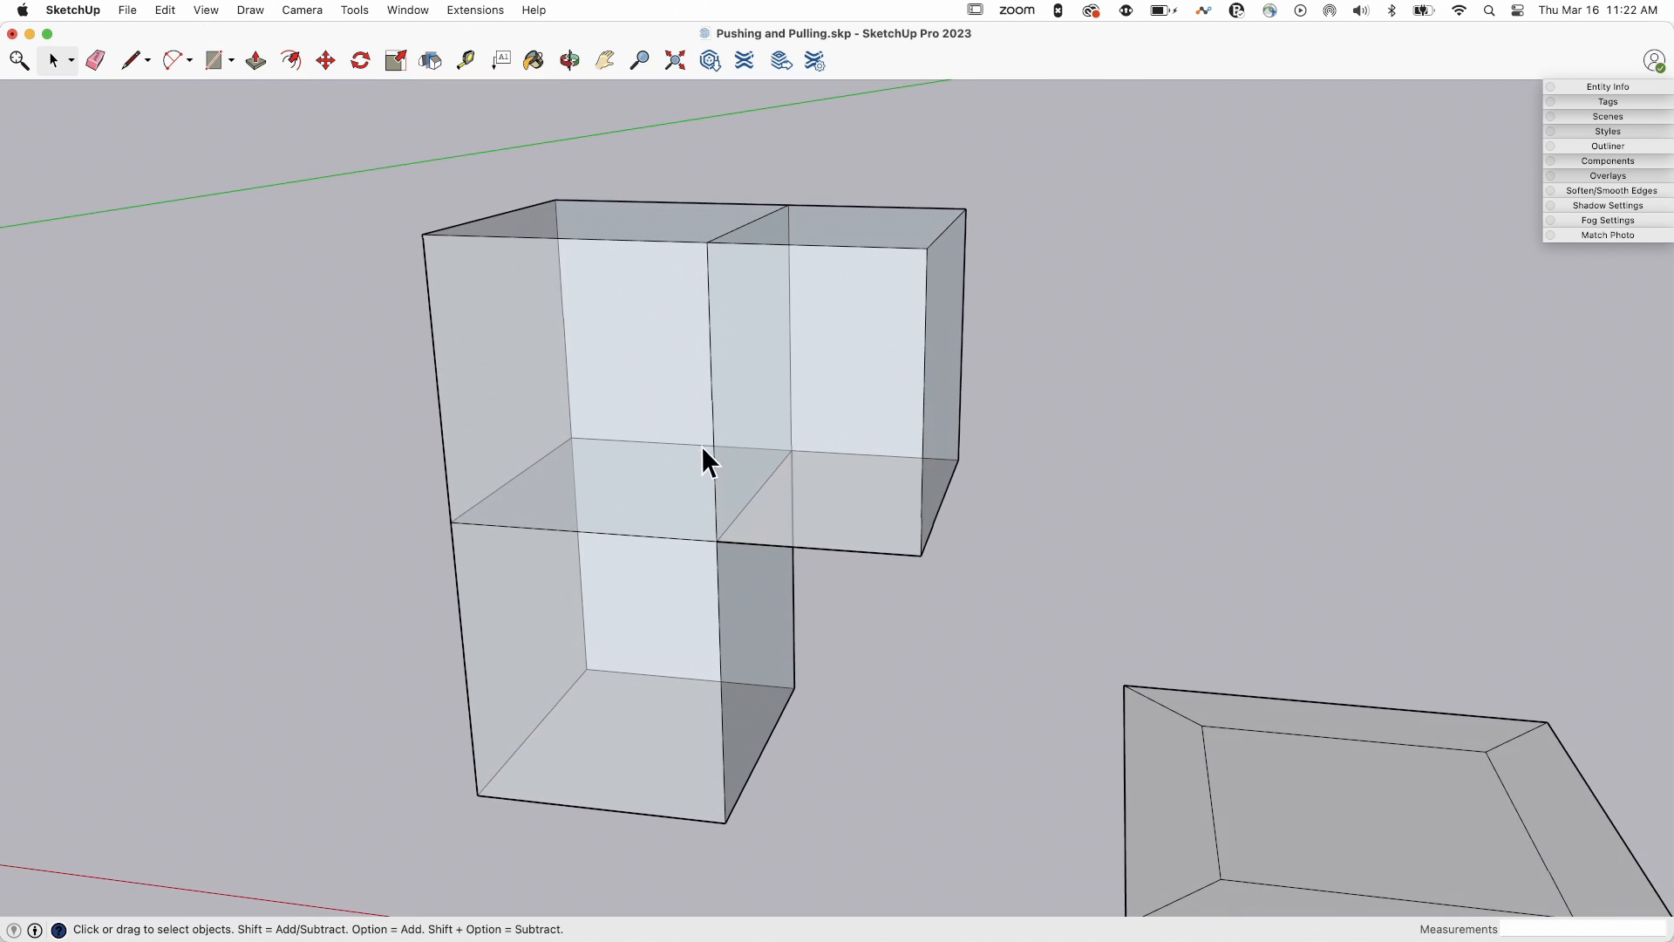
mouse_move(614, 508)
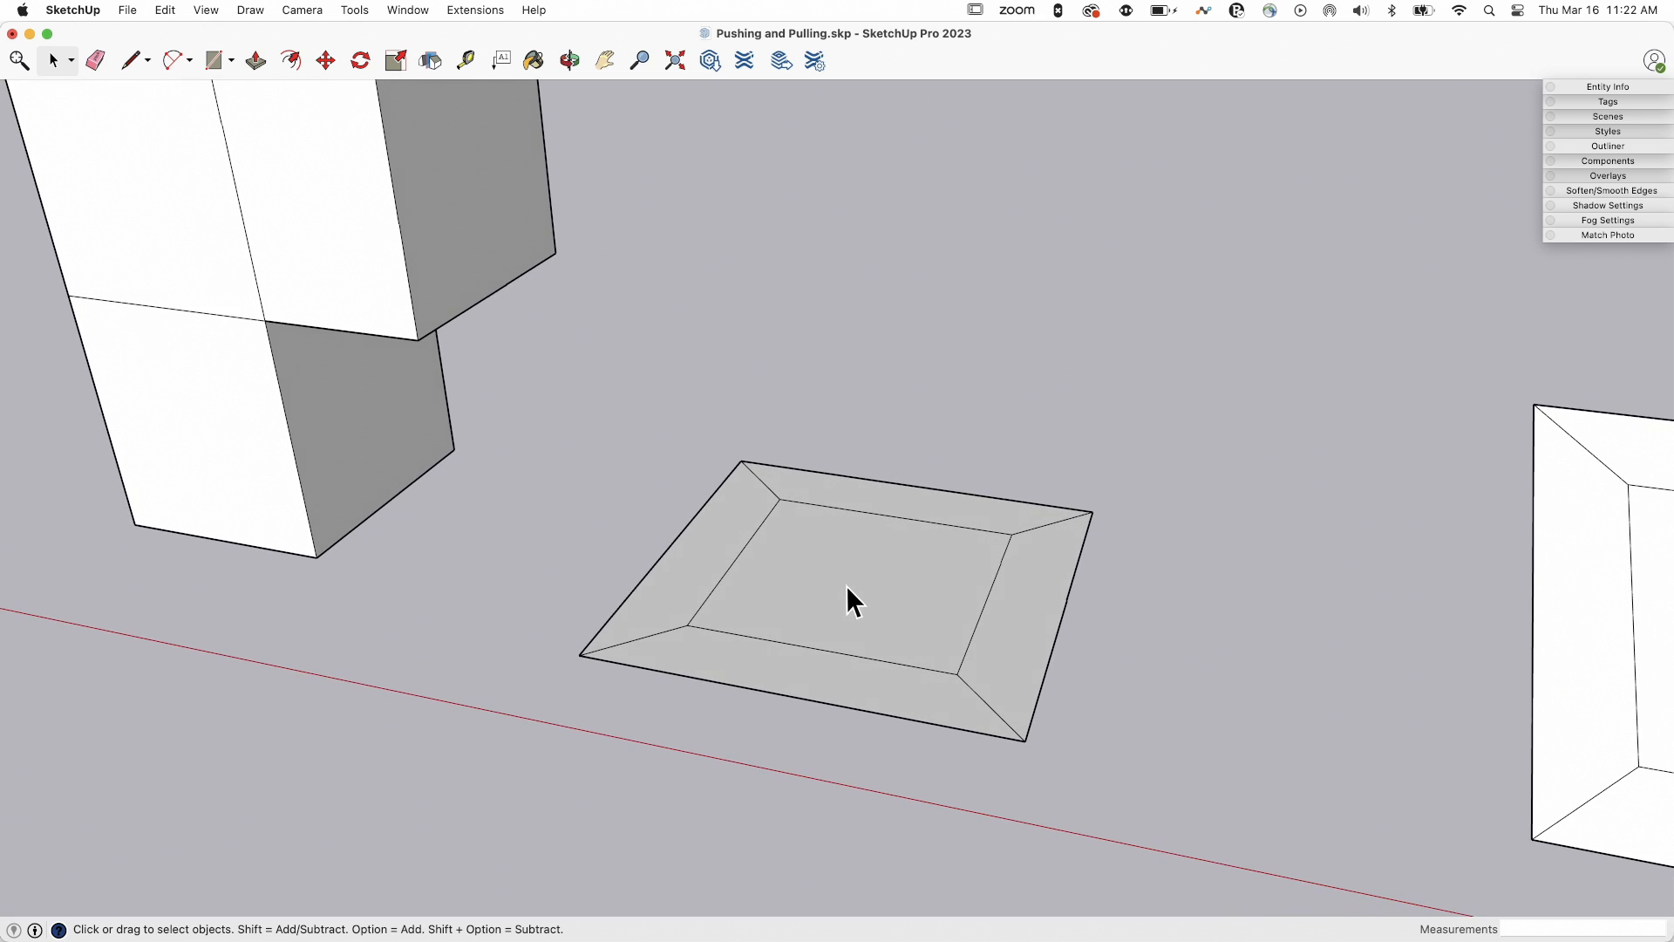
mouse_move(477, 159)
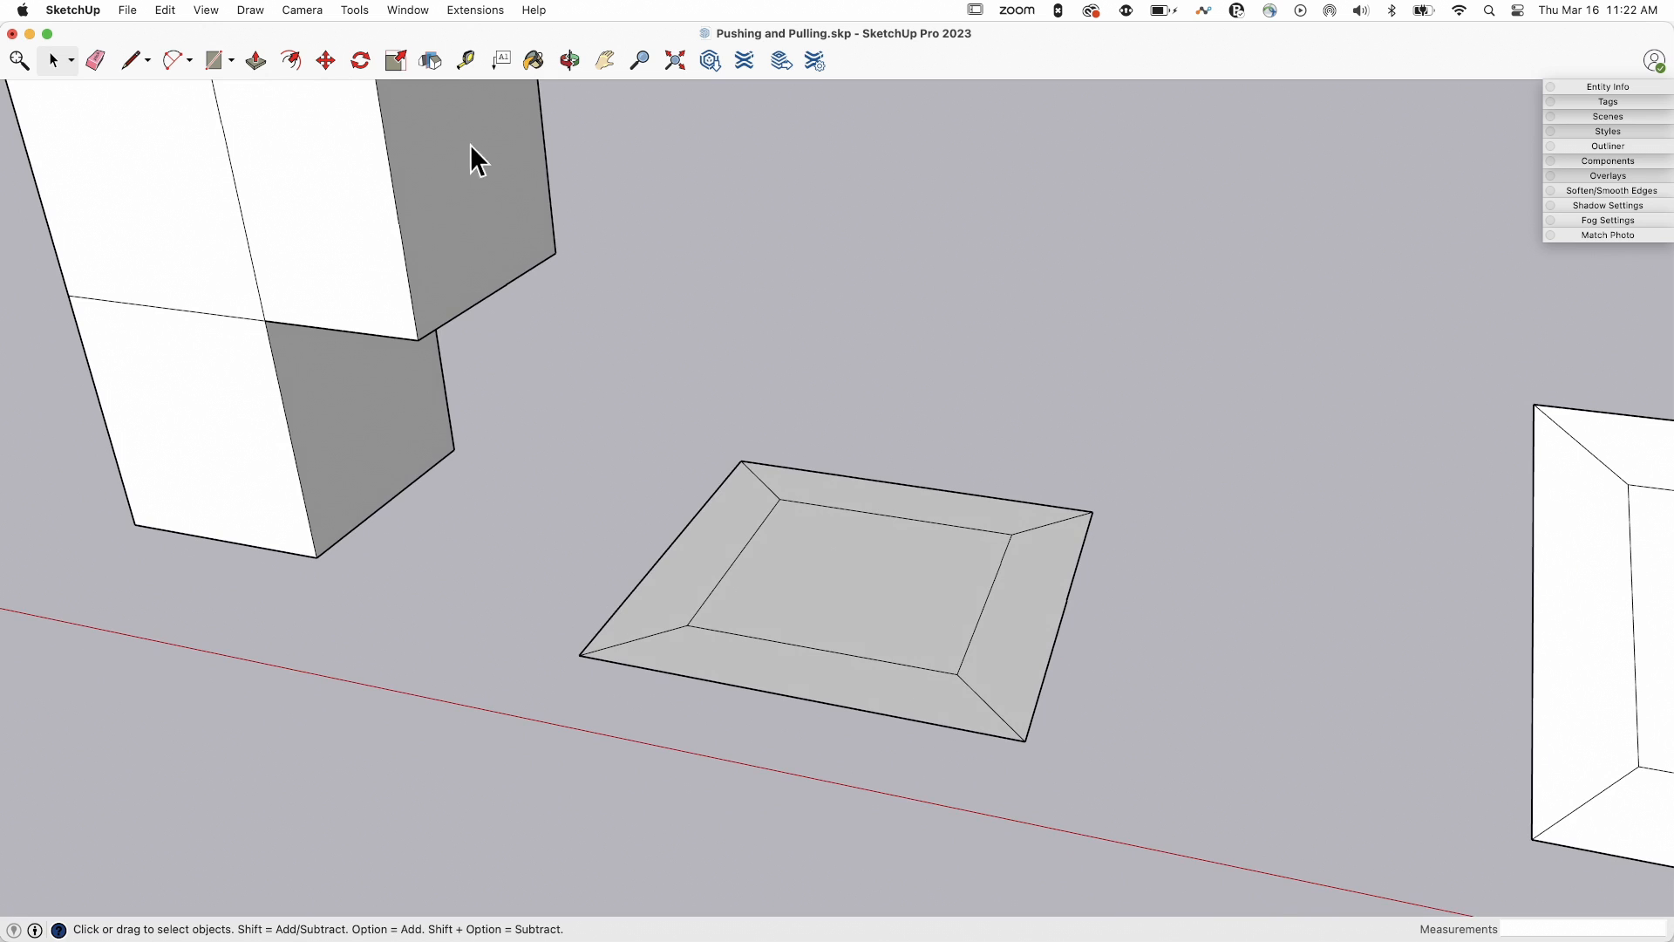
- Select Push/Pull and switch it into Stretch Mode with Command
click(290, 60)
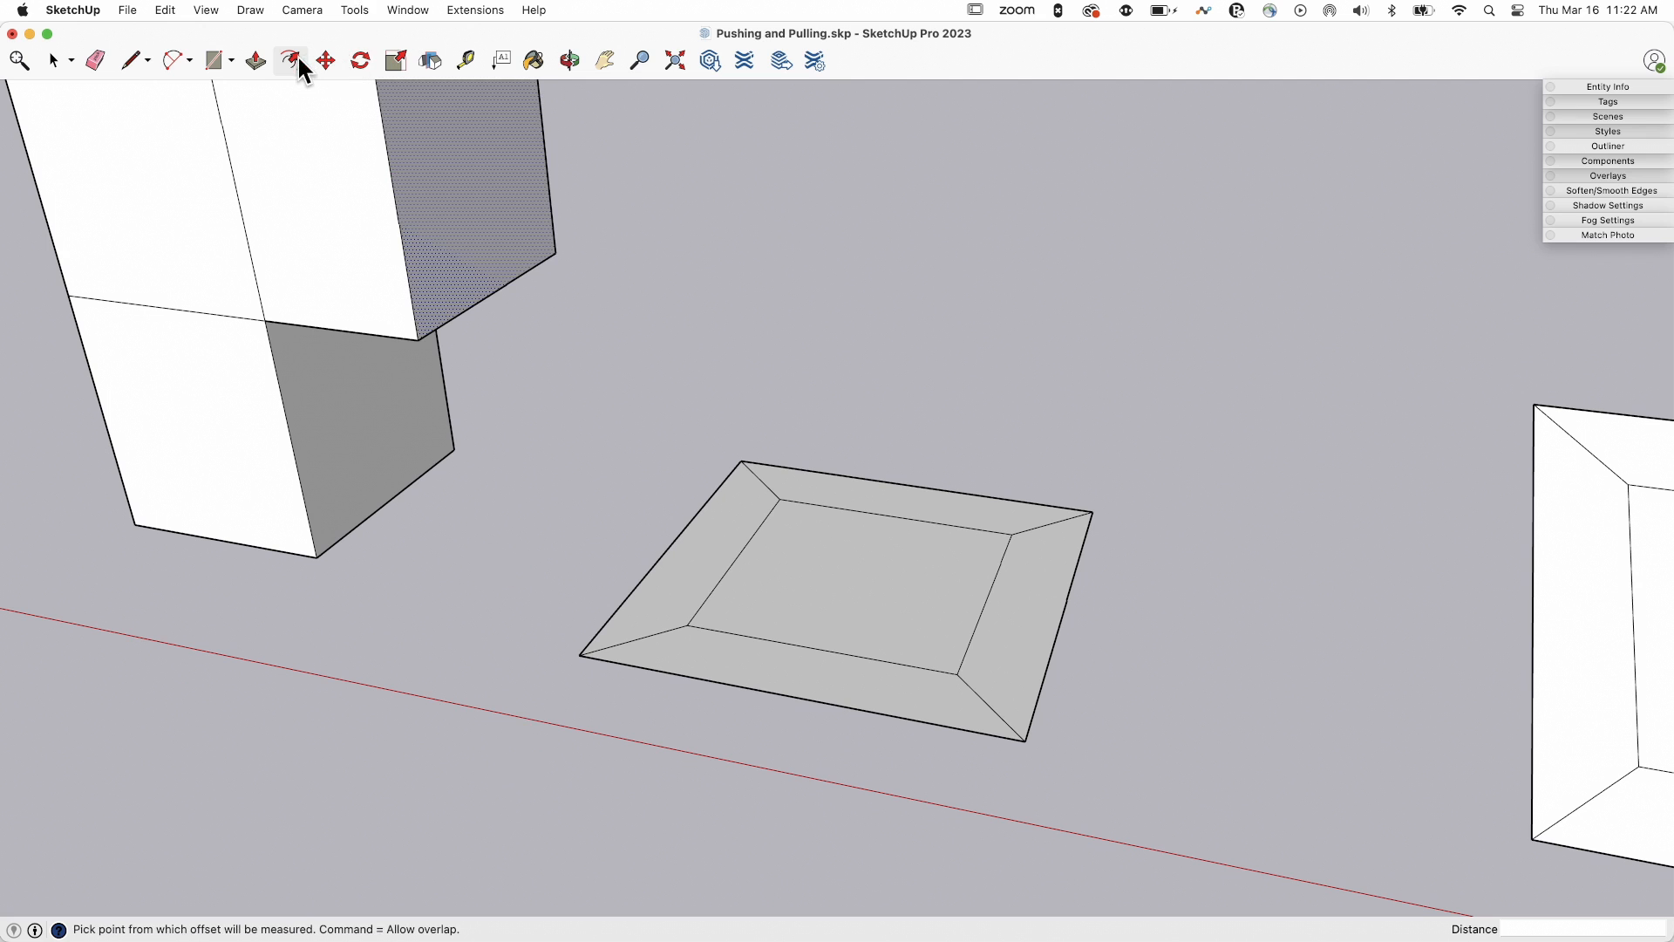
click(254, 61)
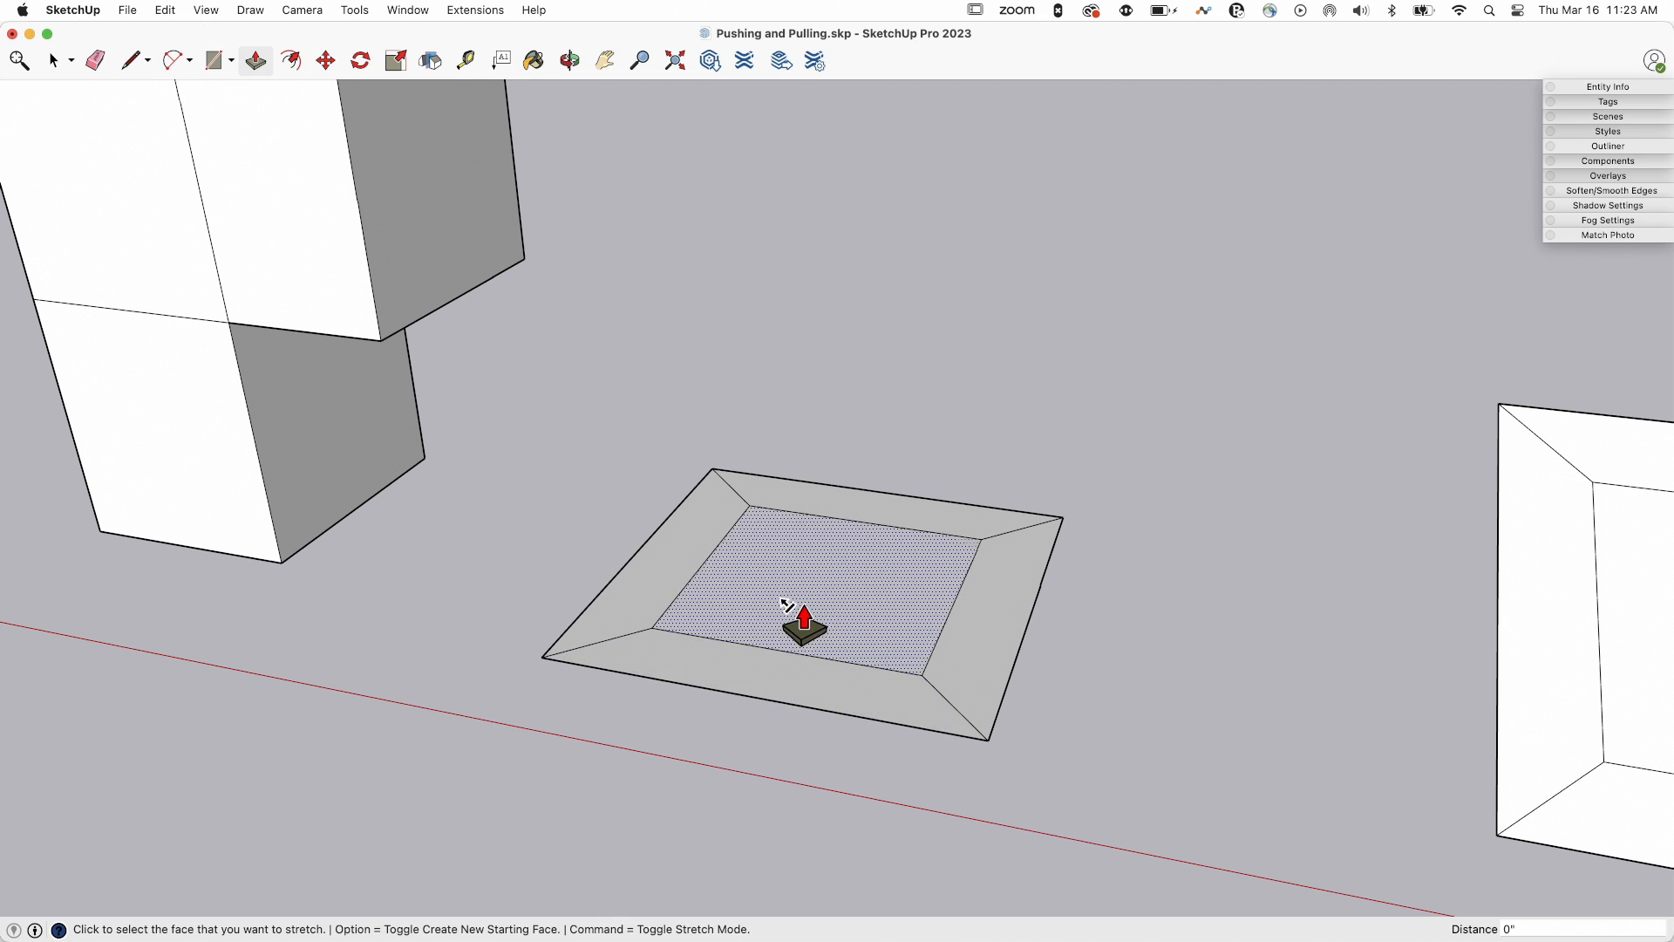
mouse_move(764, 585)
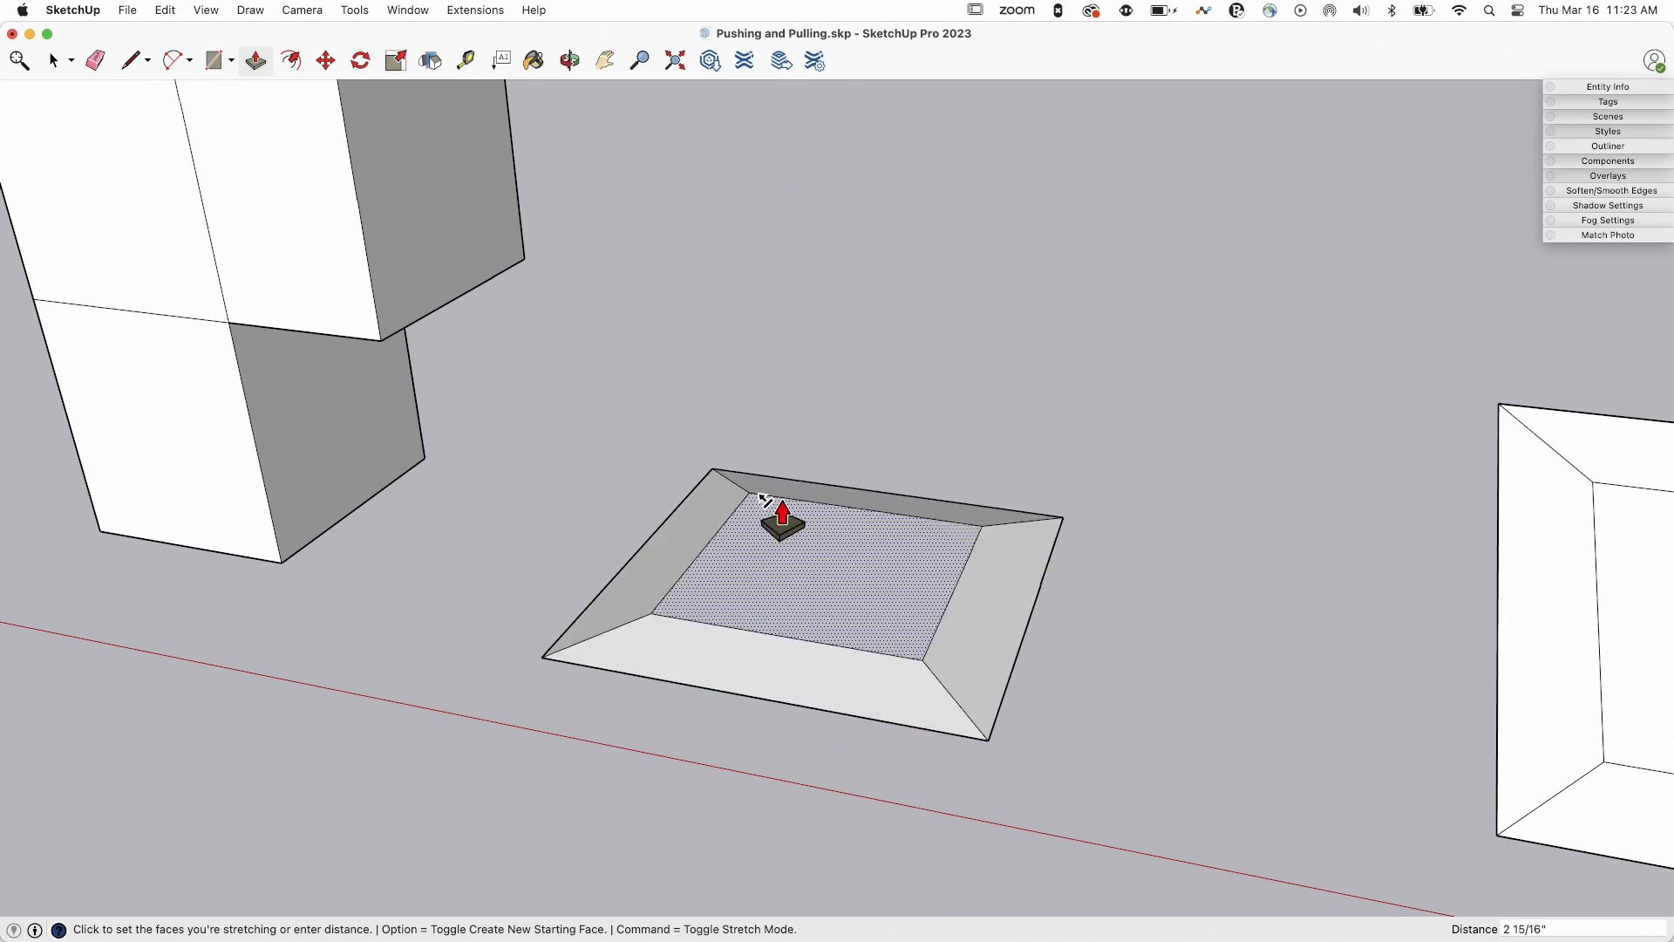
mouse_move(843, 496)
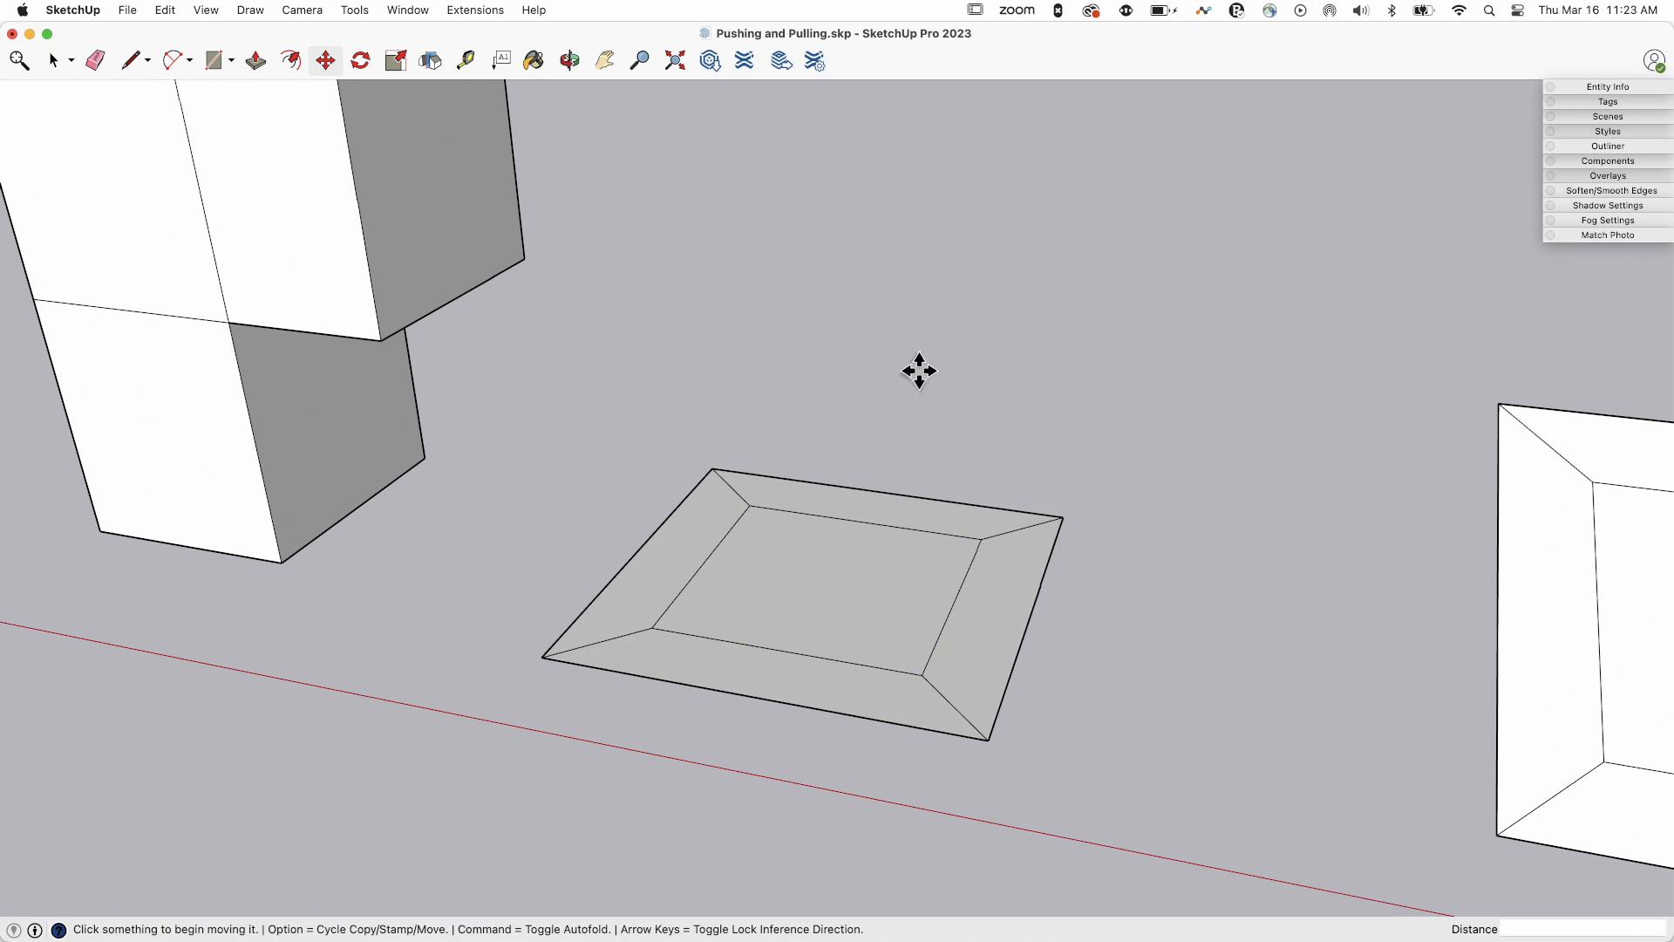
- Move the small frame's inner face up about 2' 4 1/2" along blue
click(814, 600)
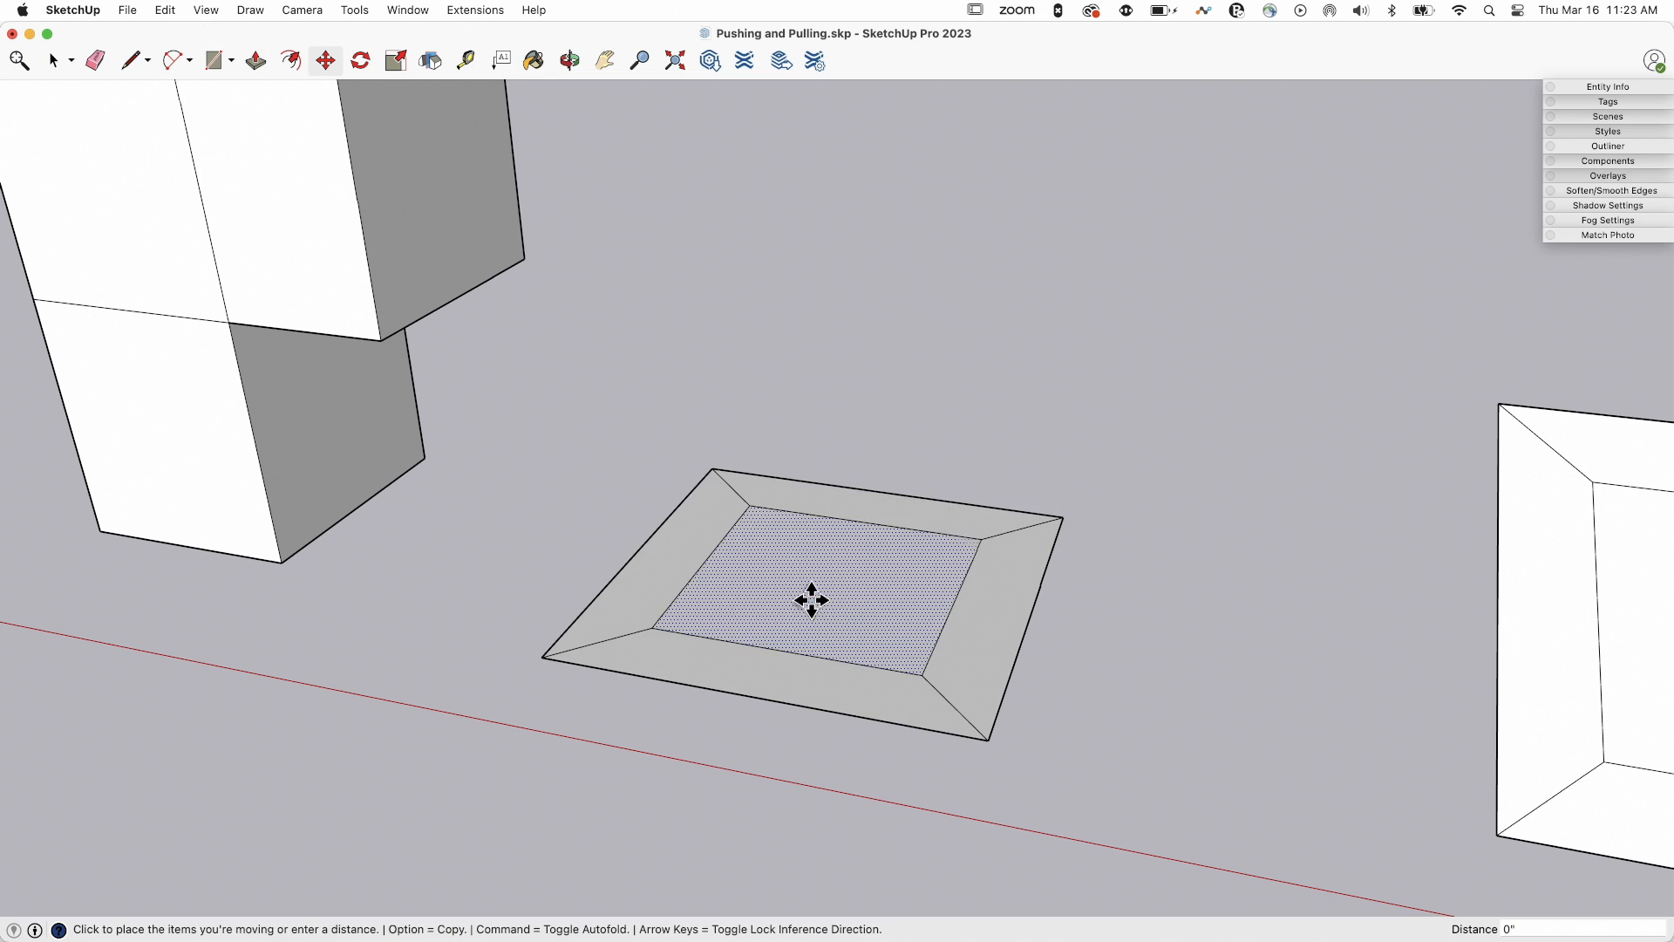
mouse_move(806, 323)
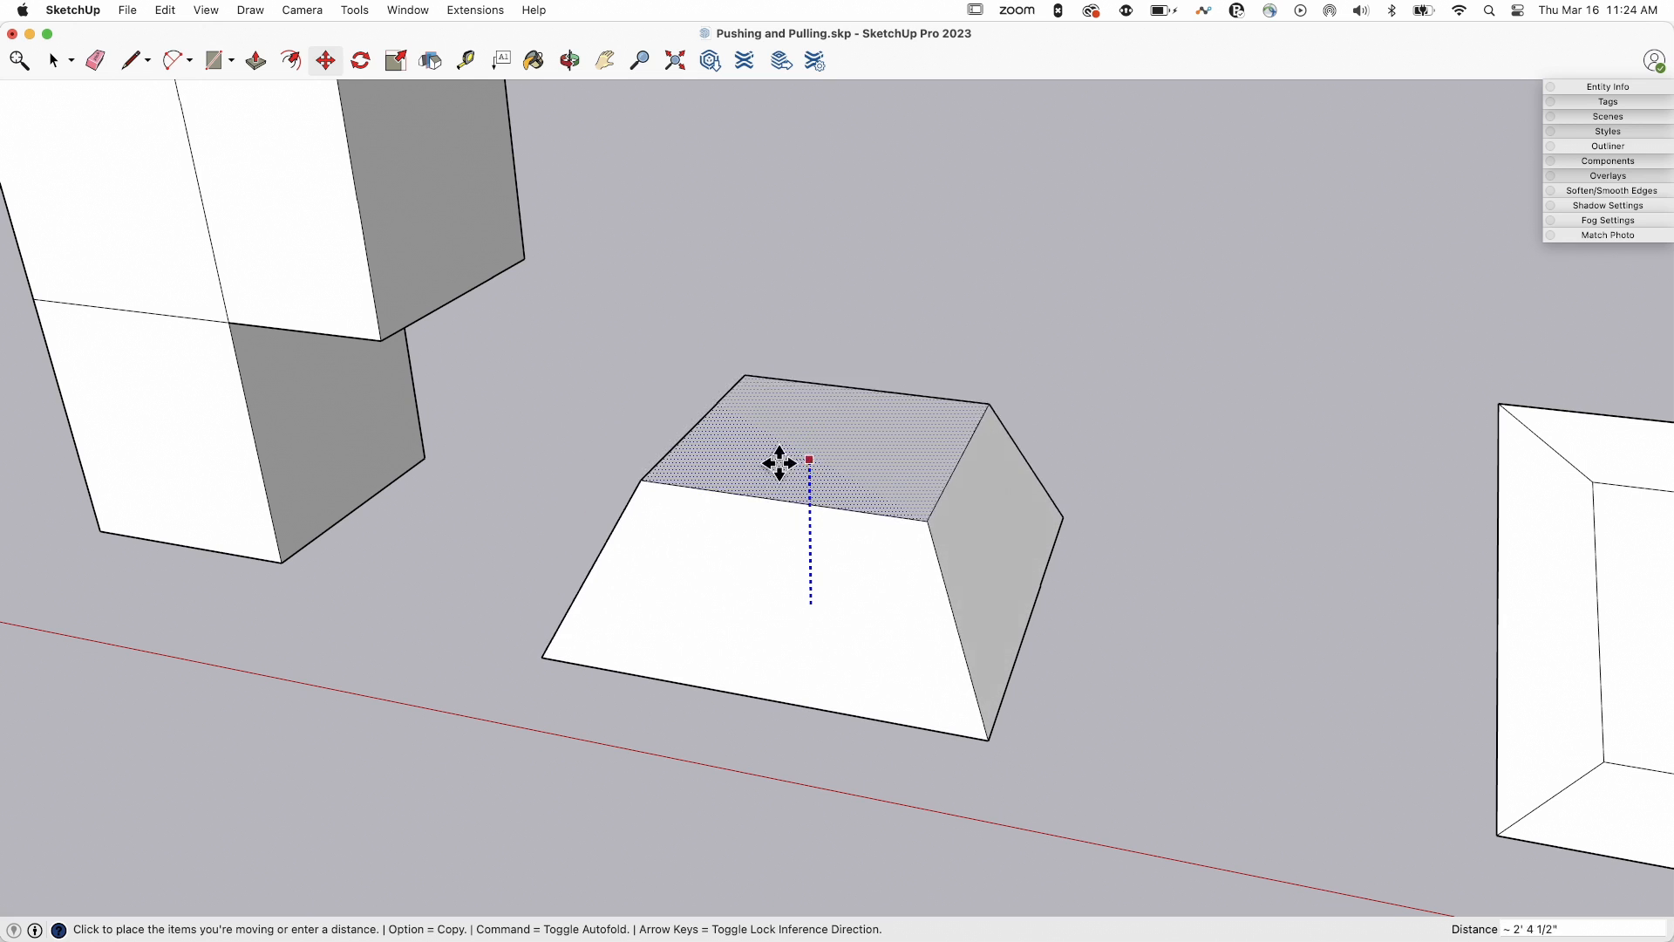
click(780, 463)
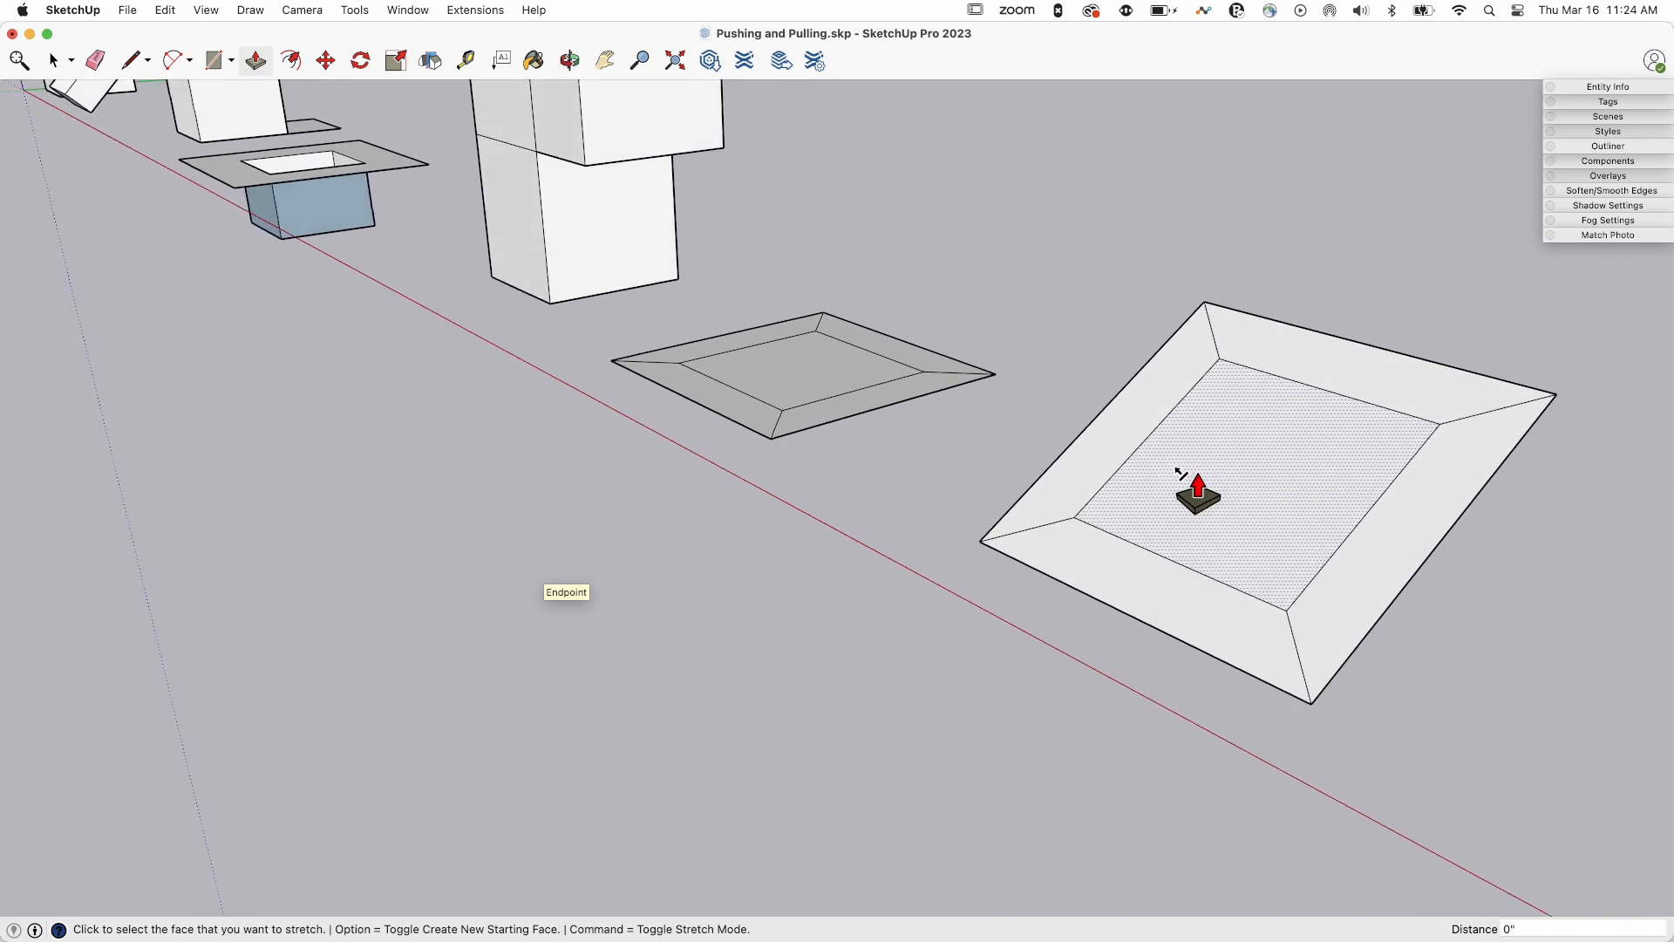
- Stretch the larger frame's inner face up 1' 9 3/4"
click(1195, 491)
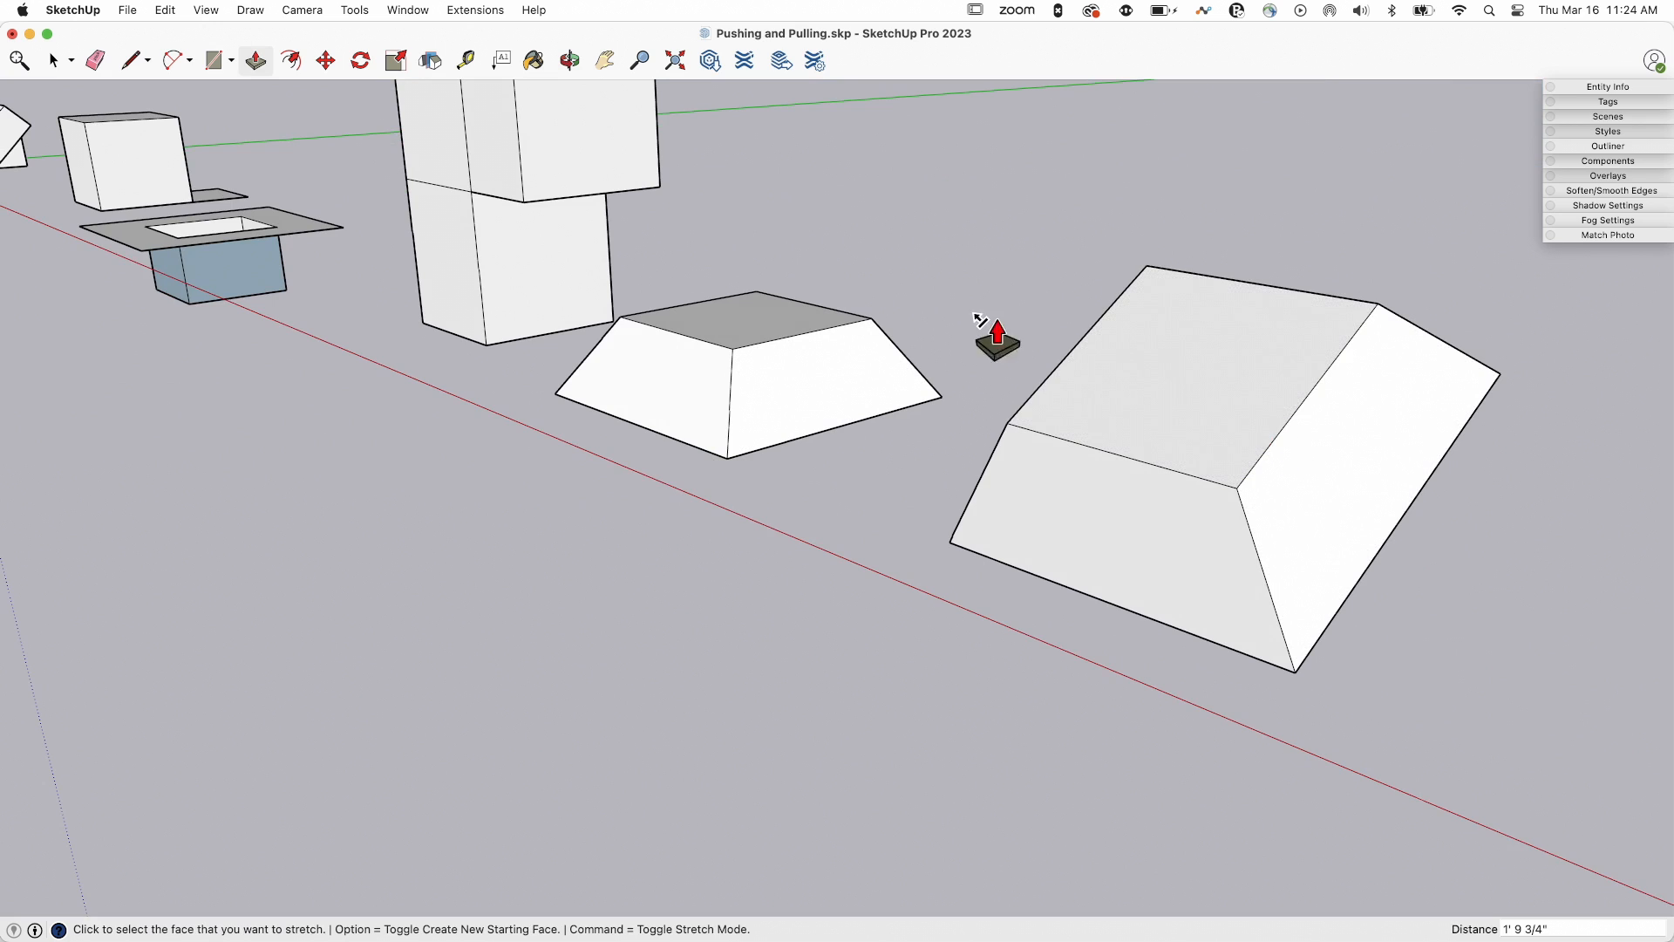
mouse_move(1036, 339)
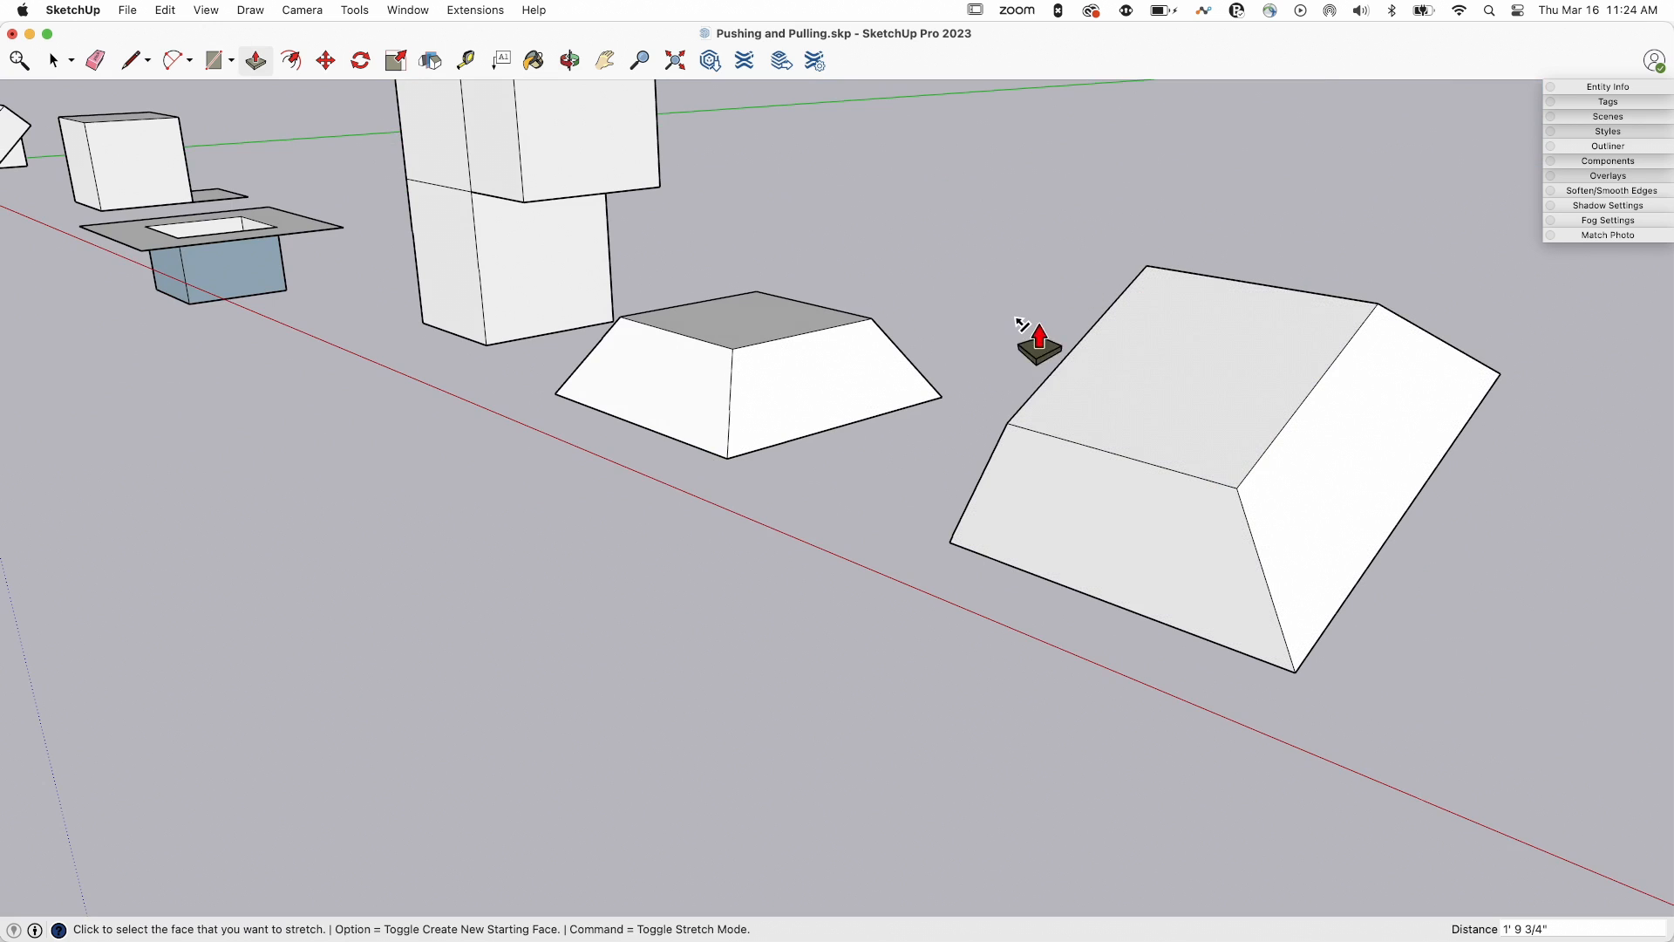
mouse_move(913, 347)
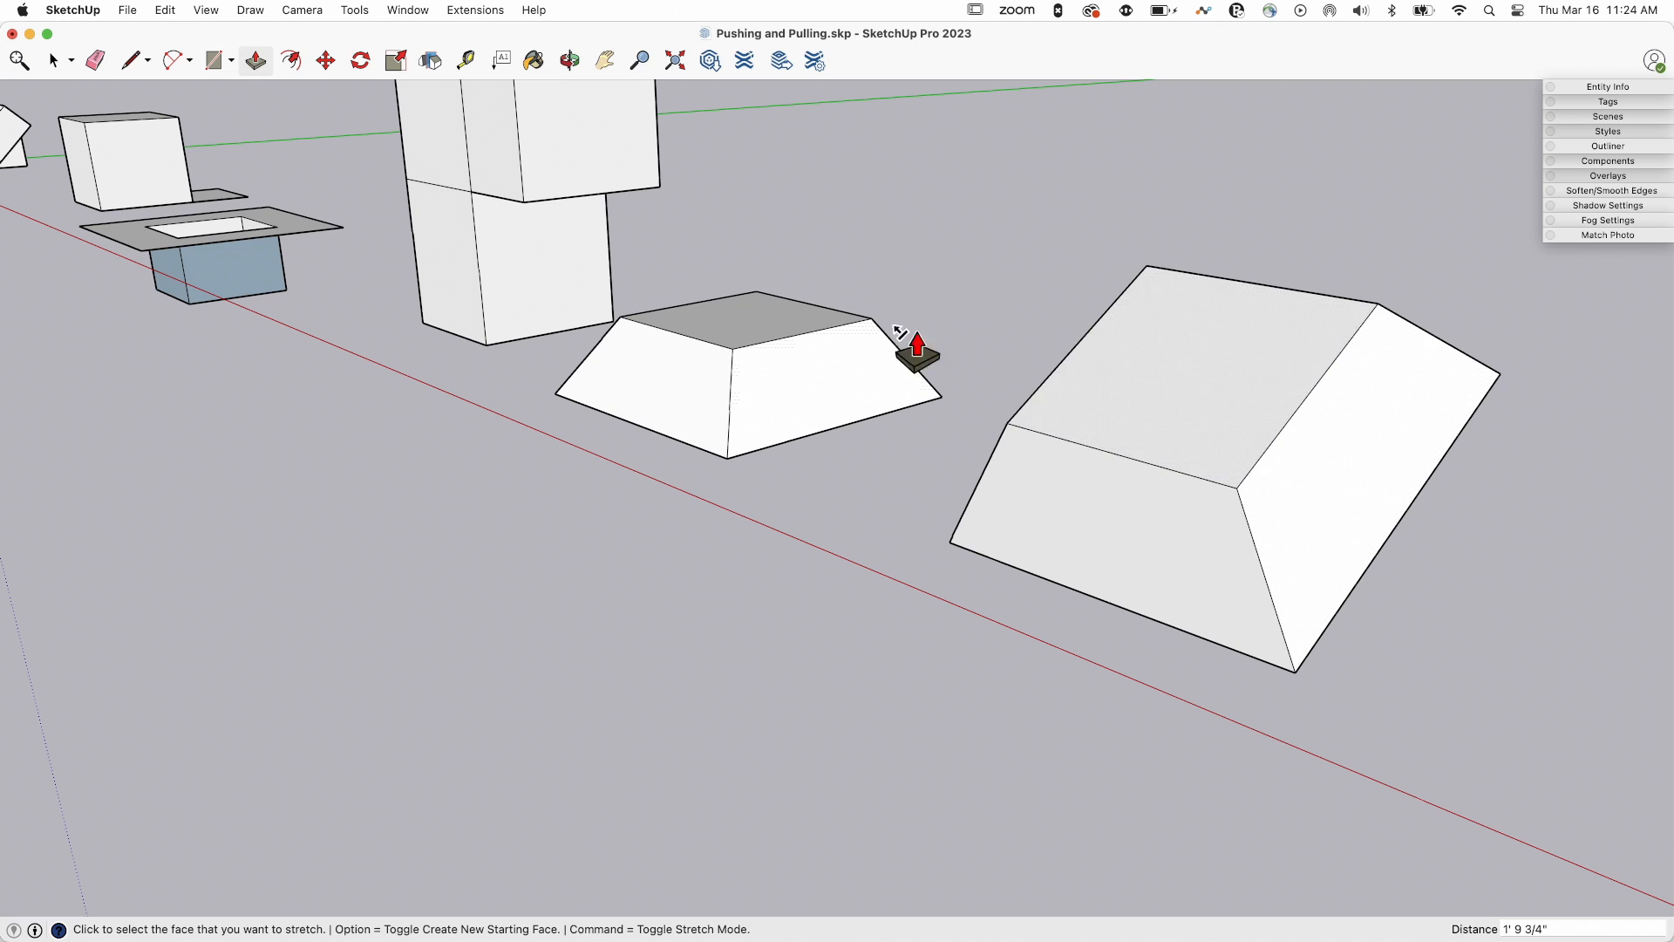
mouse_move(1004, 331)
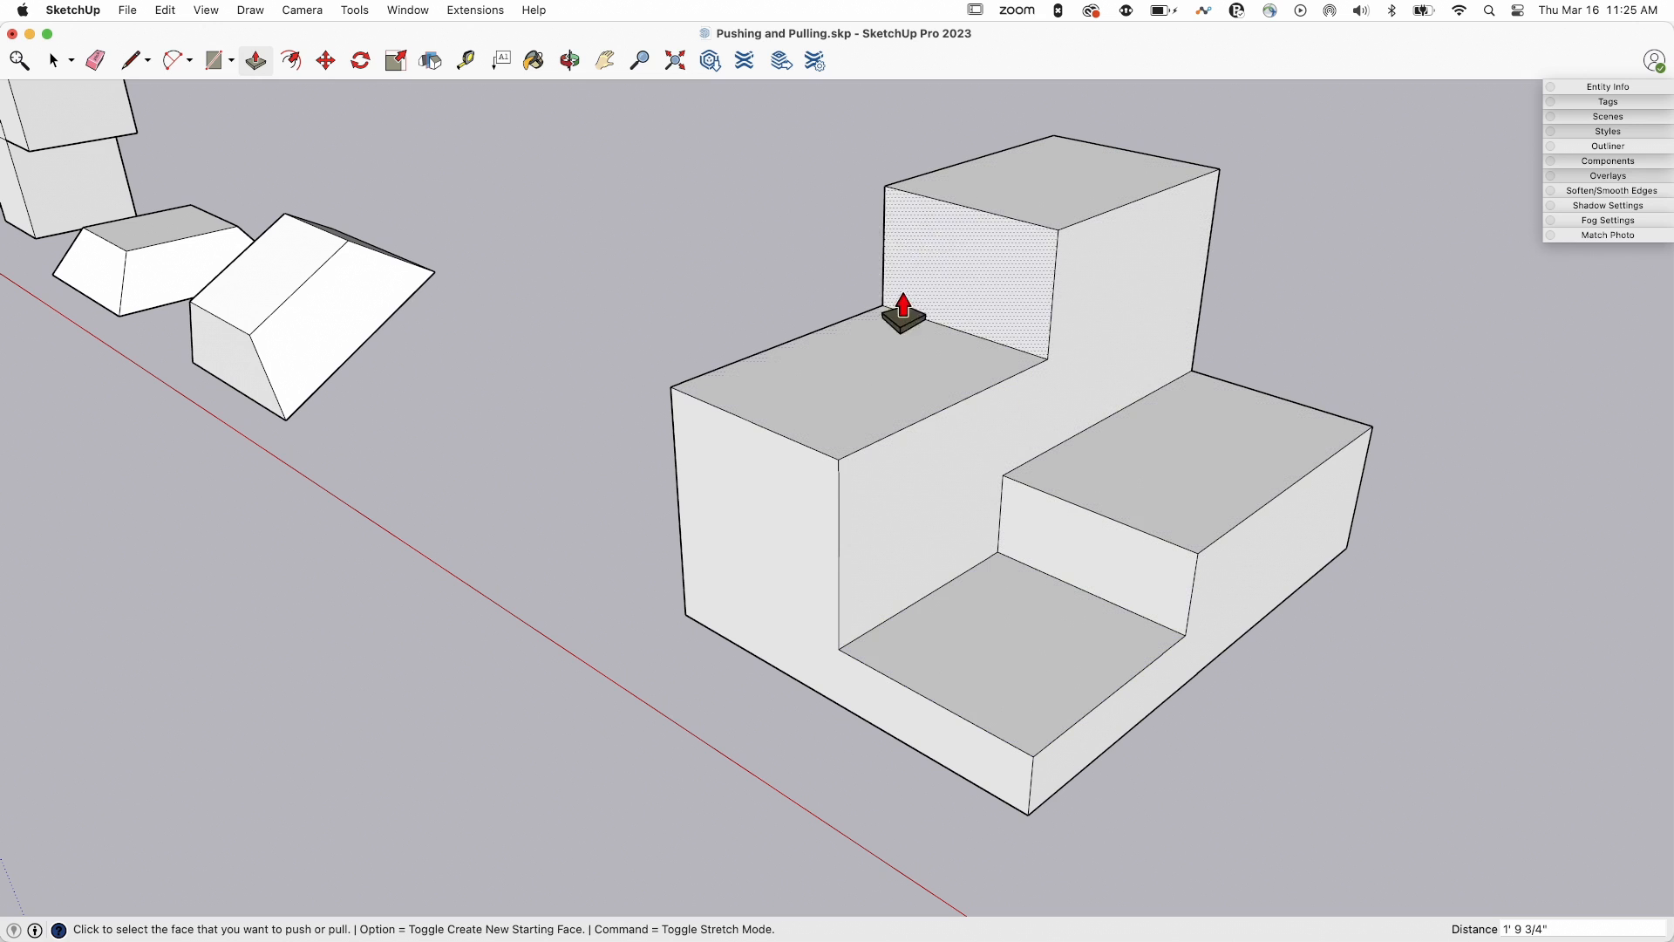
mouse_move(984, 660)
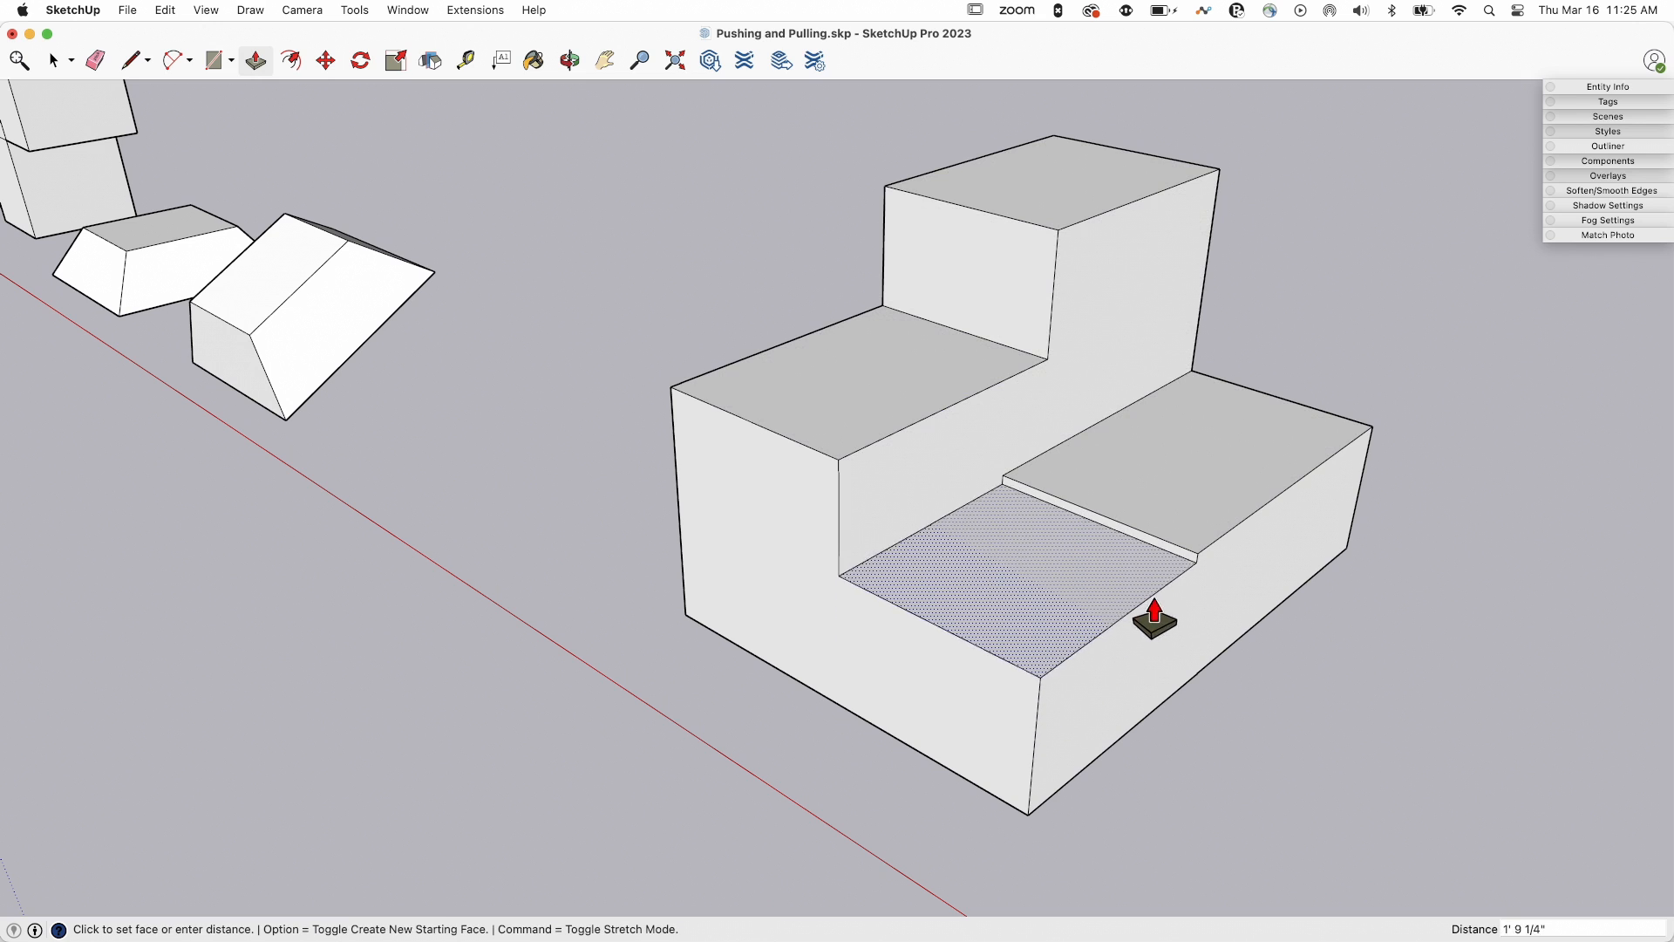
mouse_move(1196, 564)
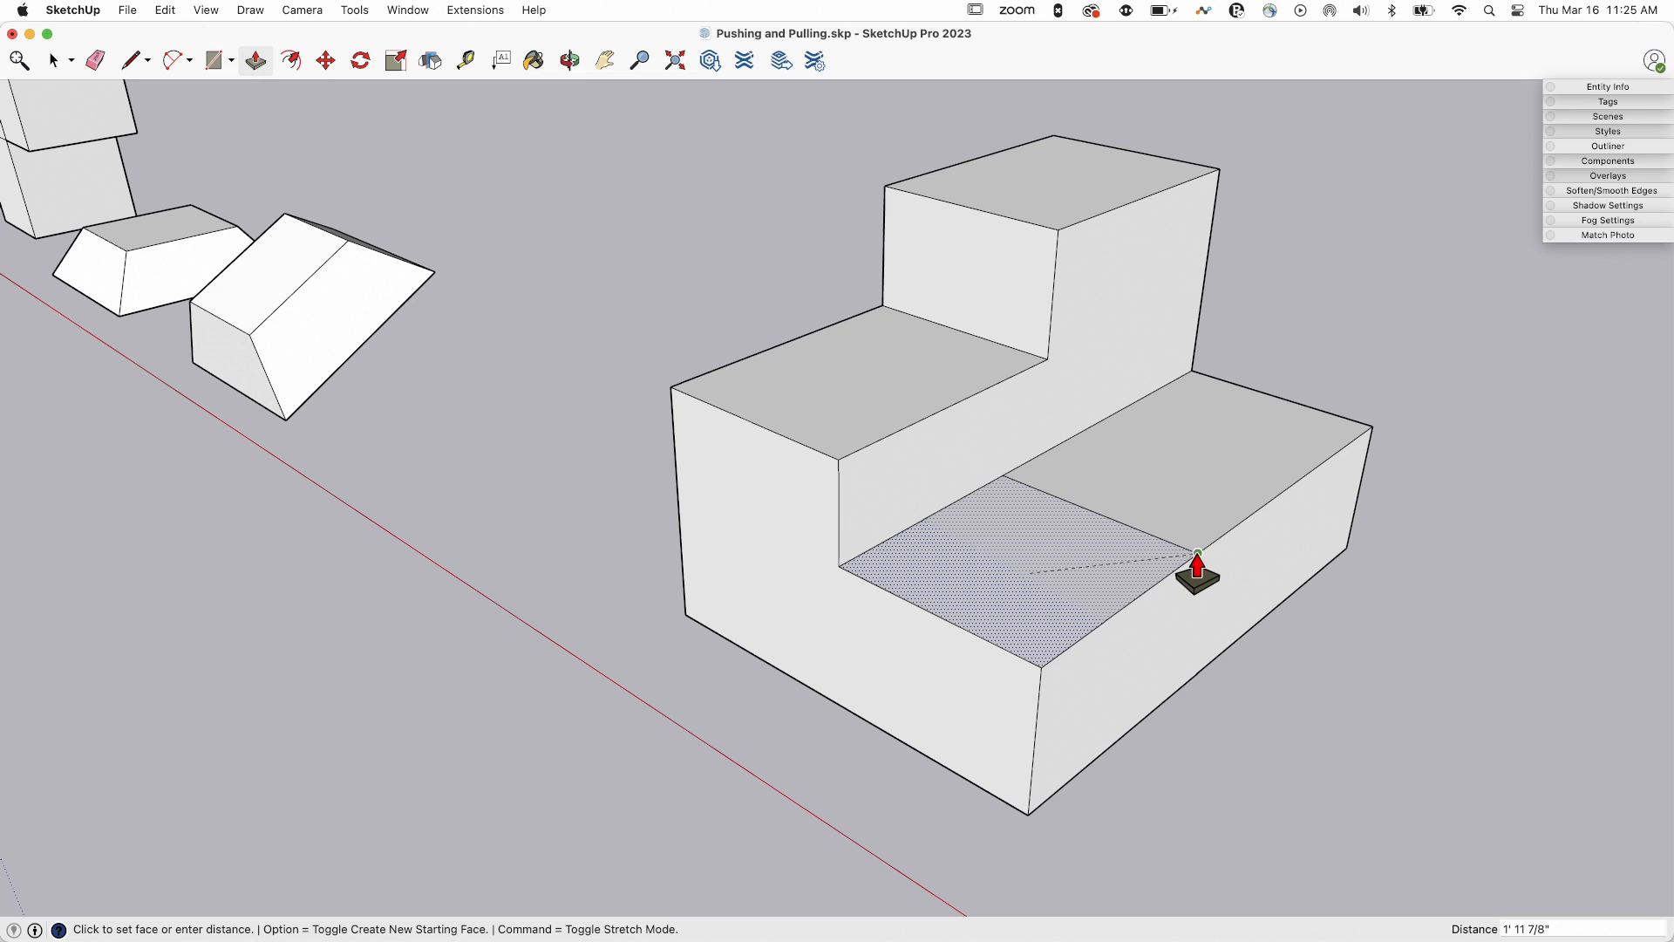
mouse_move(1196, 630)
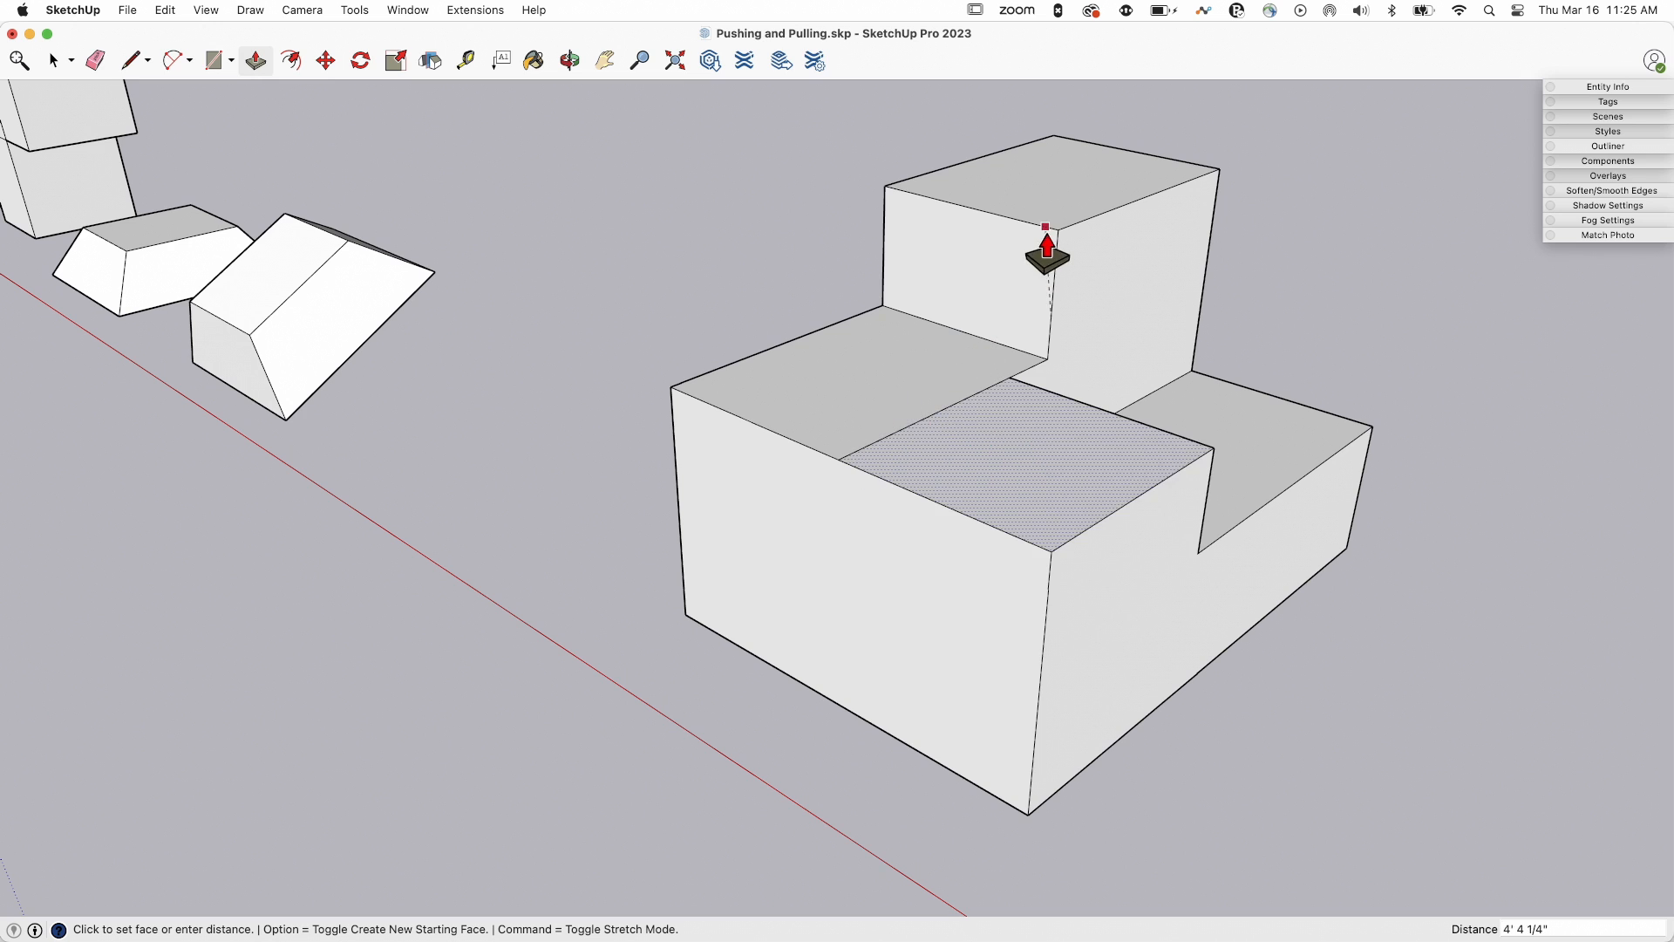
mouse_move(1194, 191)
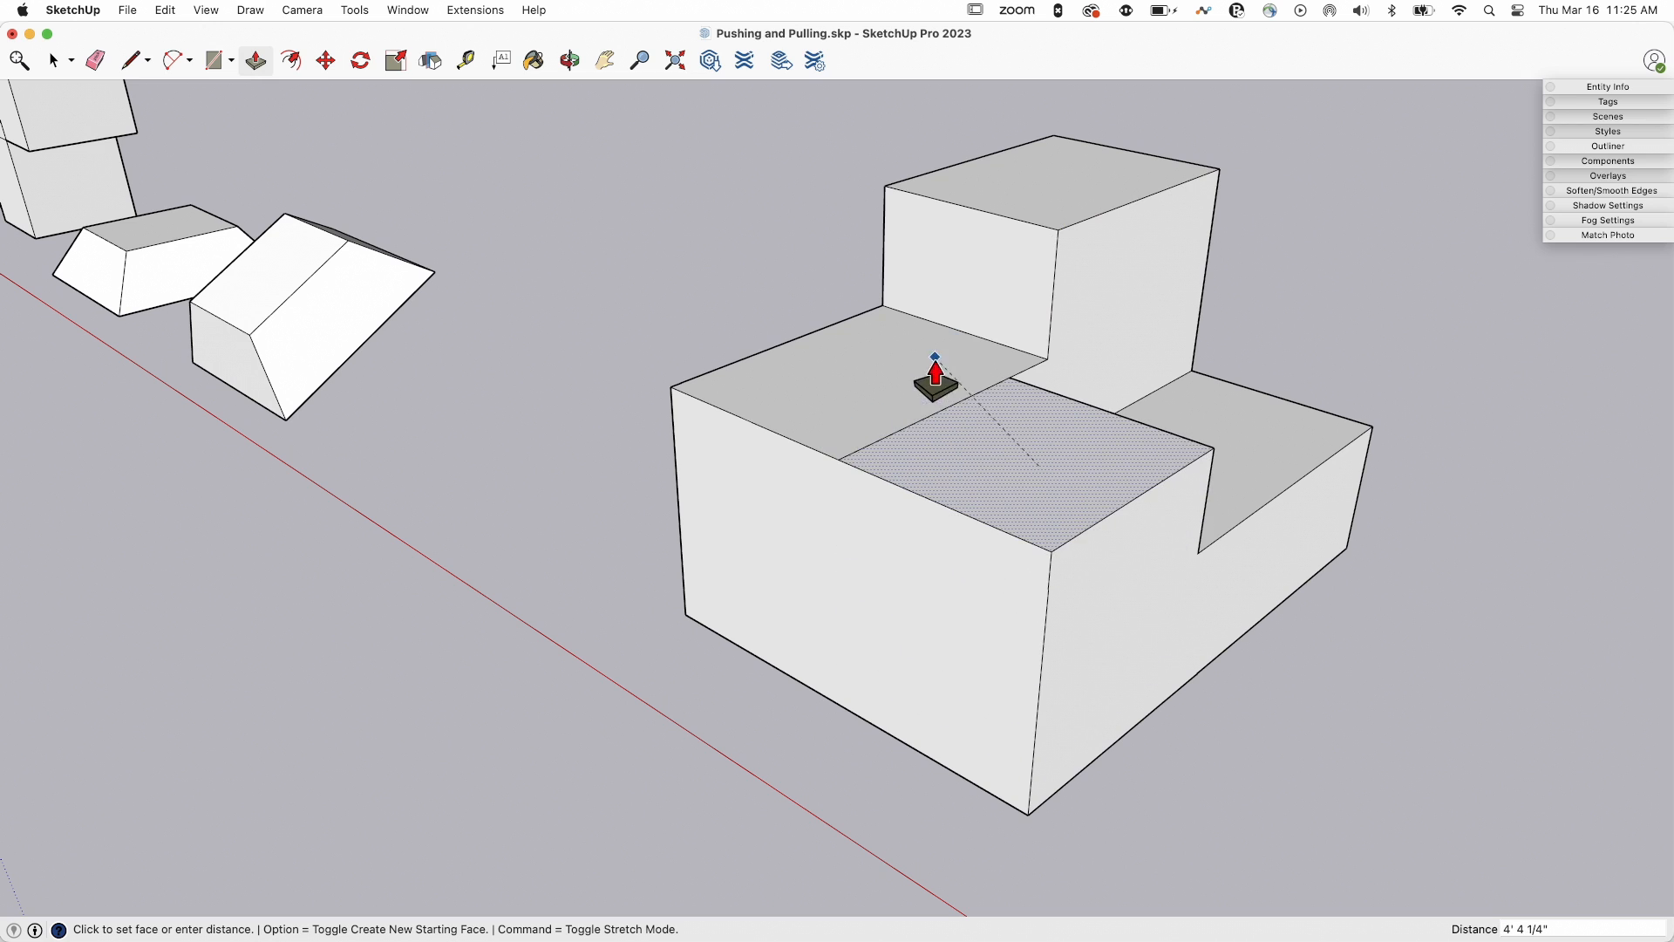
mouse_move(908, 401)
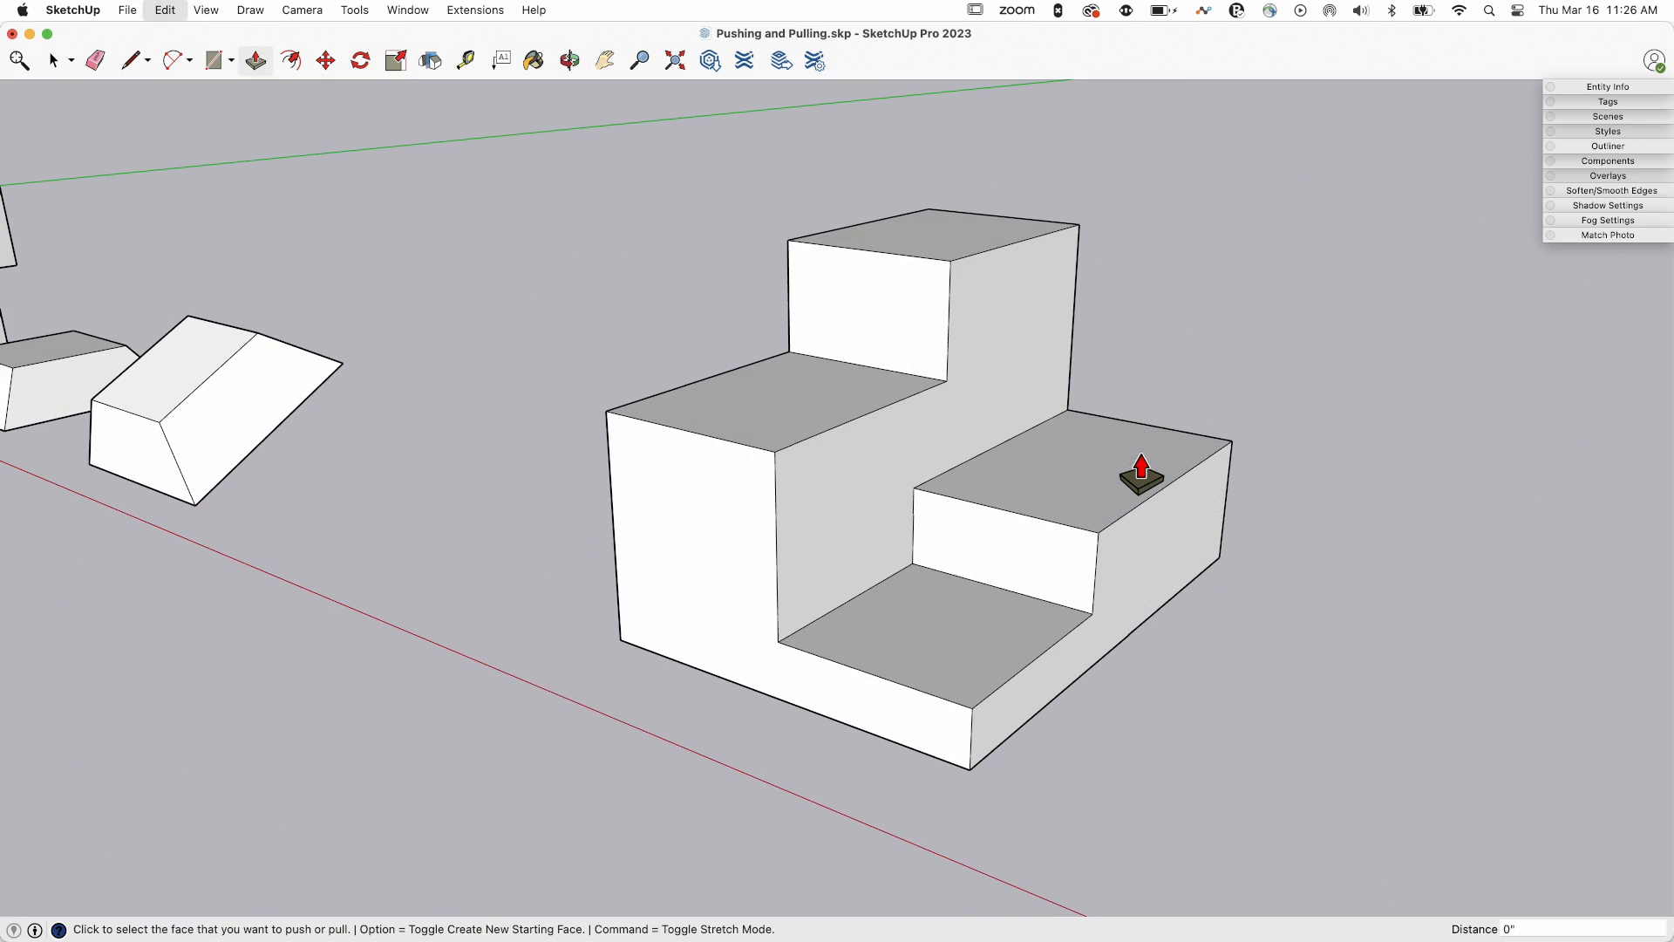
mouse_move(956, 649)
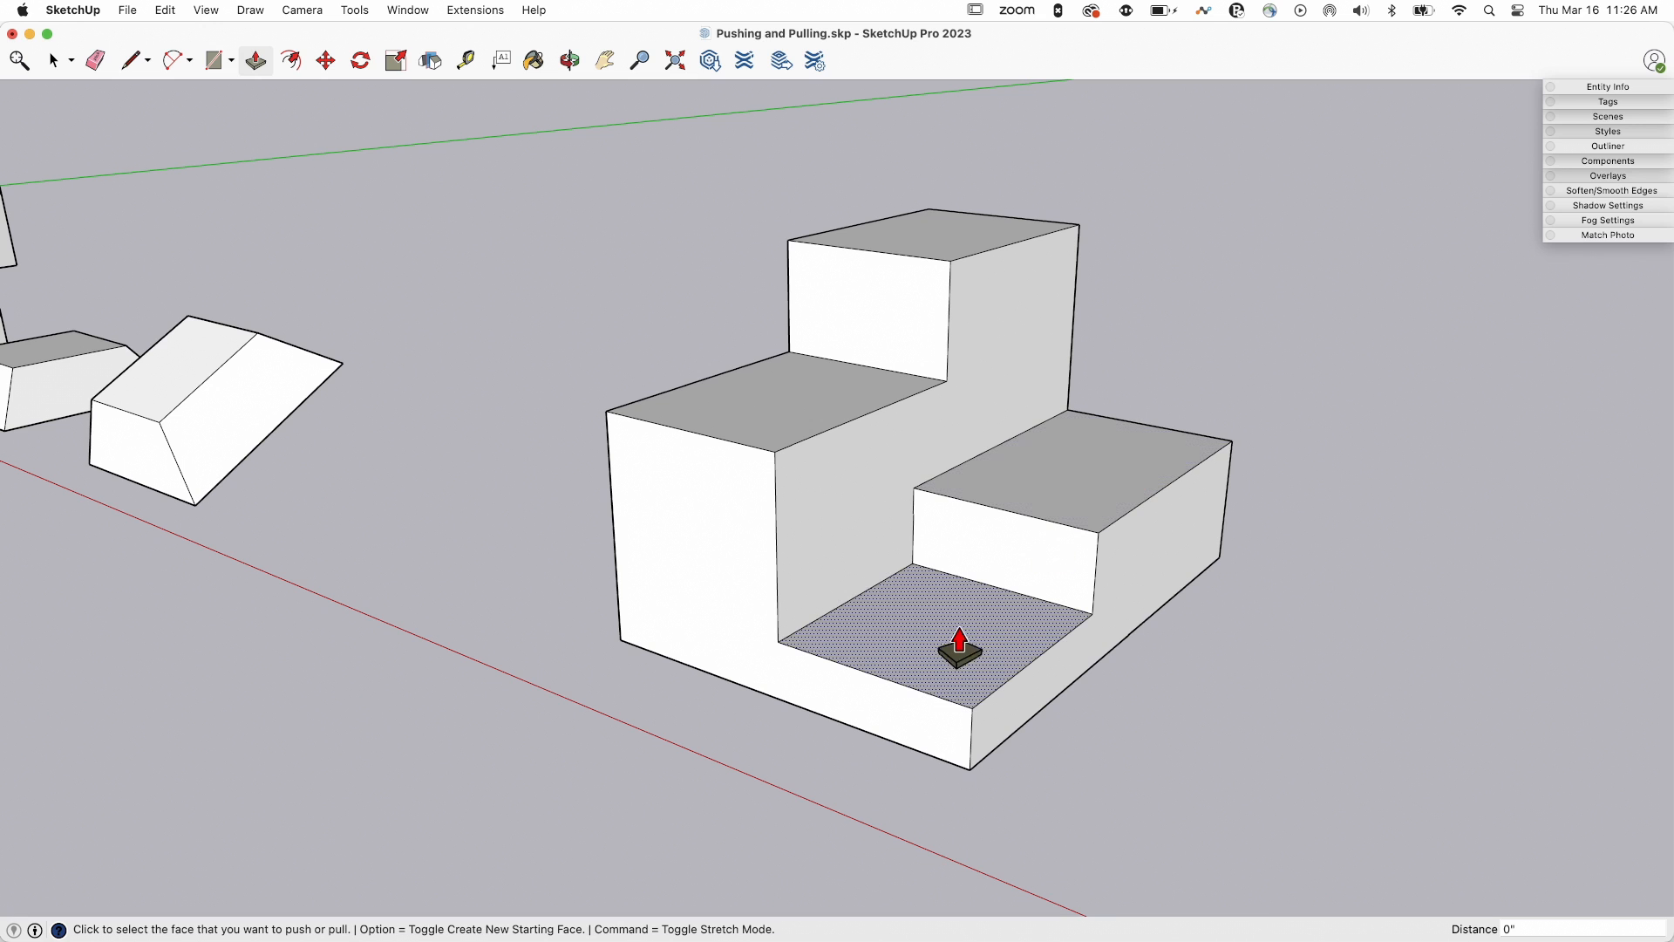
mouse_move(933, 643)
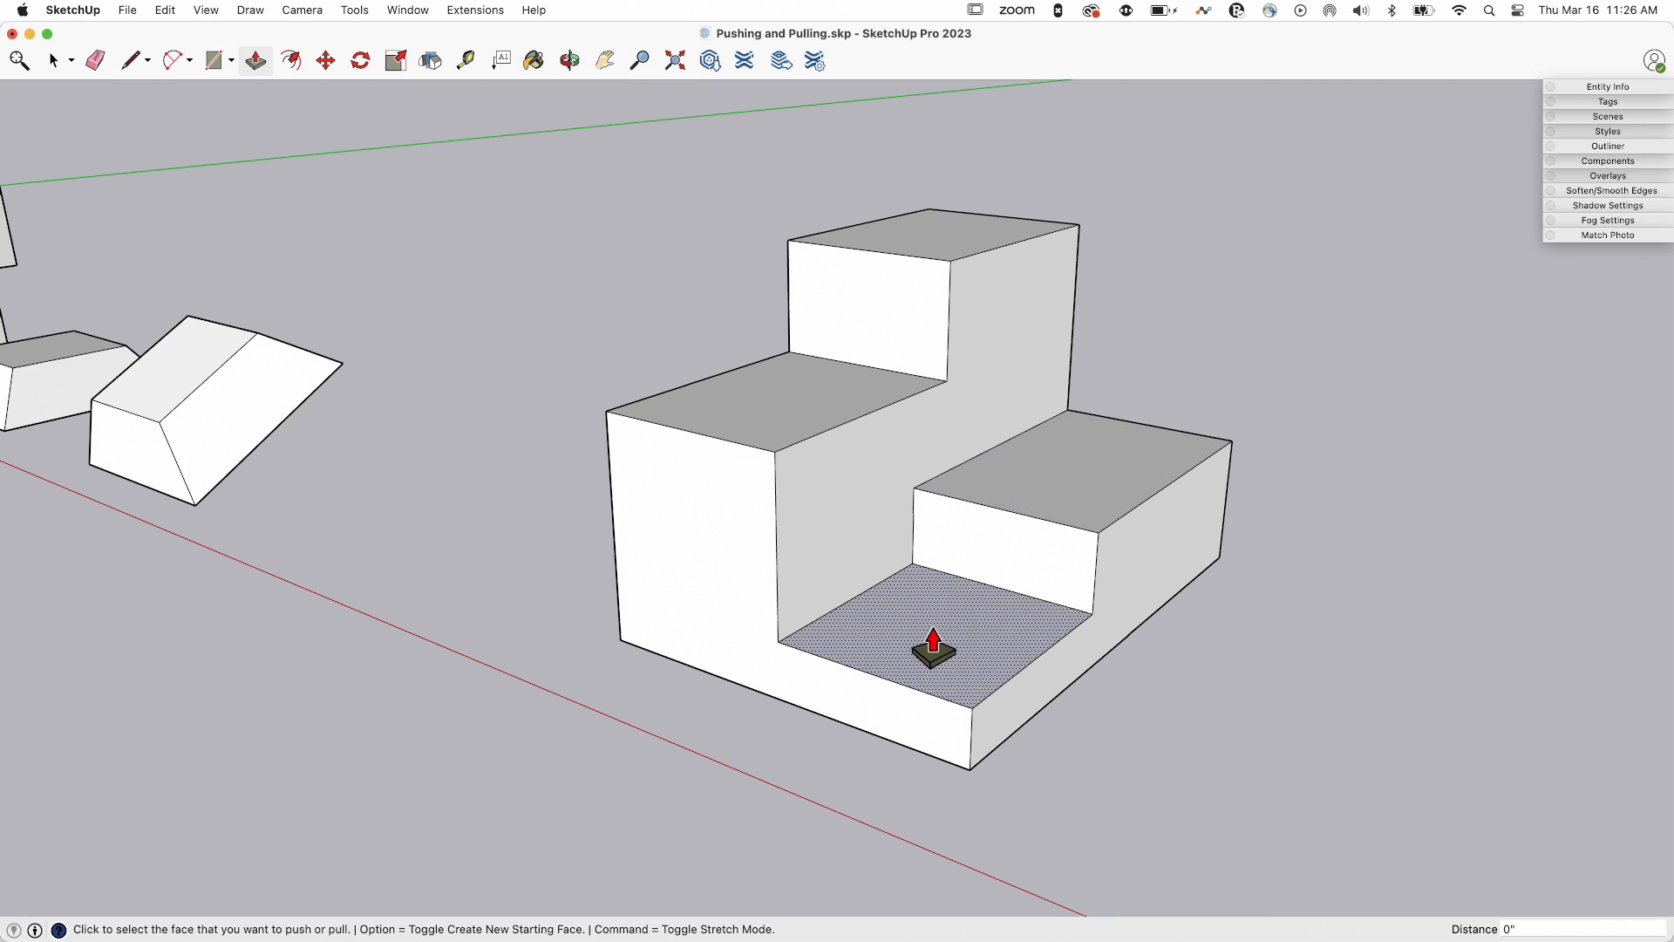
- Pull the middle top face and the lower step face up, setting each new height
click(932, 646)
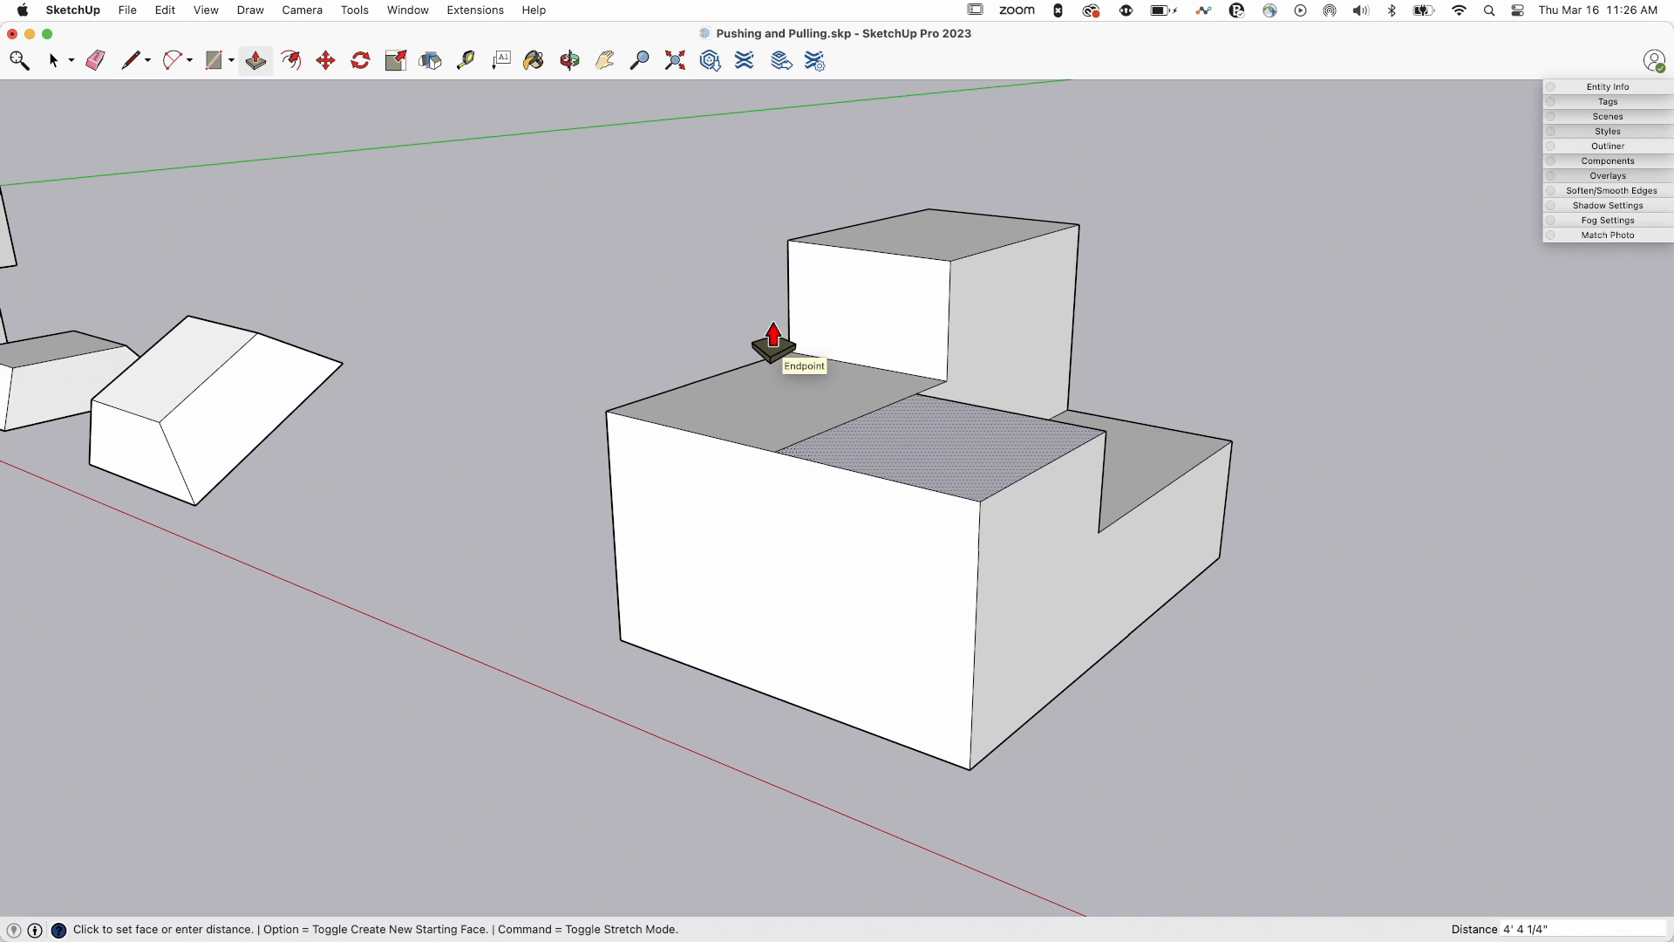
mouse_move(816, 385)
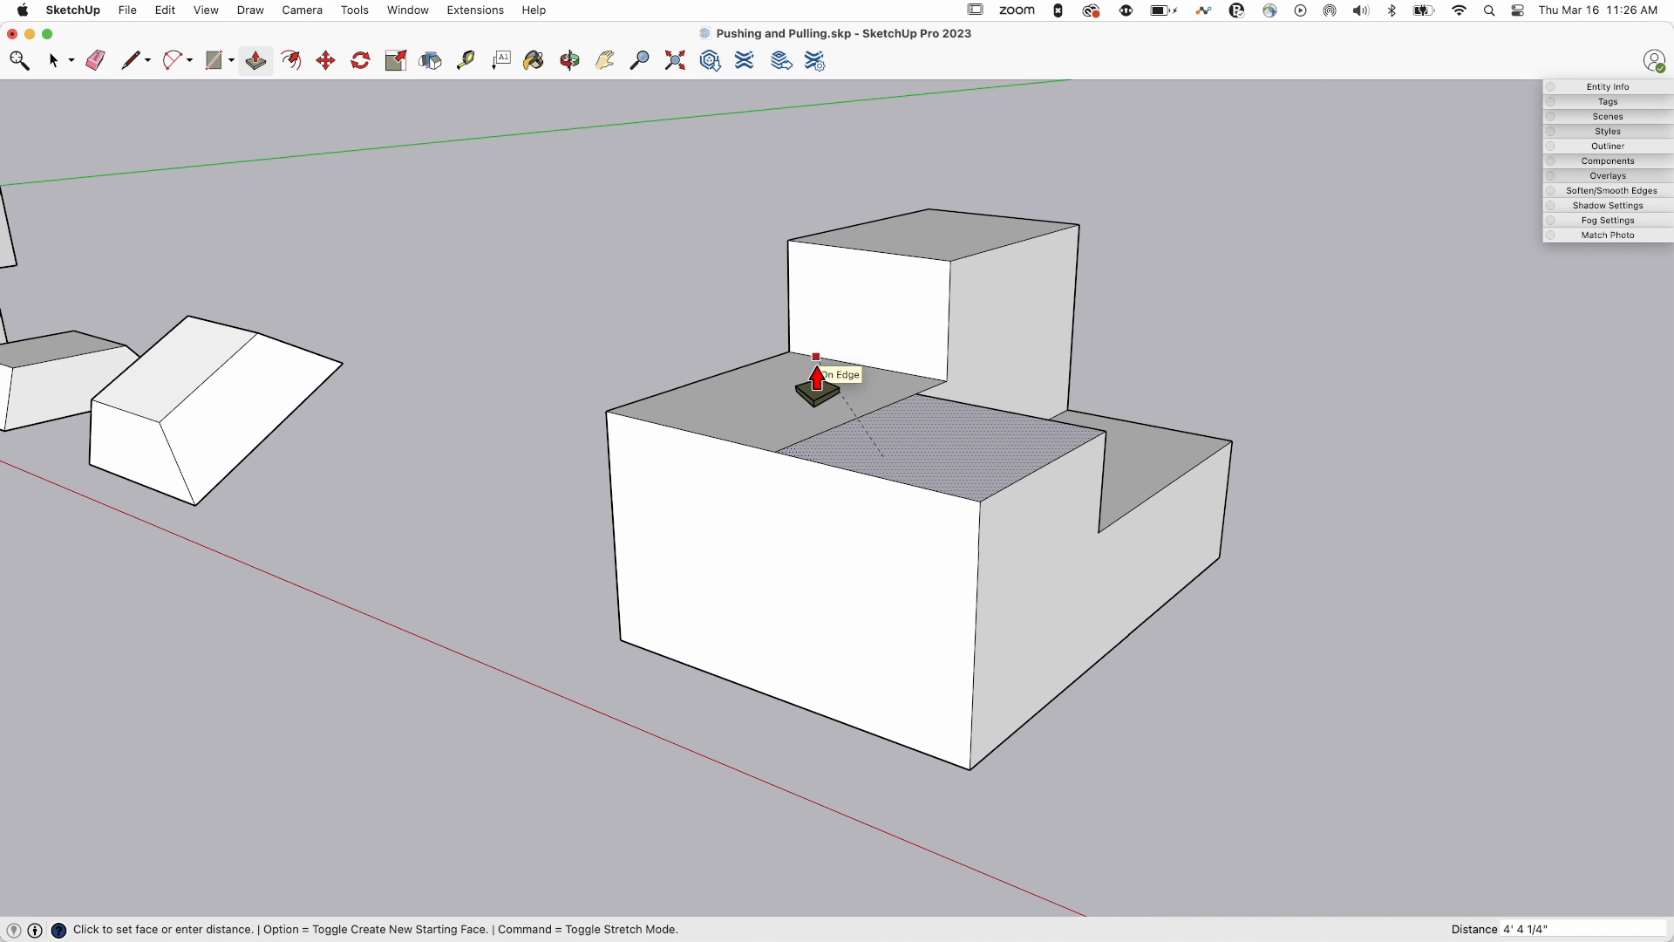
mouse_move(747, 357)
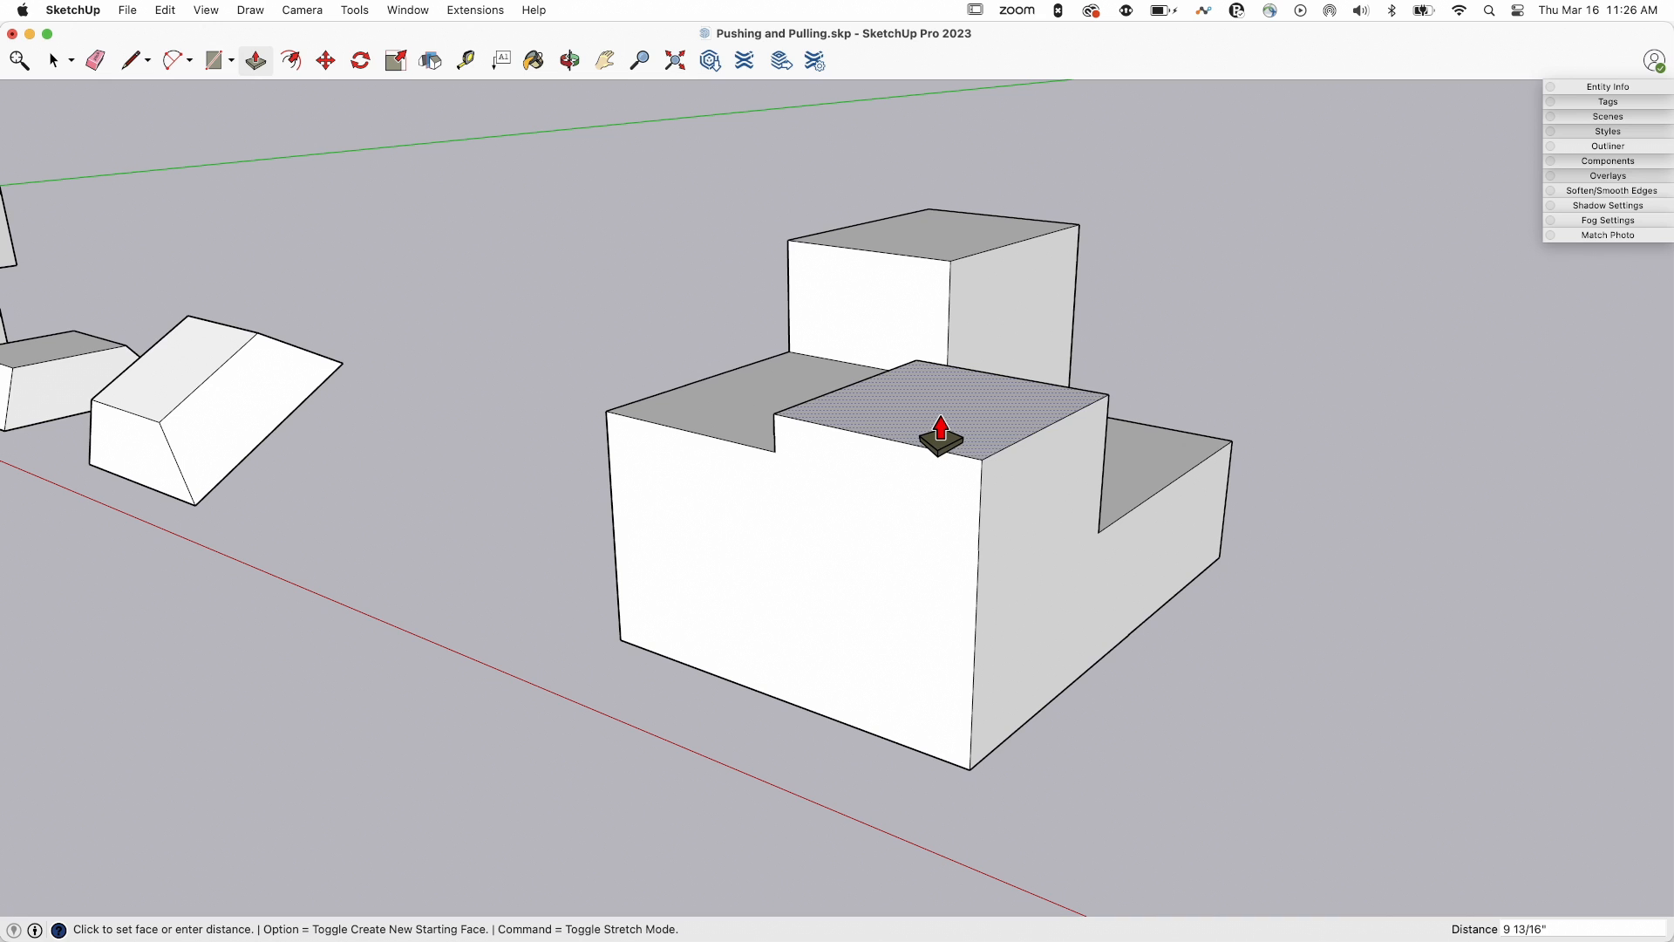
click(938, 432)
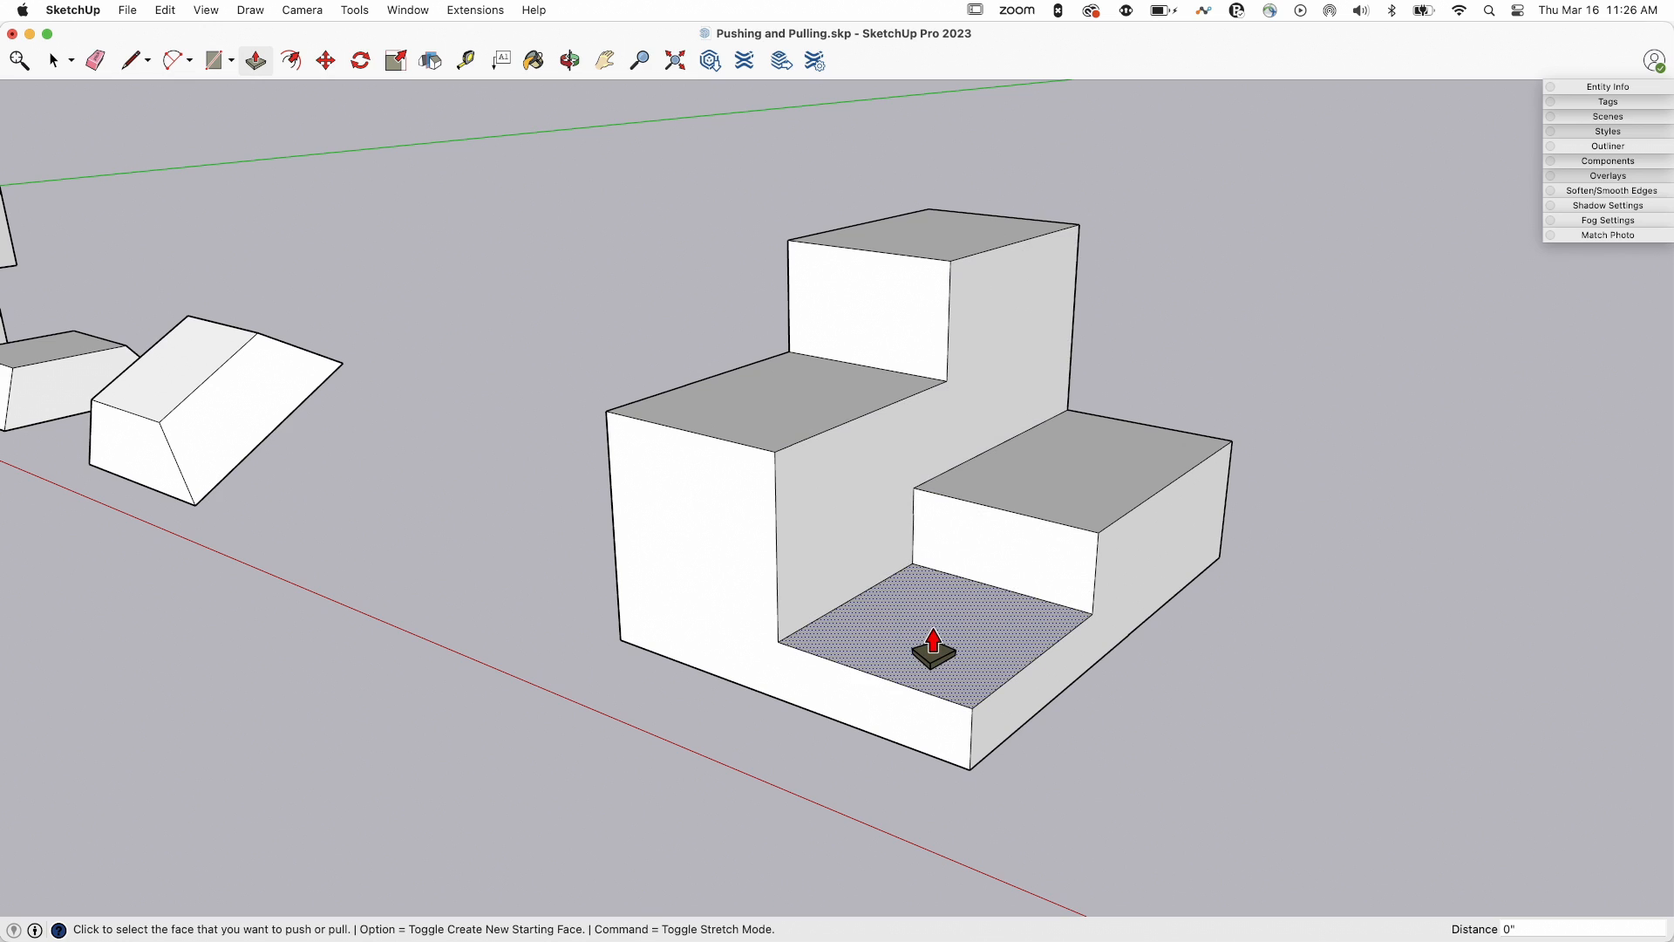
mouse_move(917, 636)
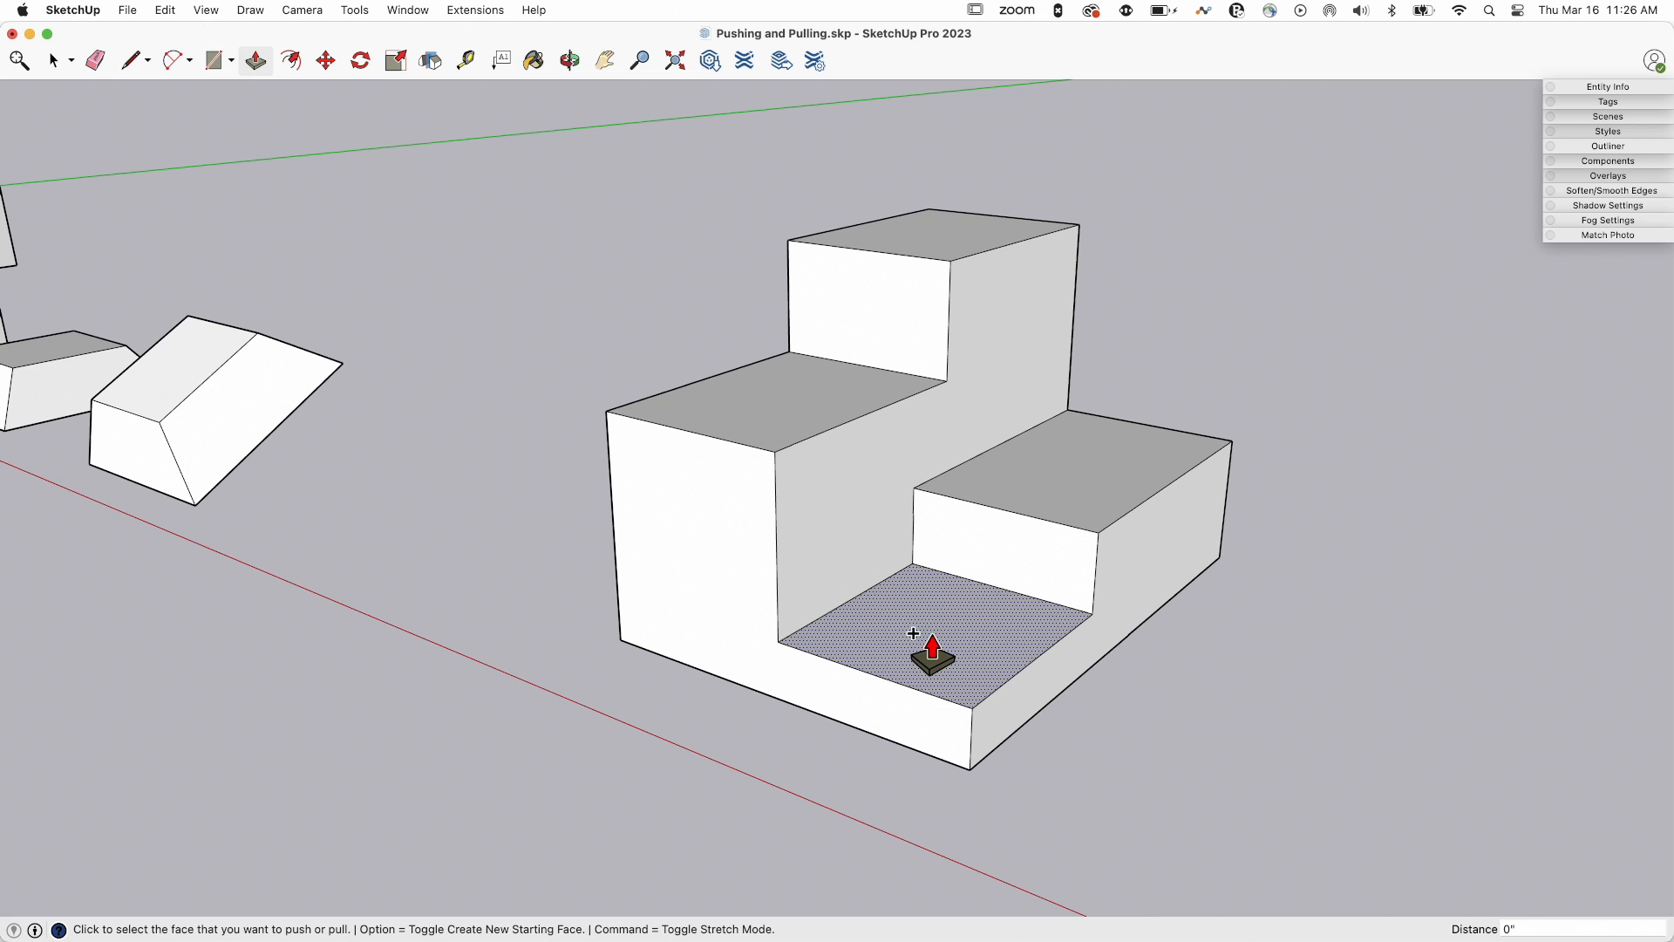
click(928, 636)
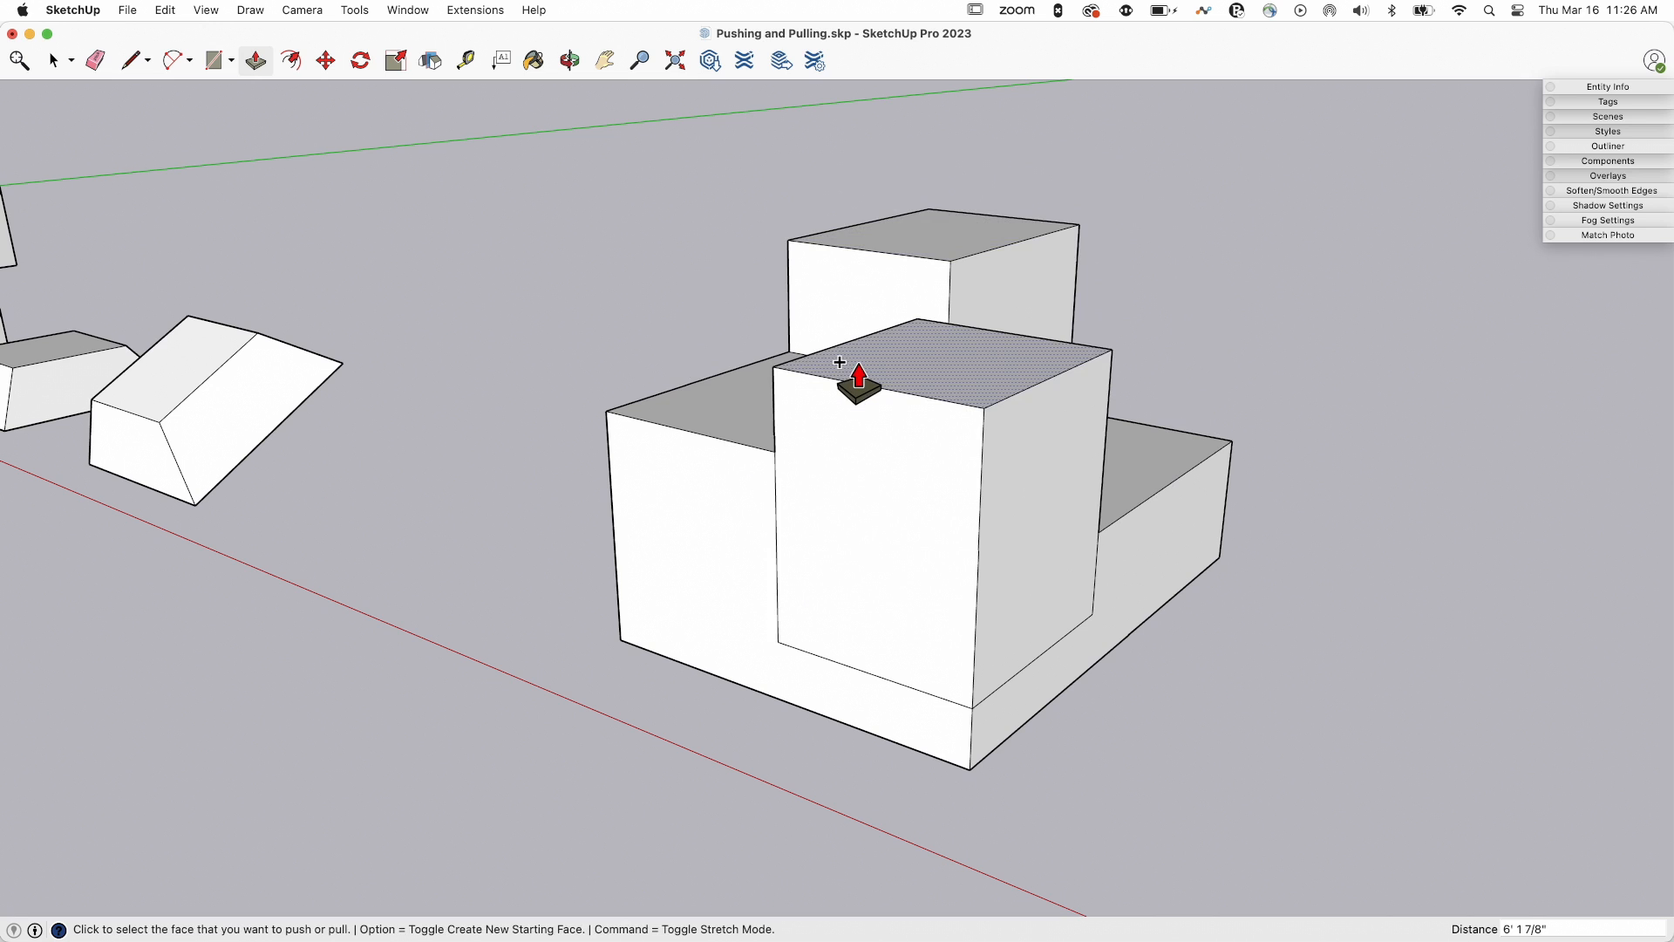
click(859, 368)
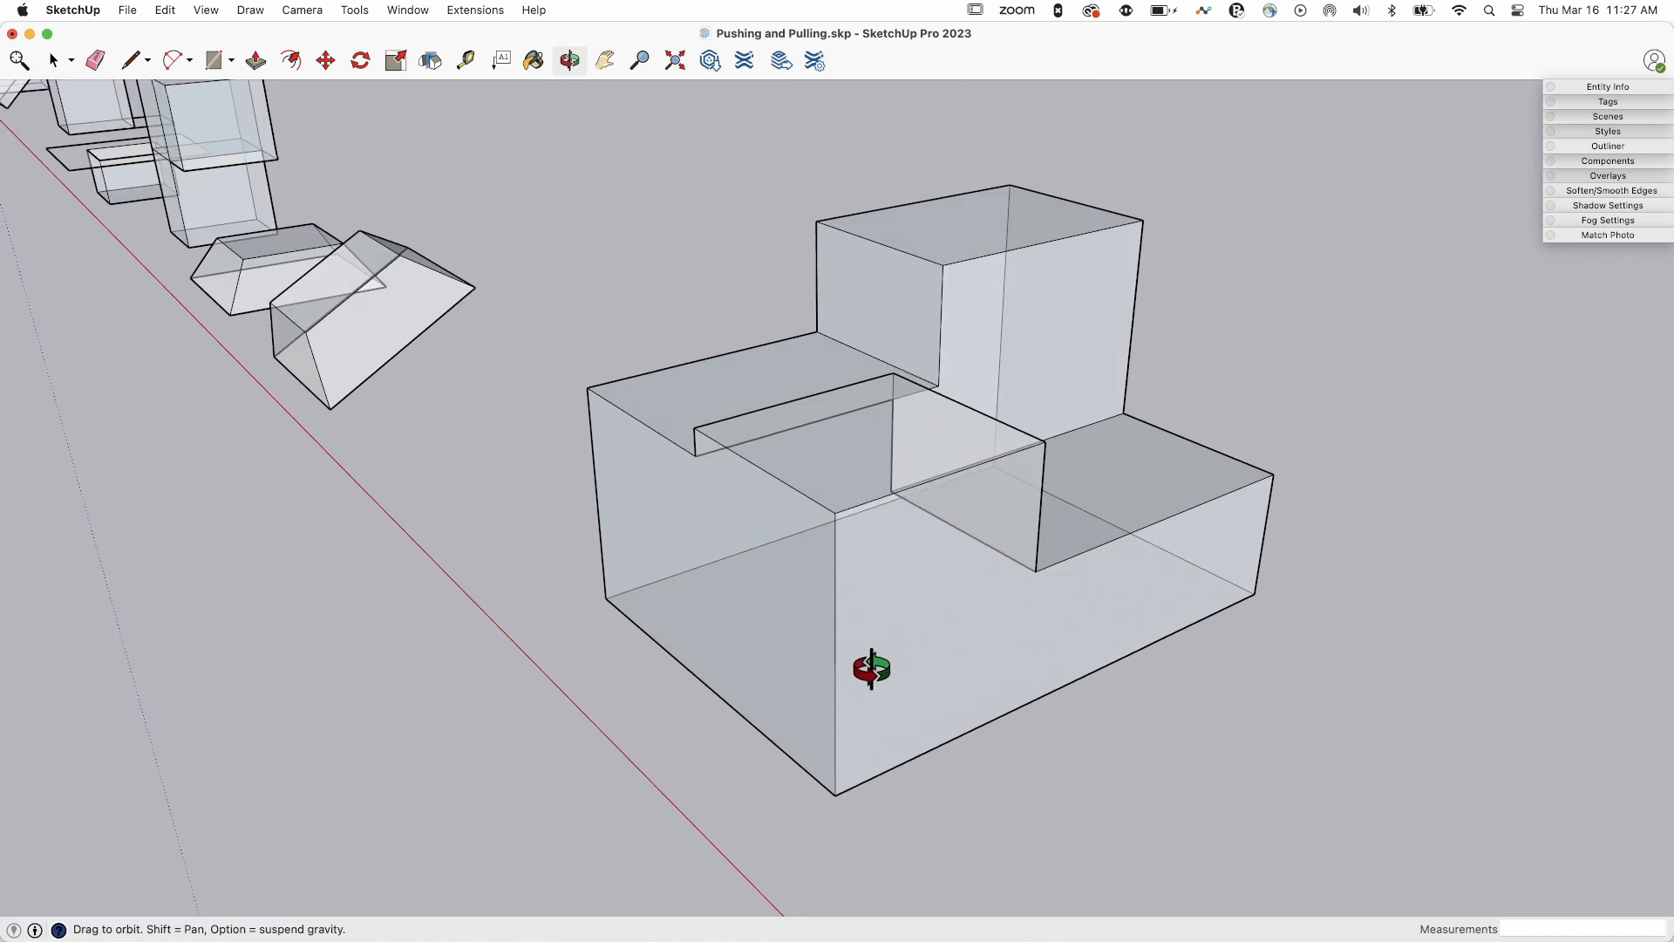
click(94, 60)
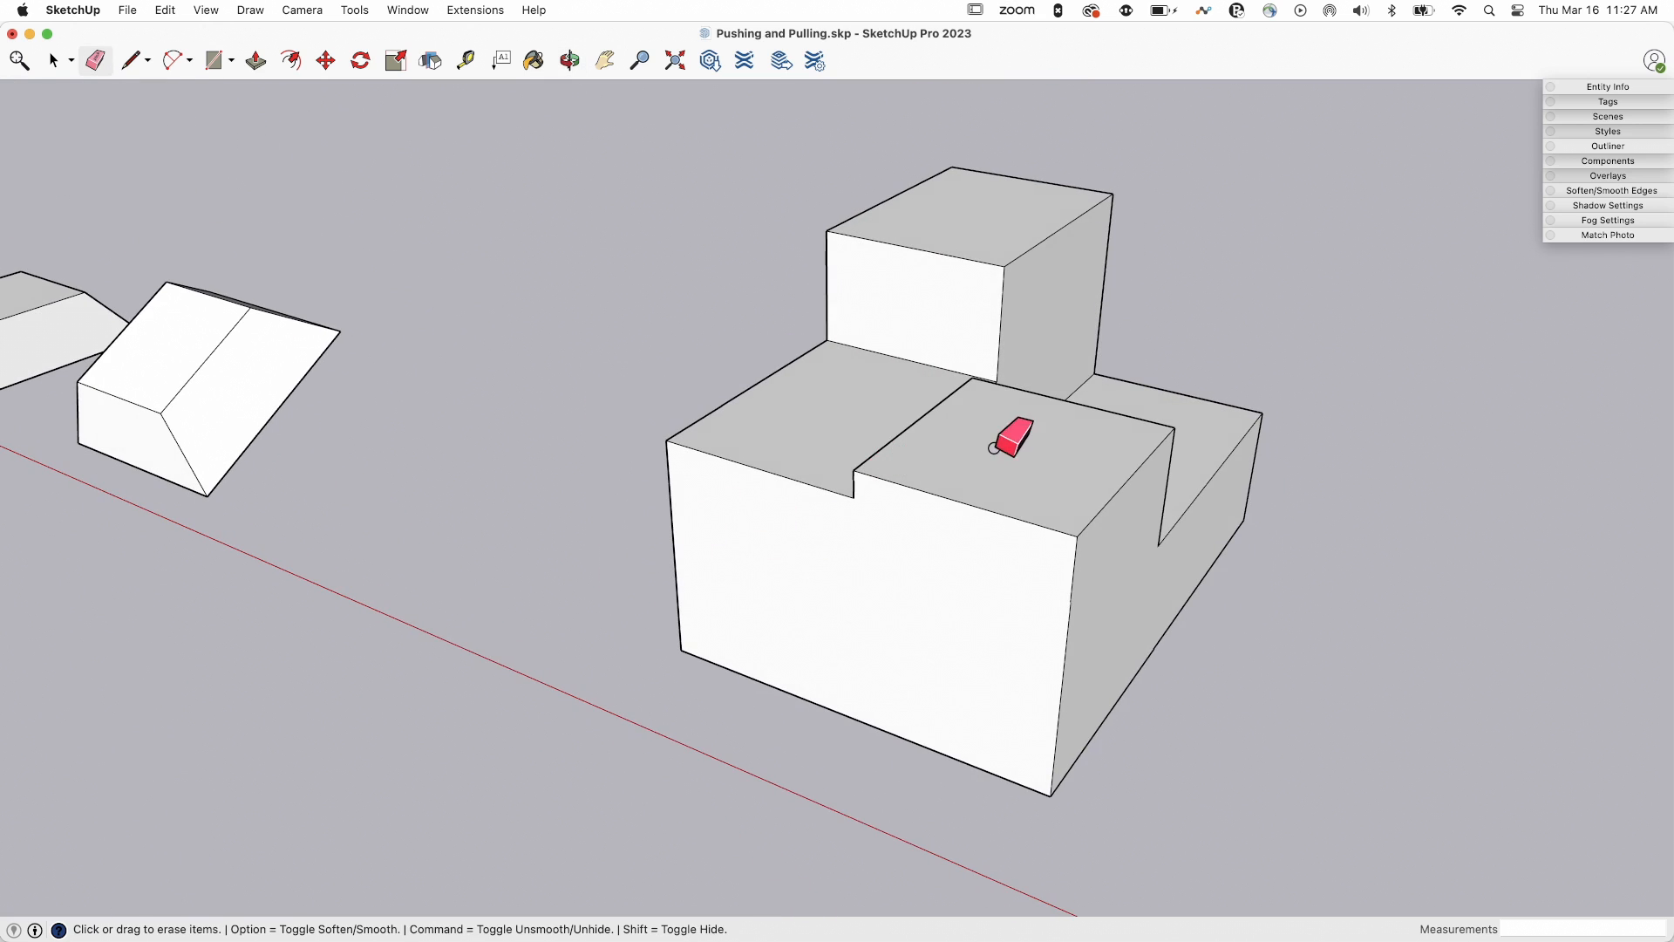
click(1009, 436)
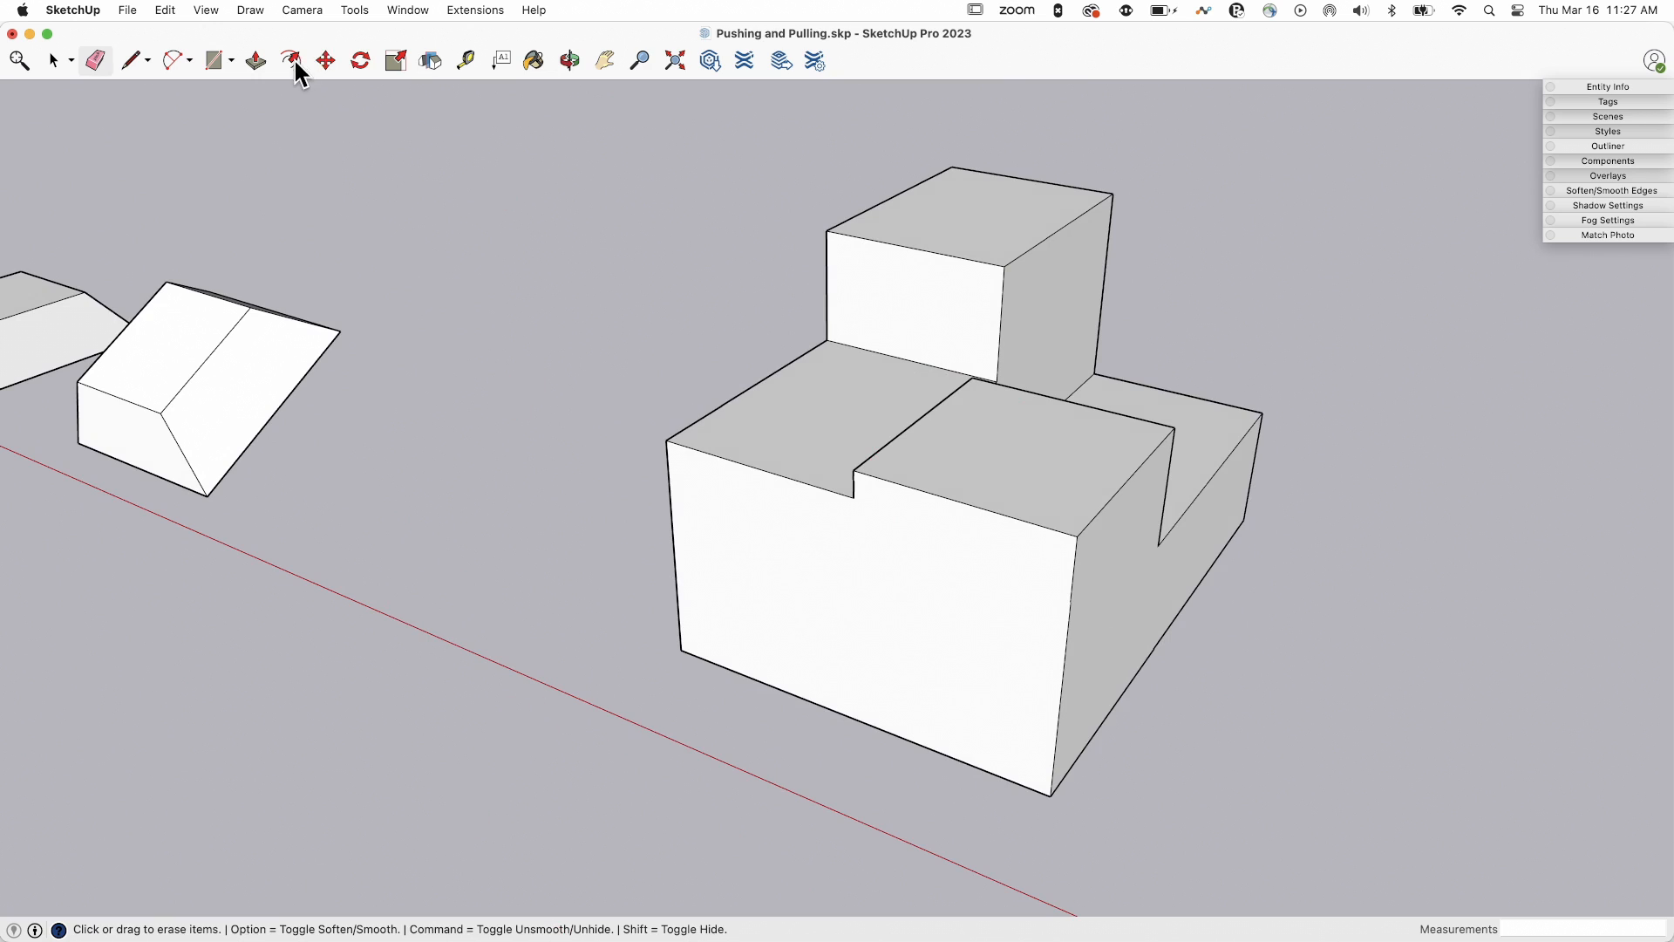
click(255, 60)
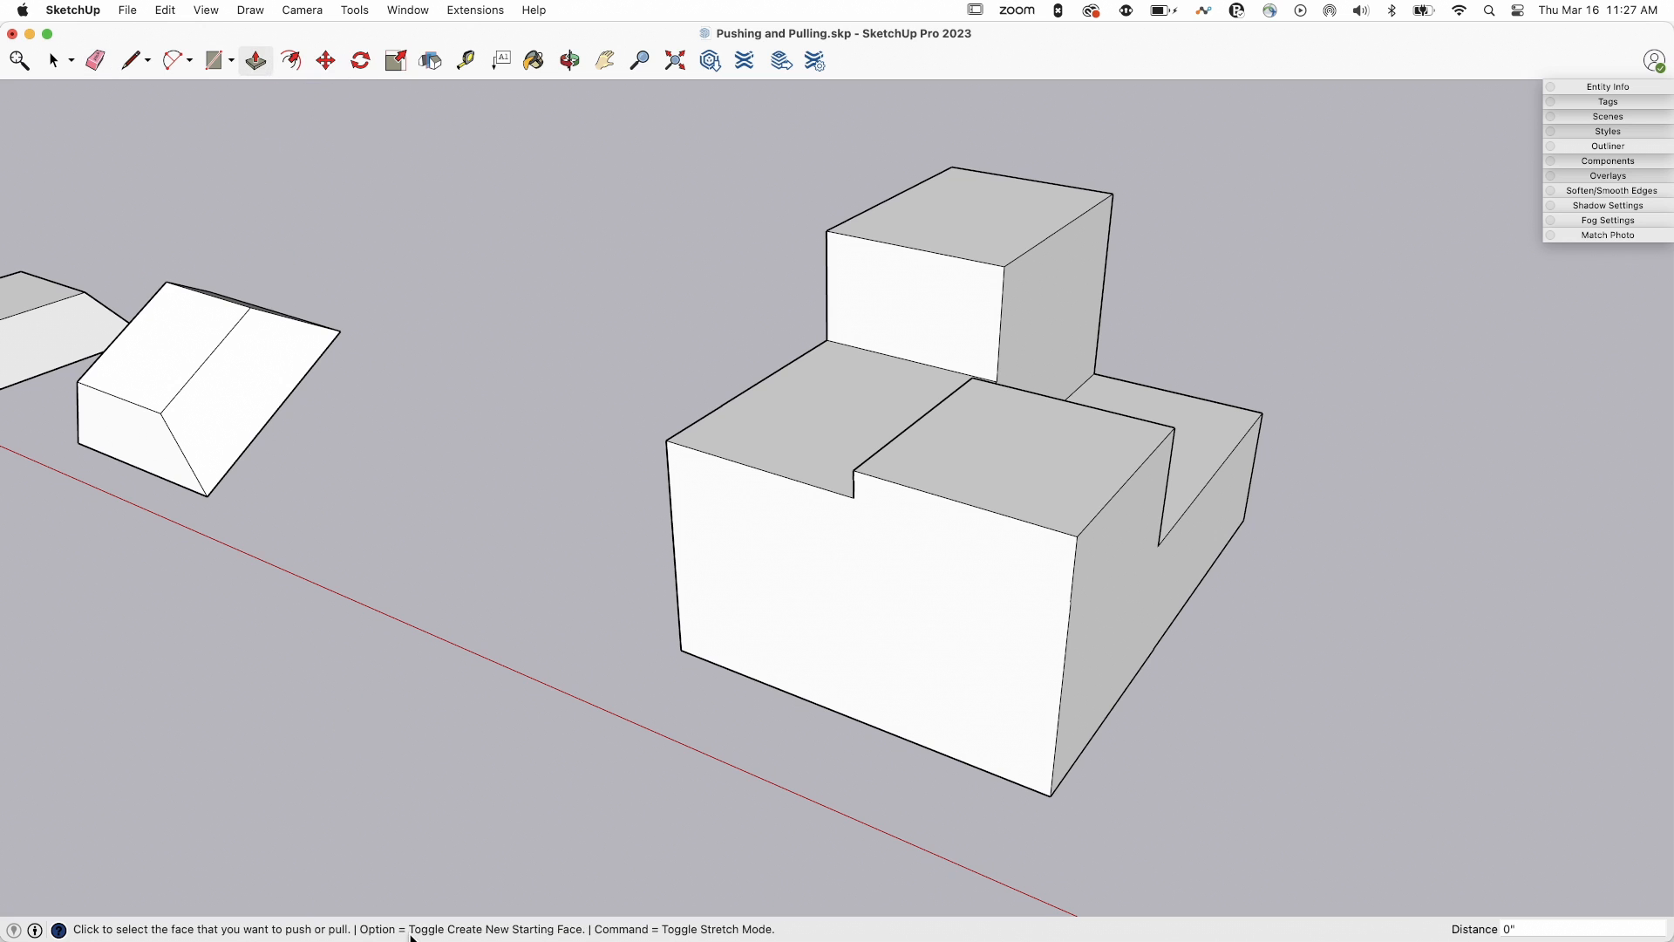
mouse_move(736, 822)
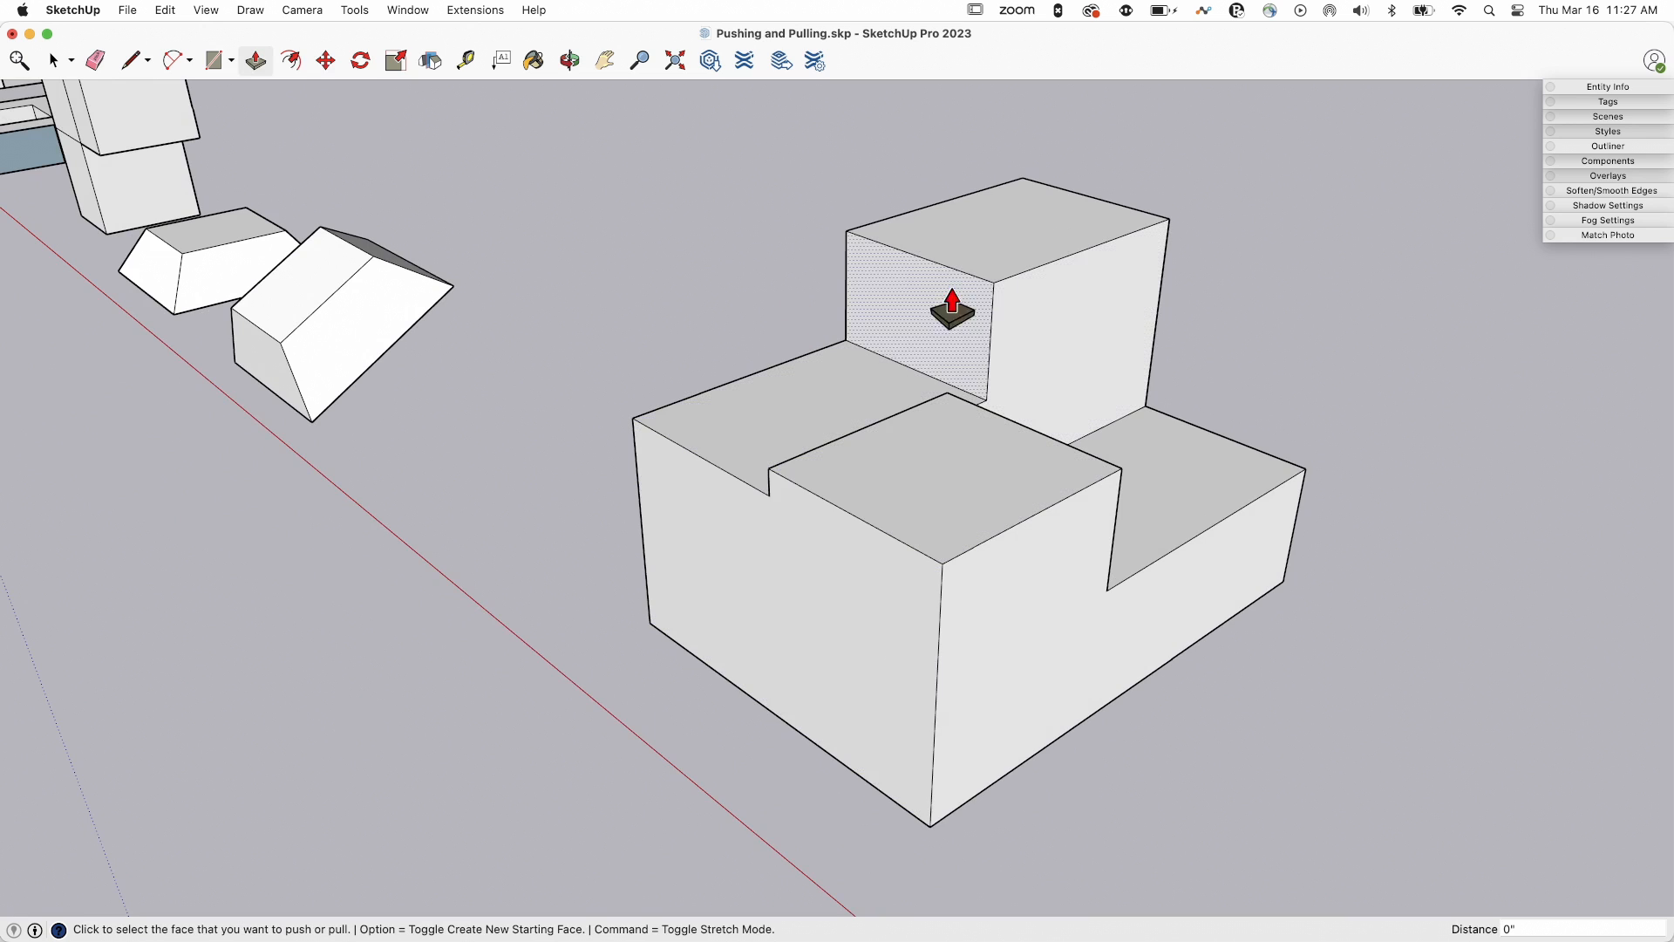
mouse_move(628, 336)
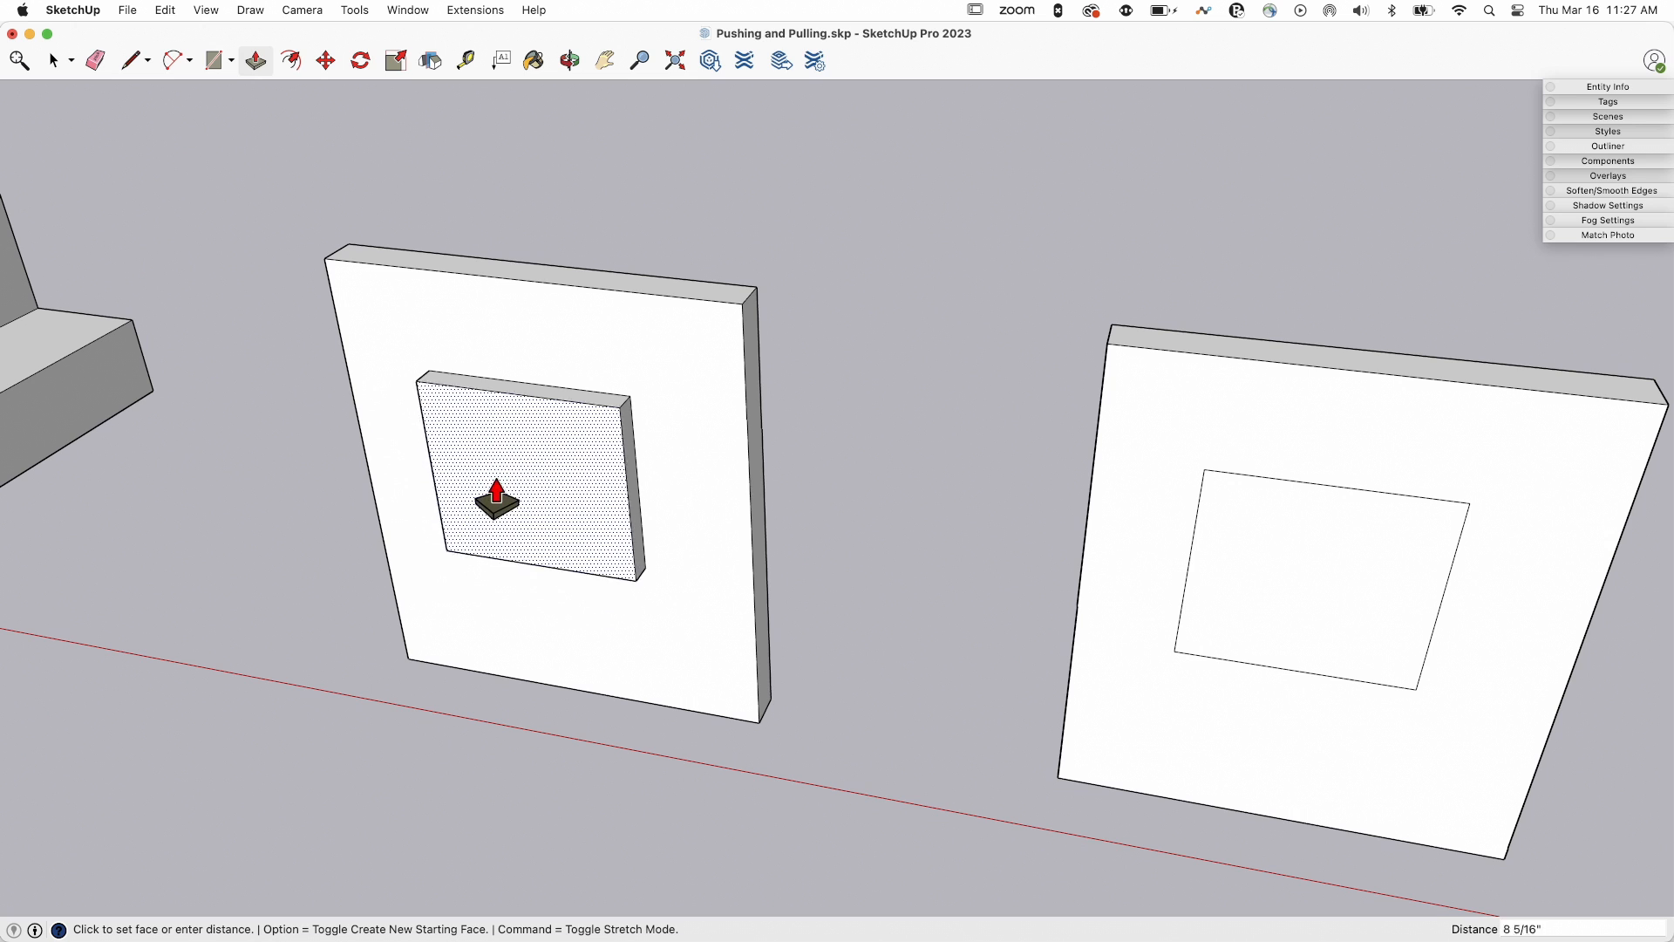
mouse_move(496, 443)
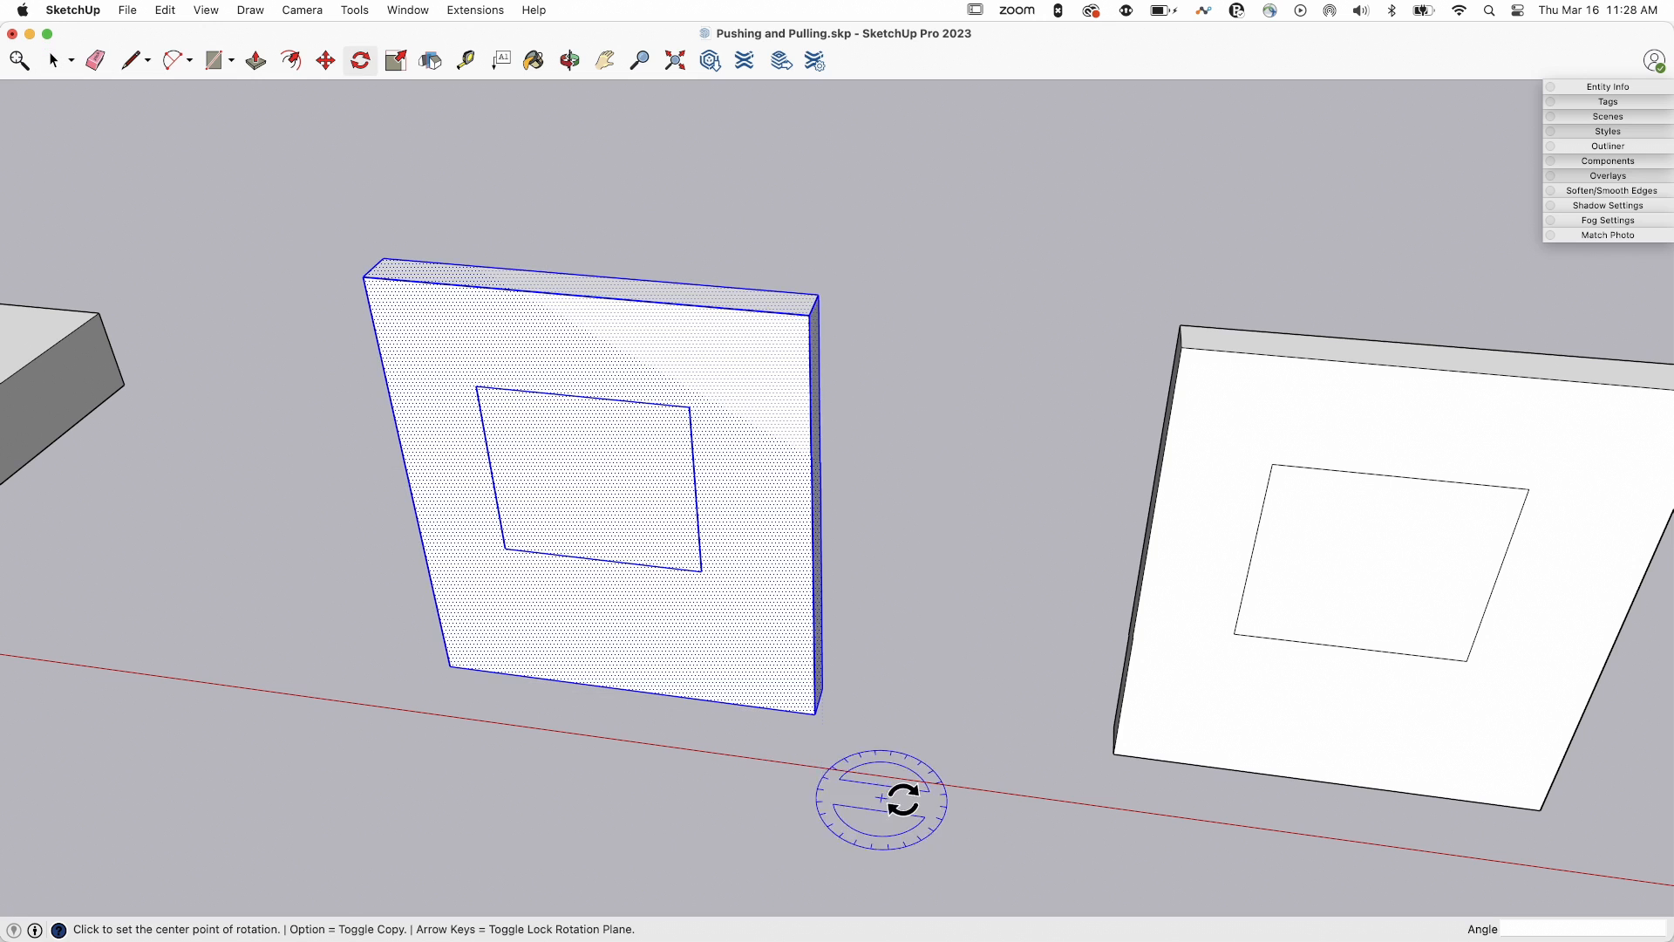
mouse_move(368, 275)
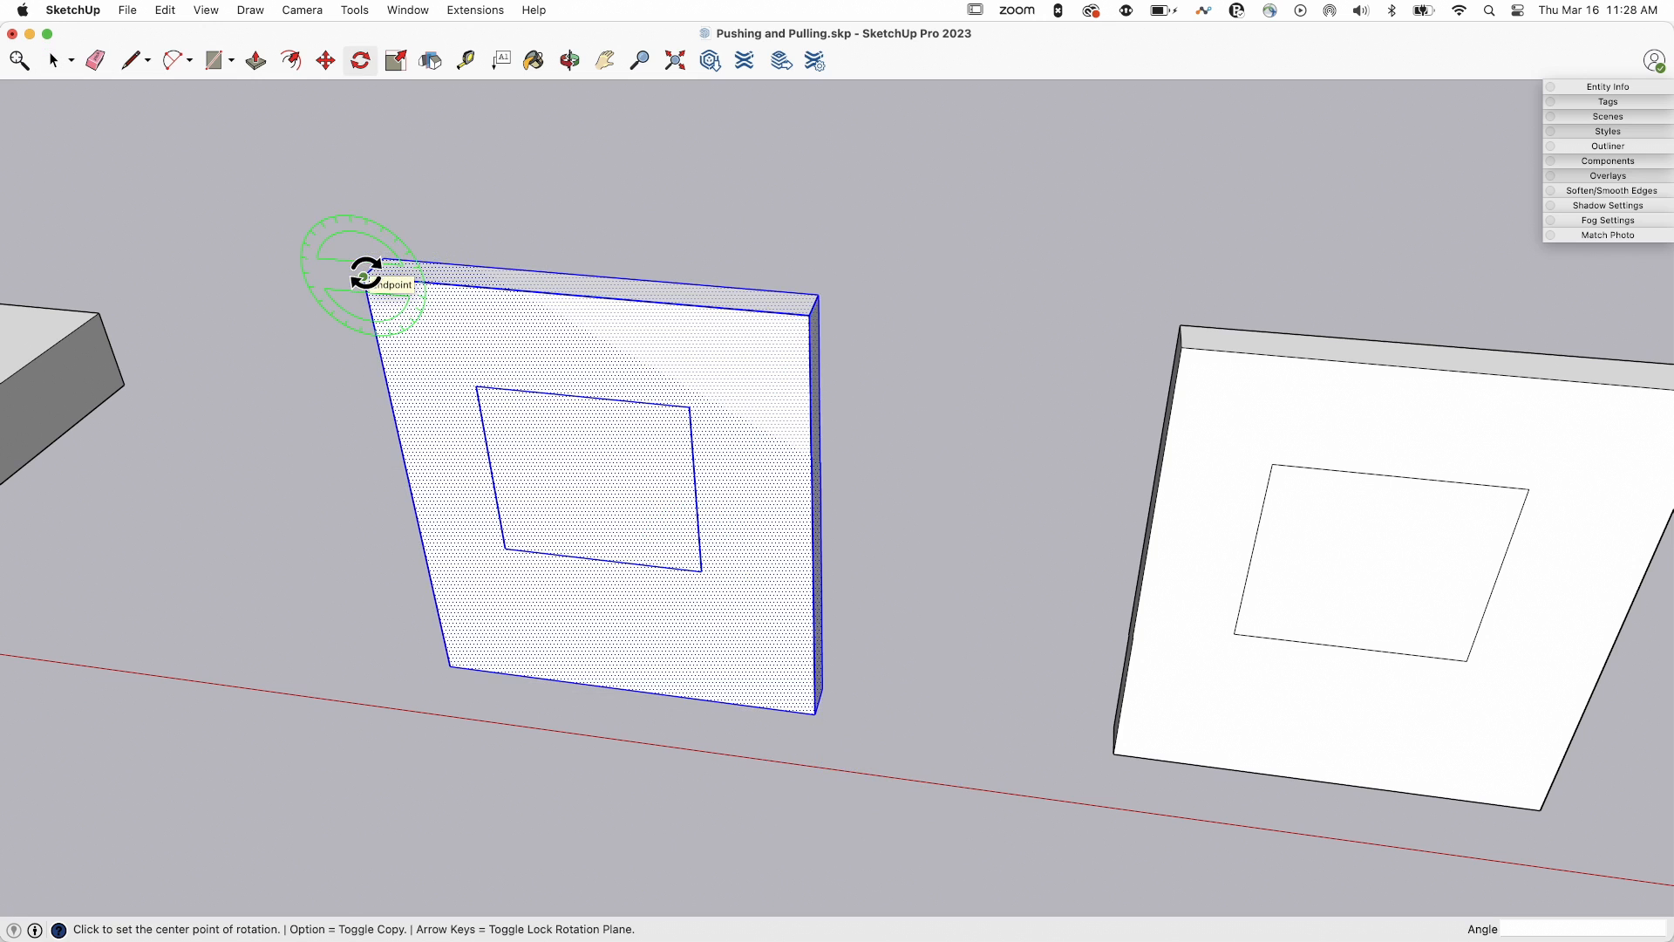
- Push the left wall's rectangle back the full wall thickness to cut a hole
click(365, 272)
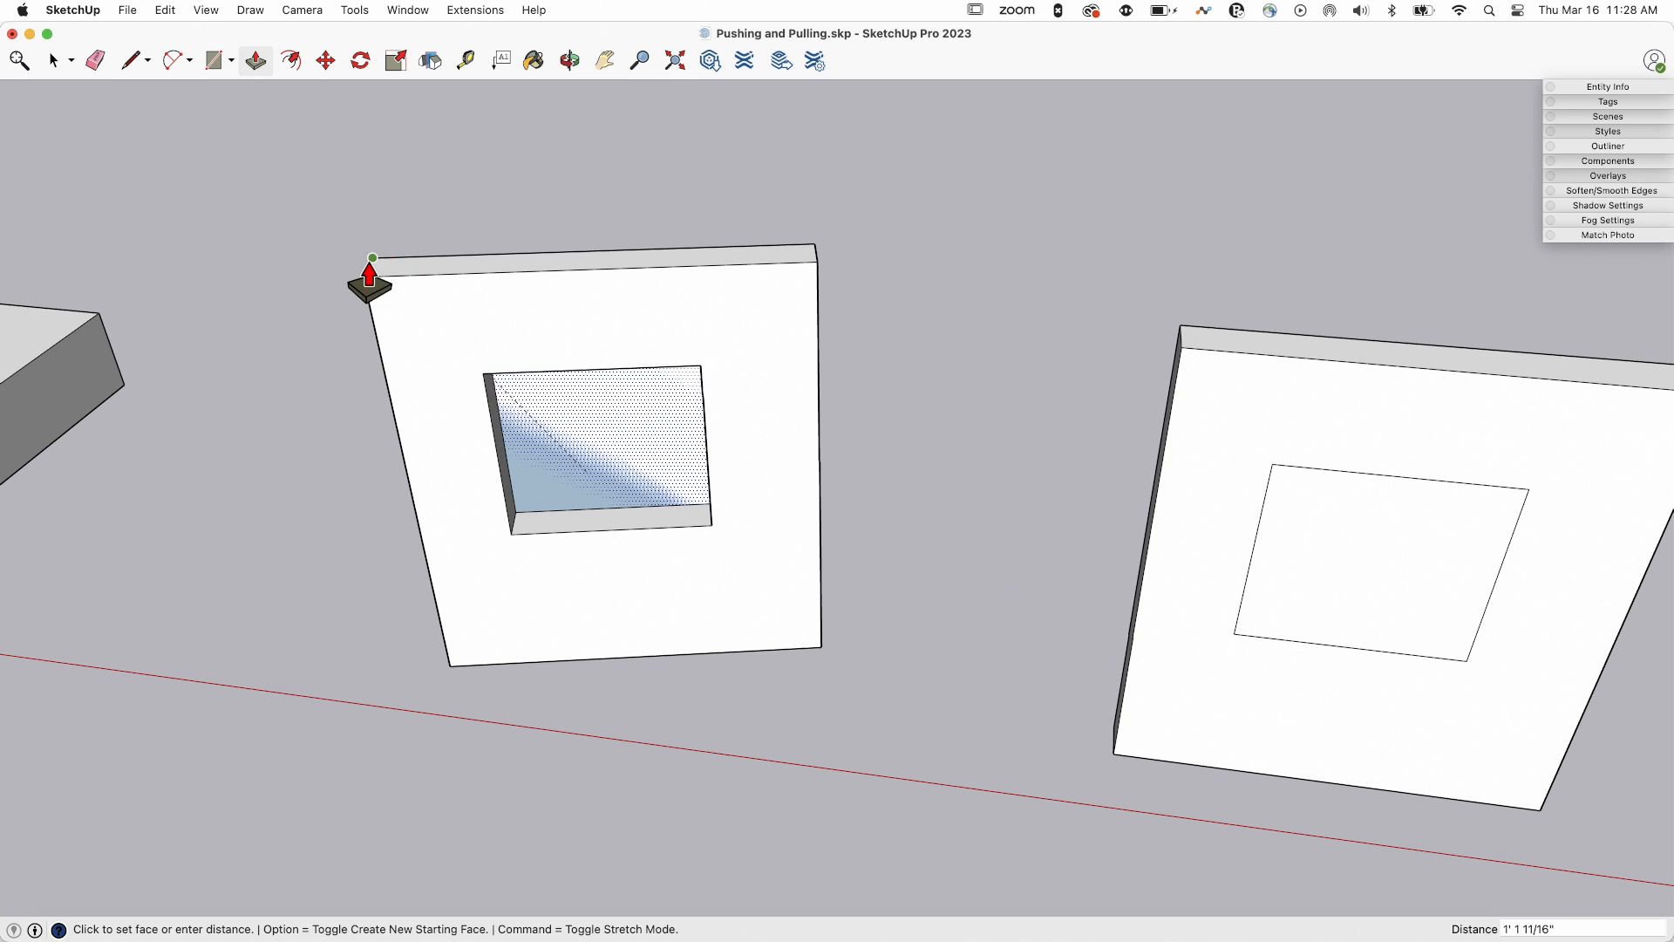
mouse_move(656, 448)
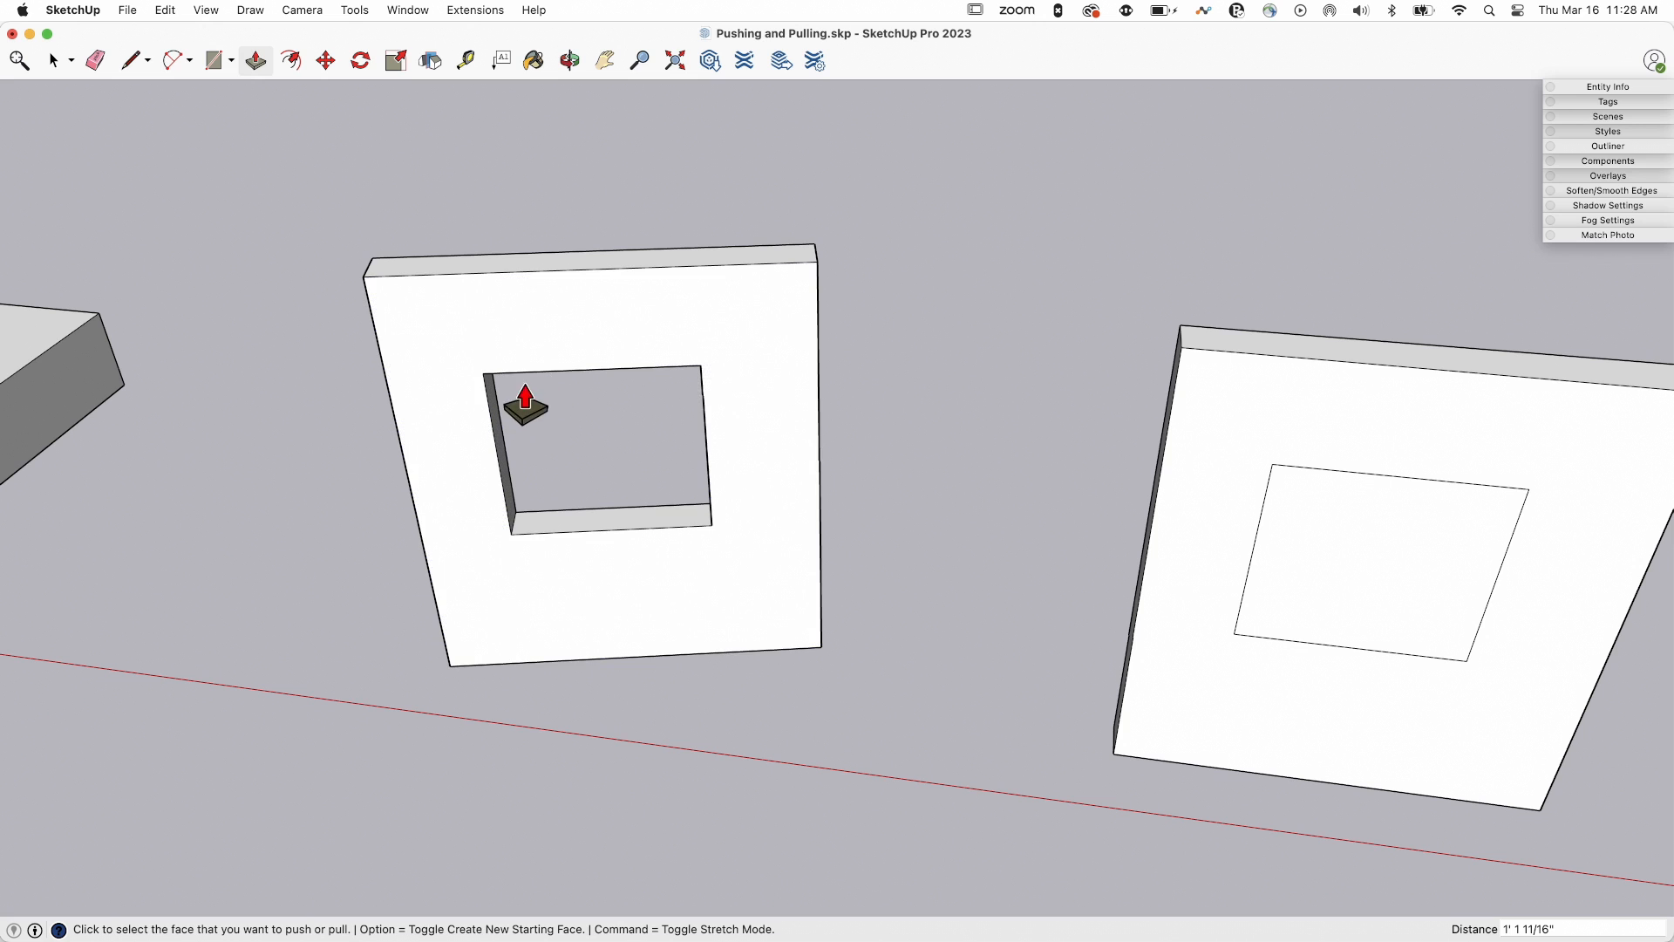
click(595, 438)
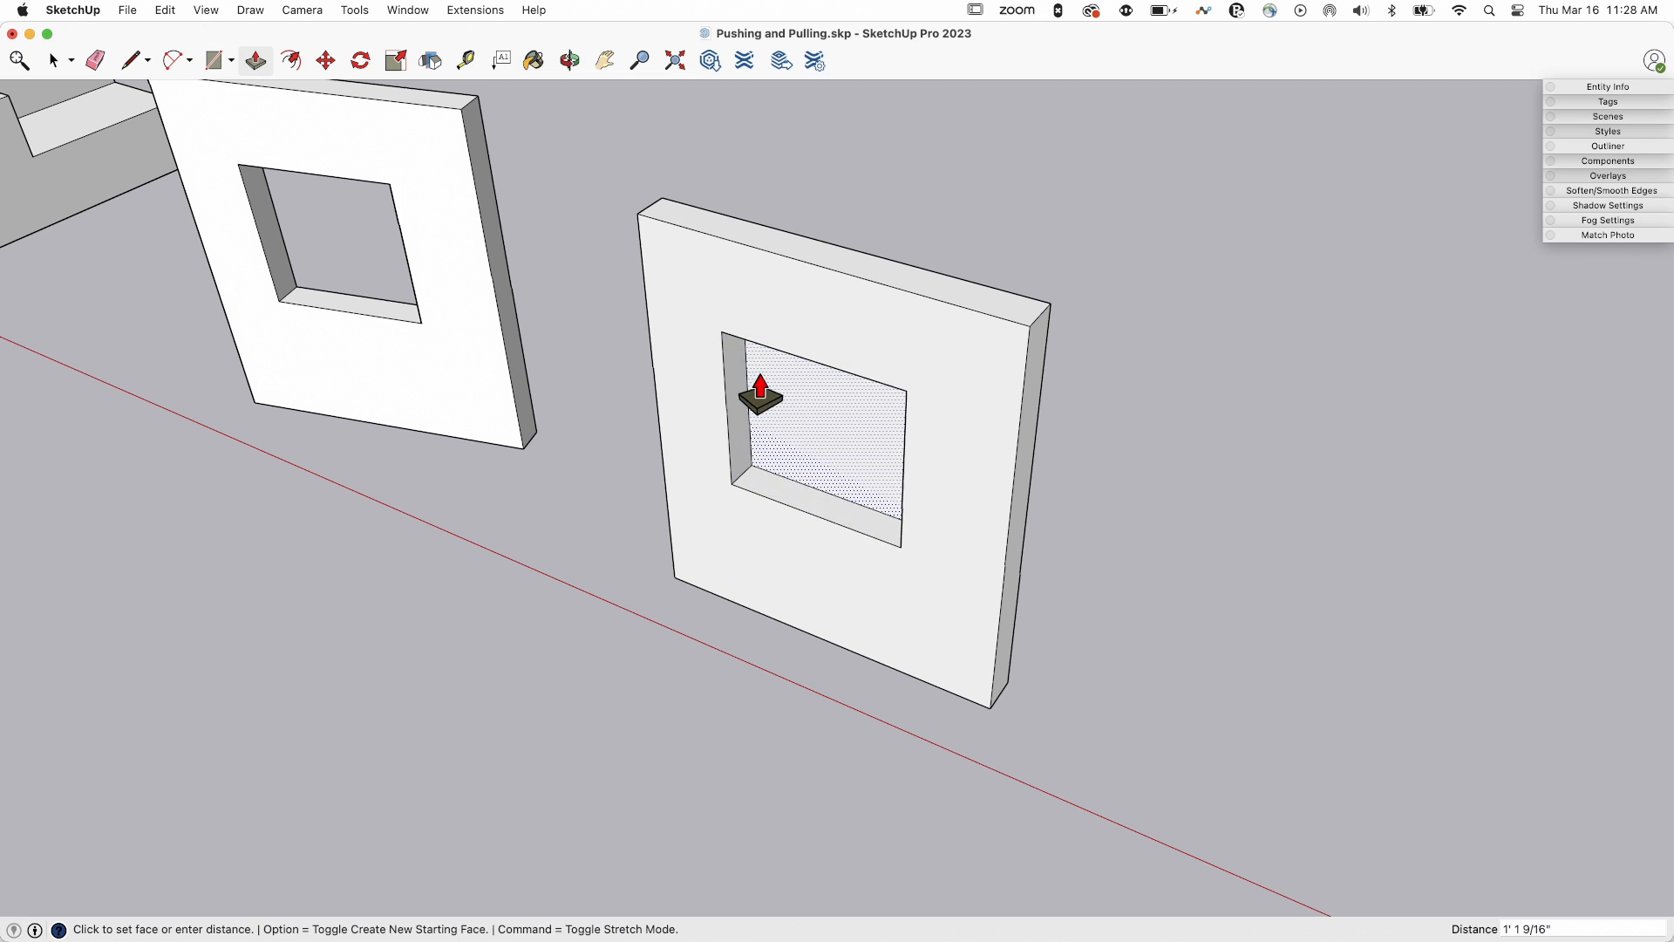
mouse_move(769, 403)
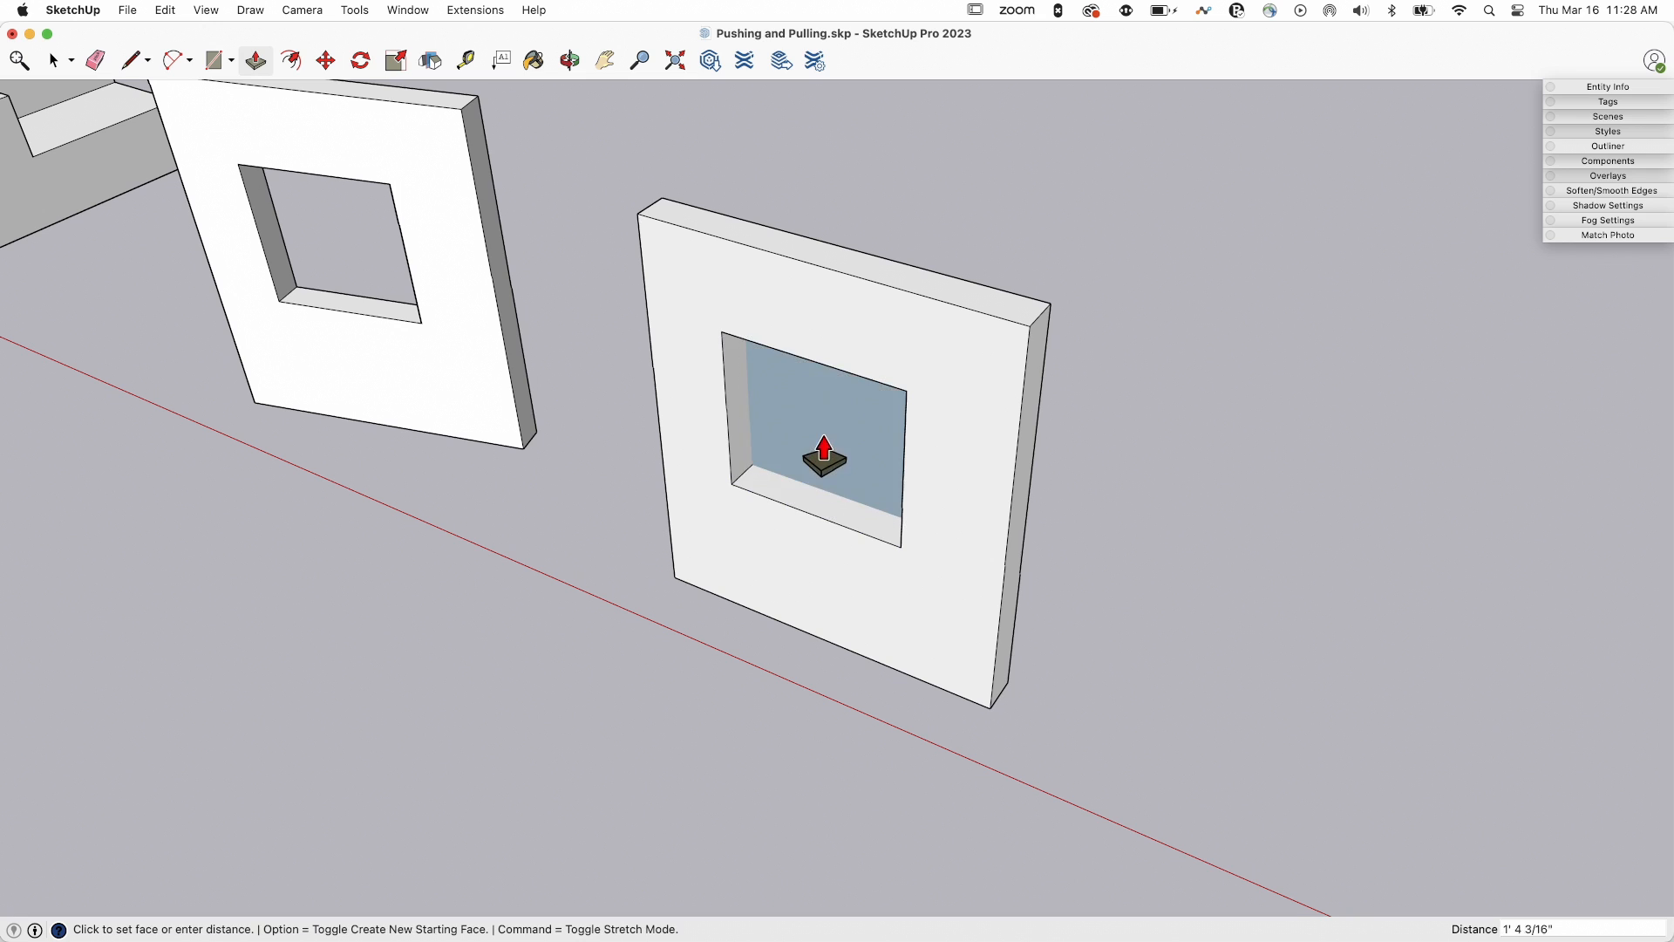
mouse_move(806, 438)
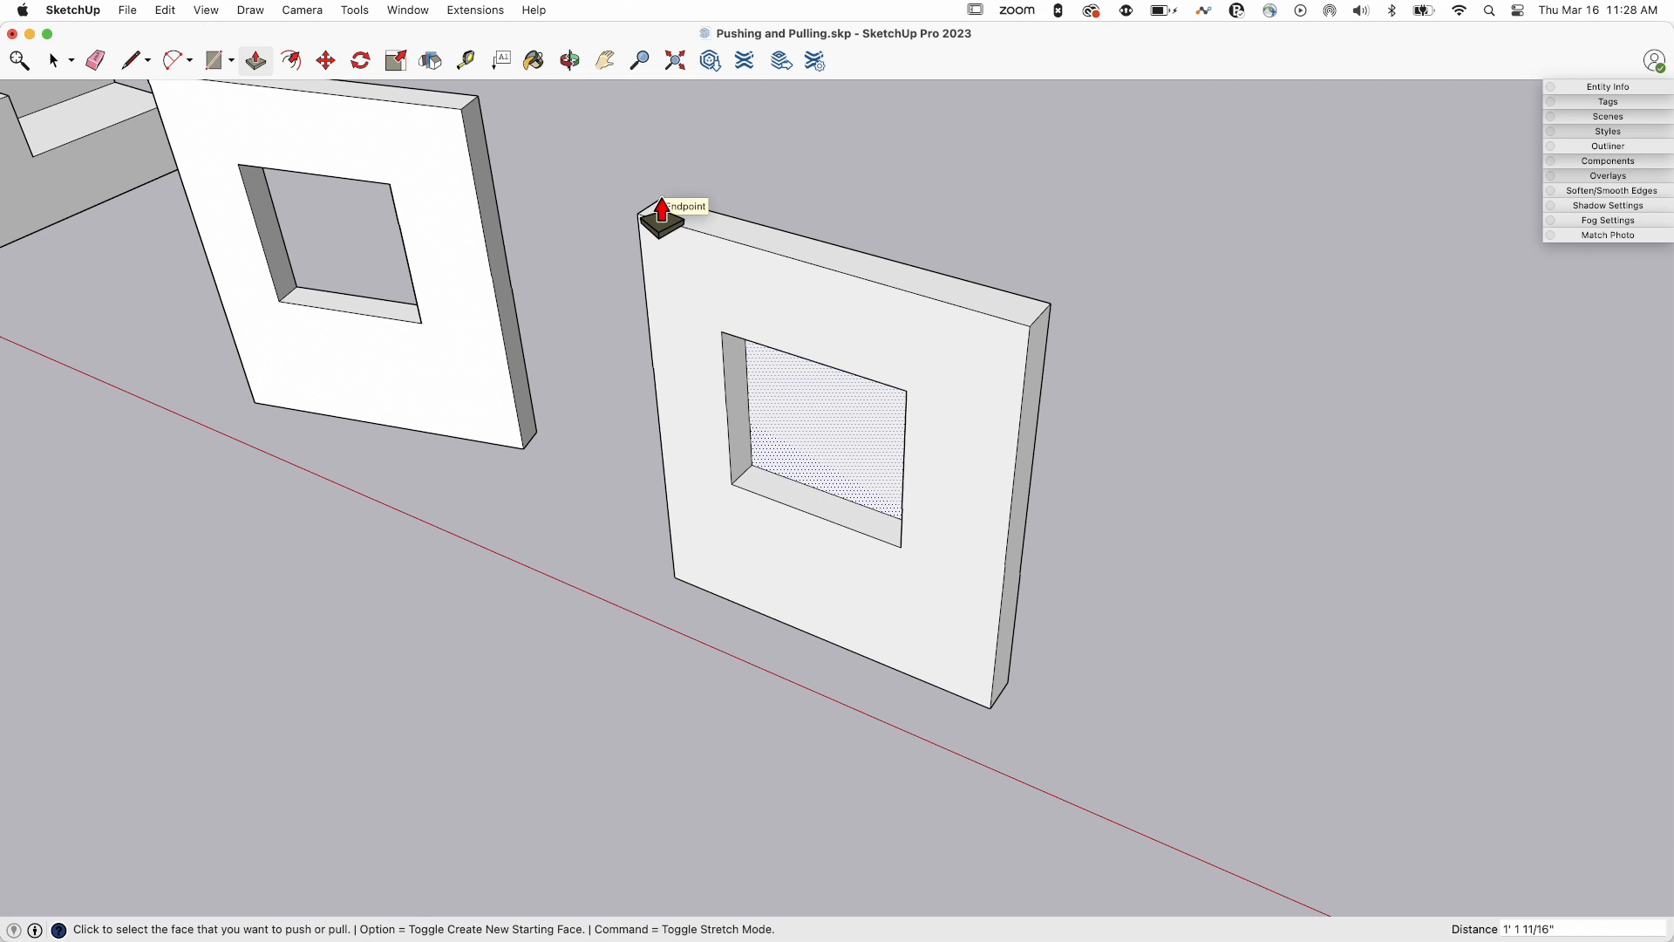
- Push the second wall's rectangle in to the wall's corner endpoint for full thickness
click(662, 210)
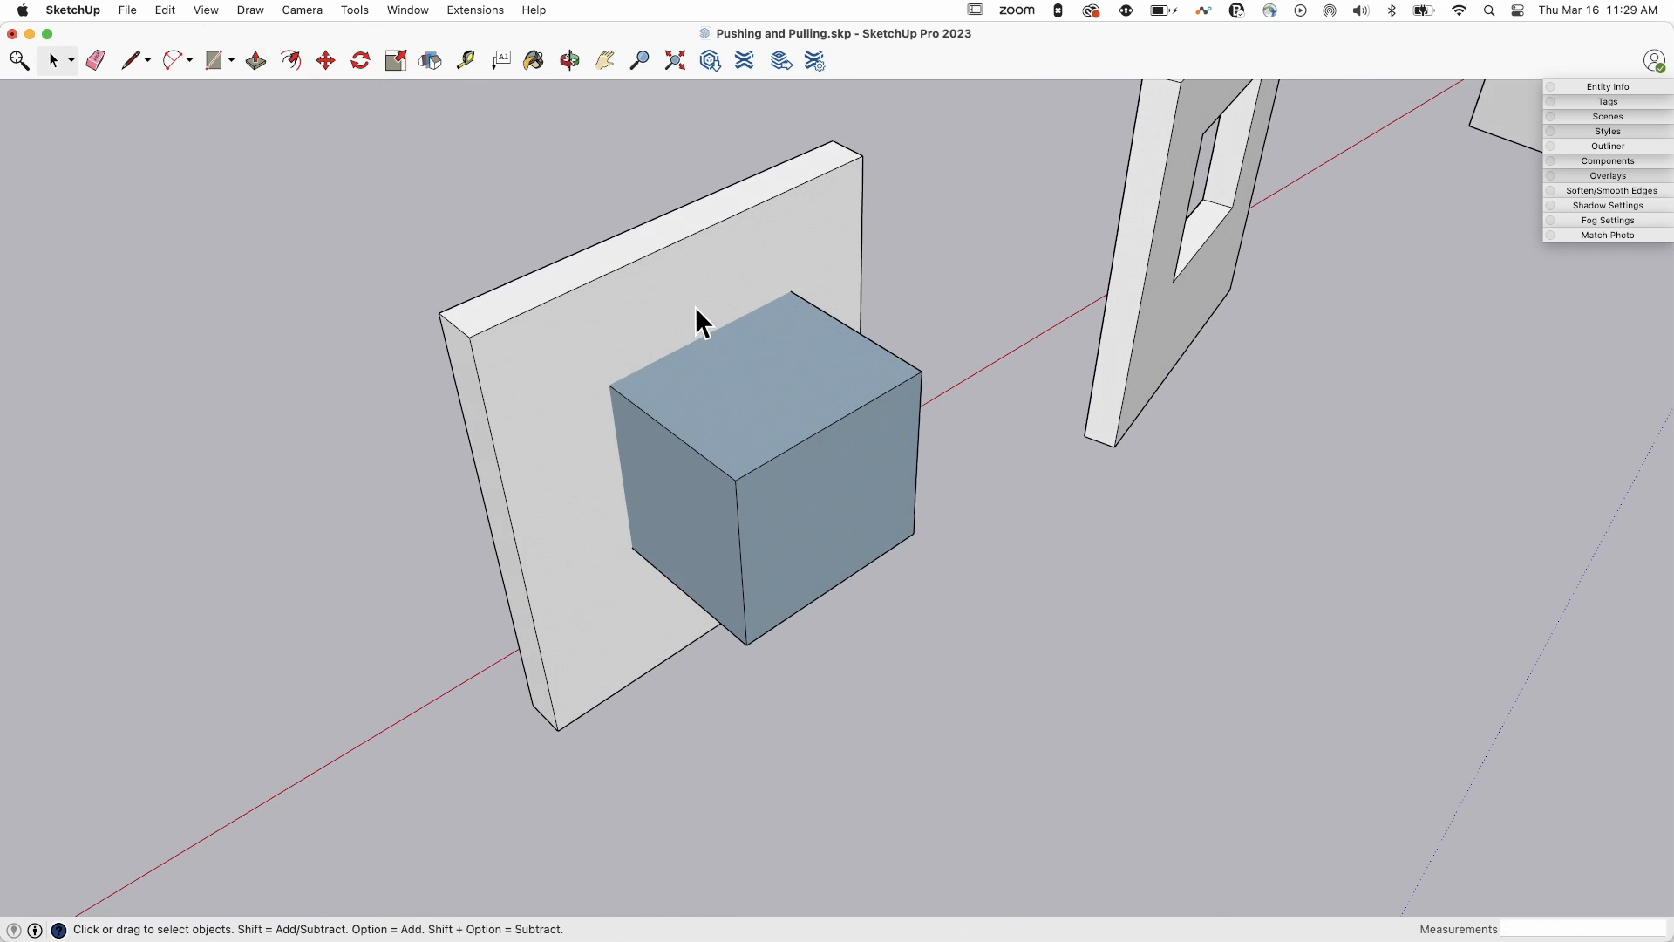
- Intersect the box's faces with the wall using Intersect Faces > With Selection
right_click(694, 320)
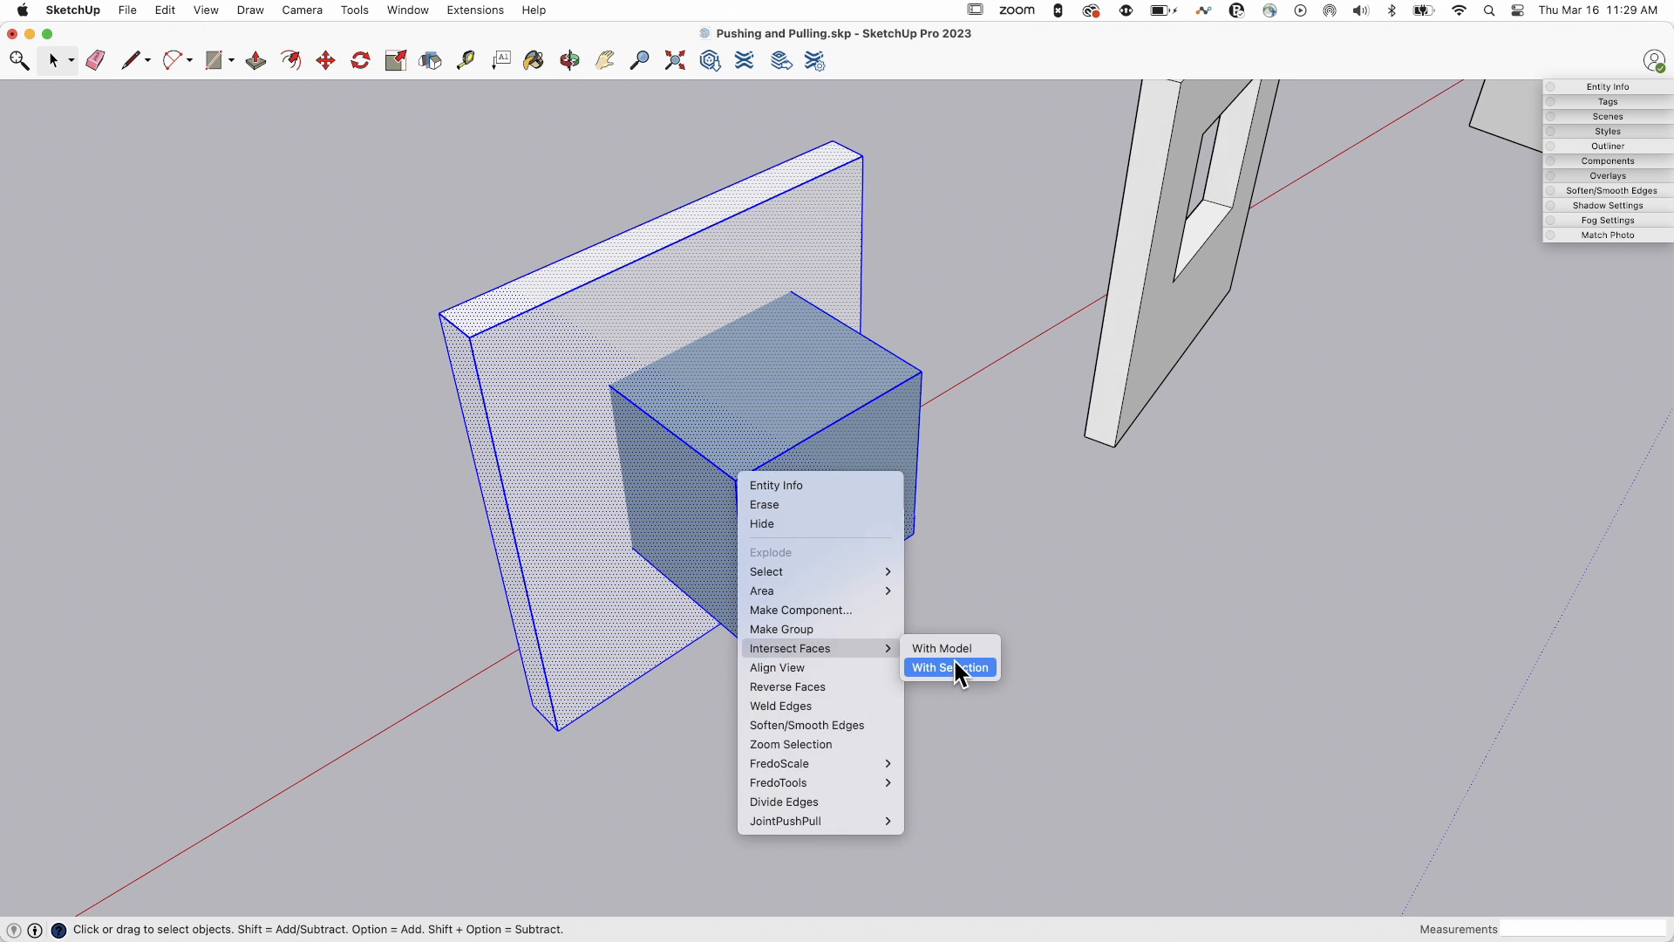
click(948, 666)
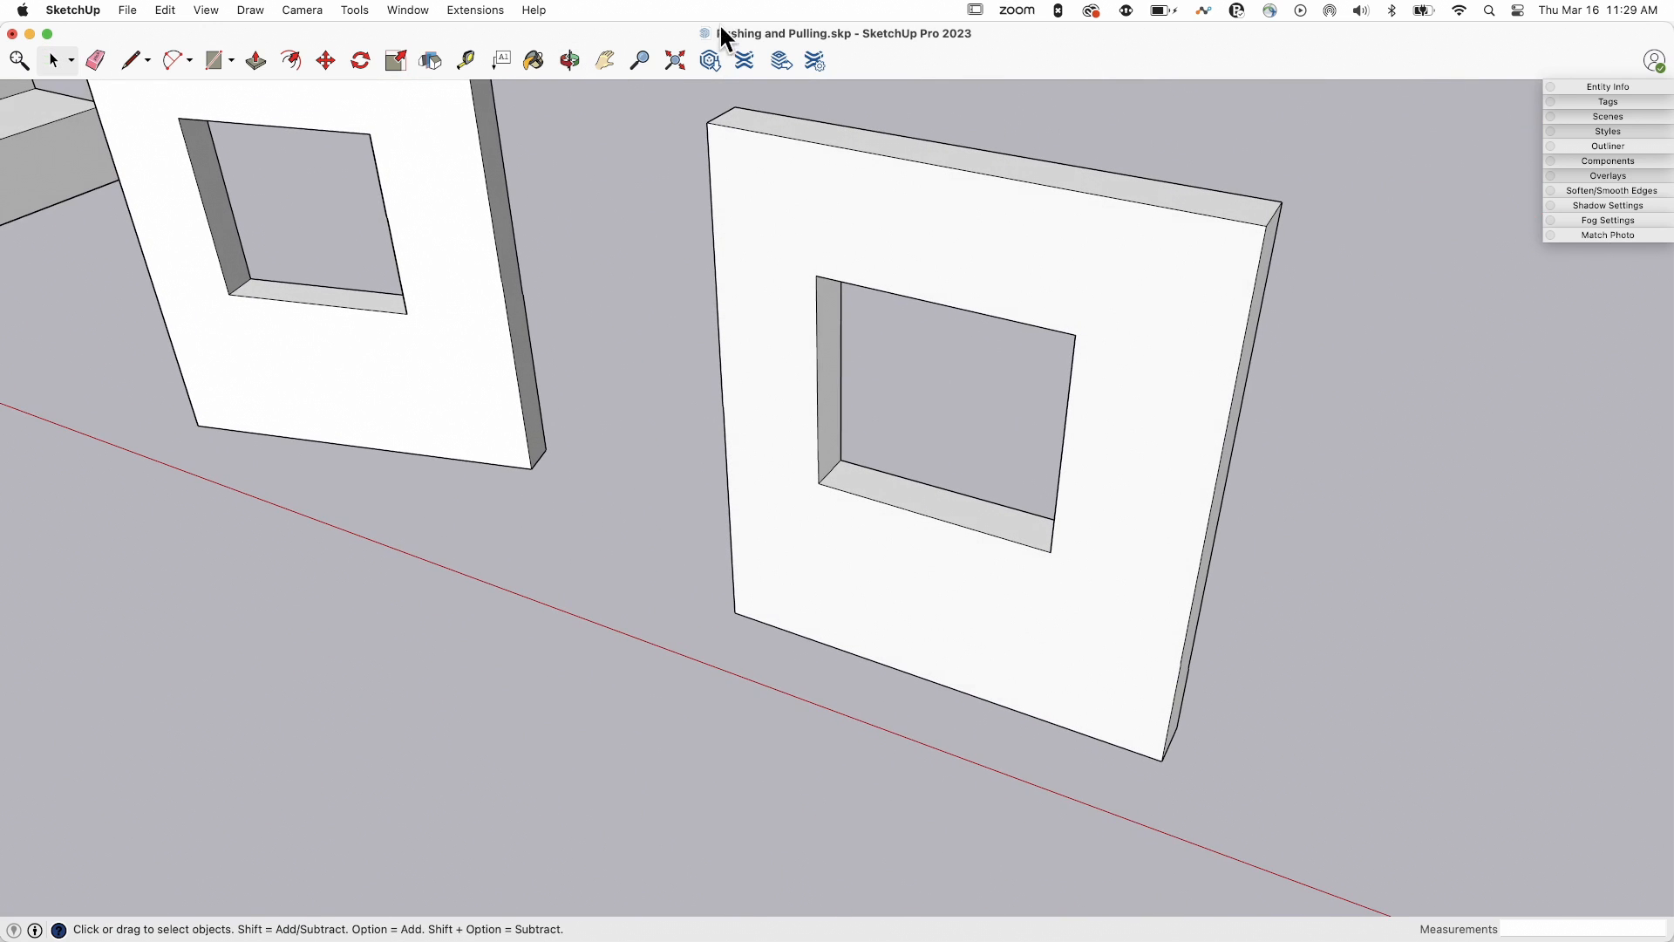
mouse_move(1107, 236)
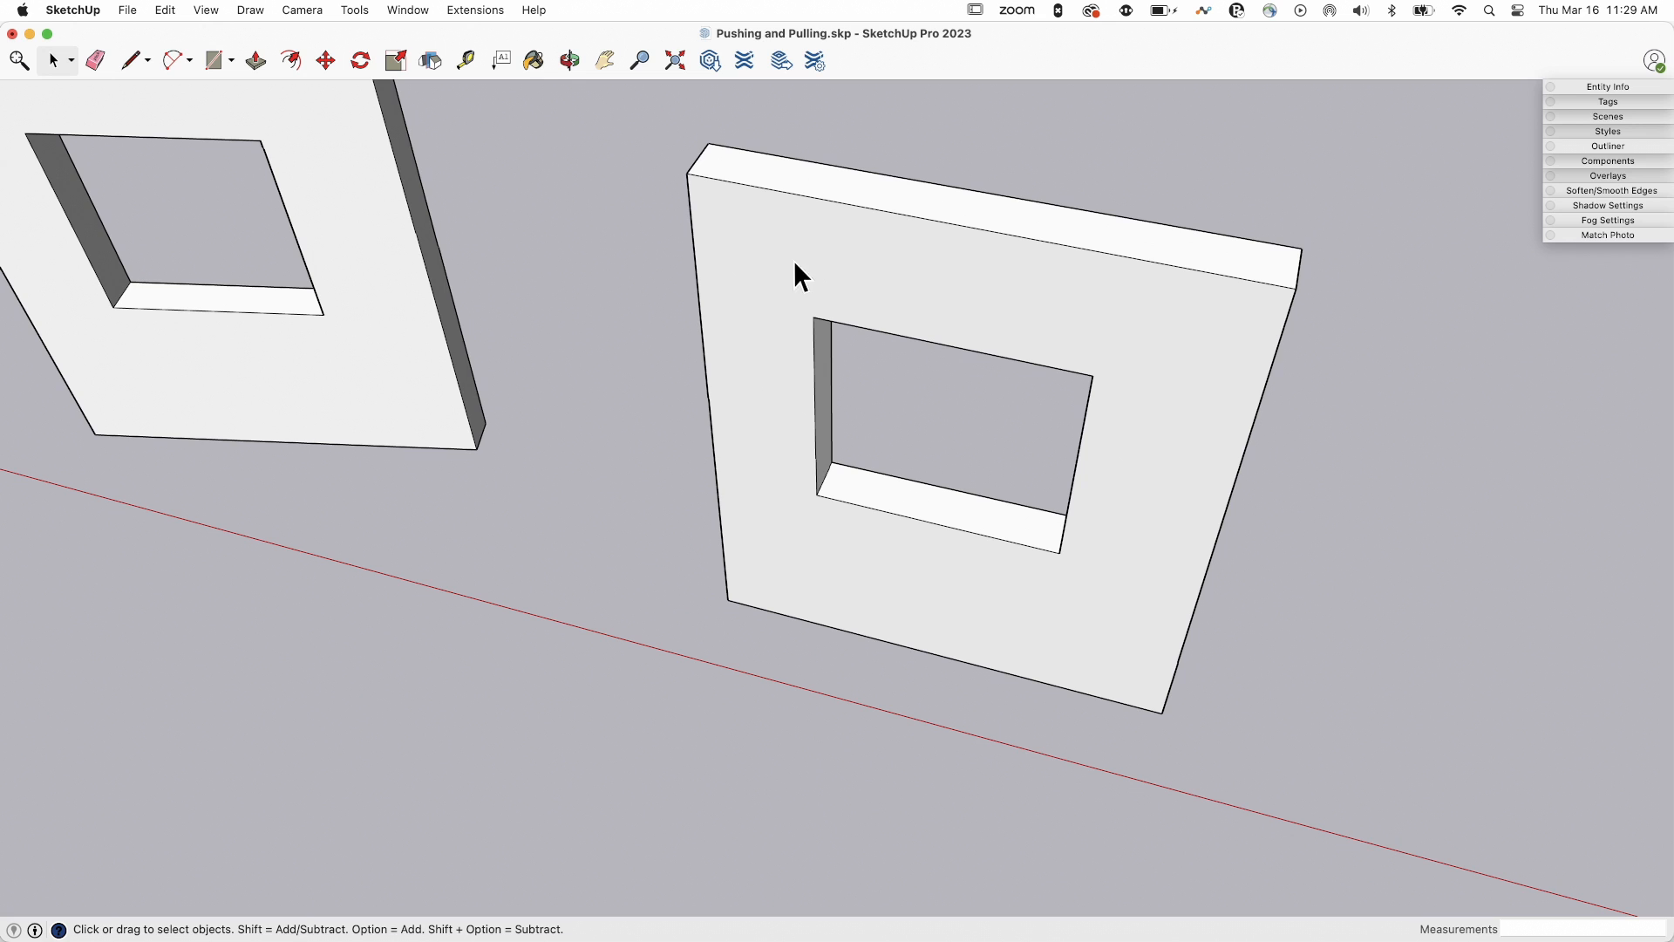
mouse_move(889, 289)
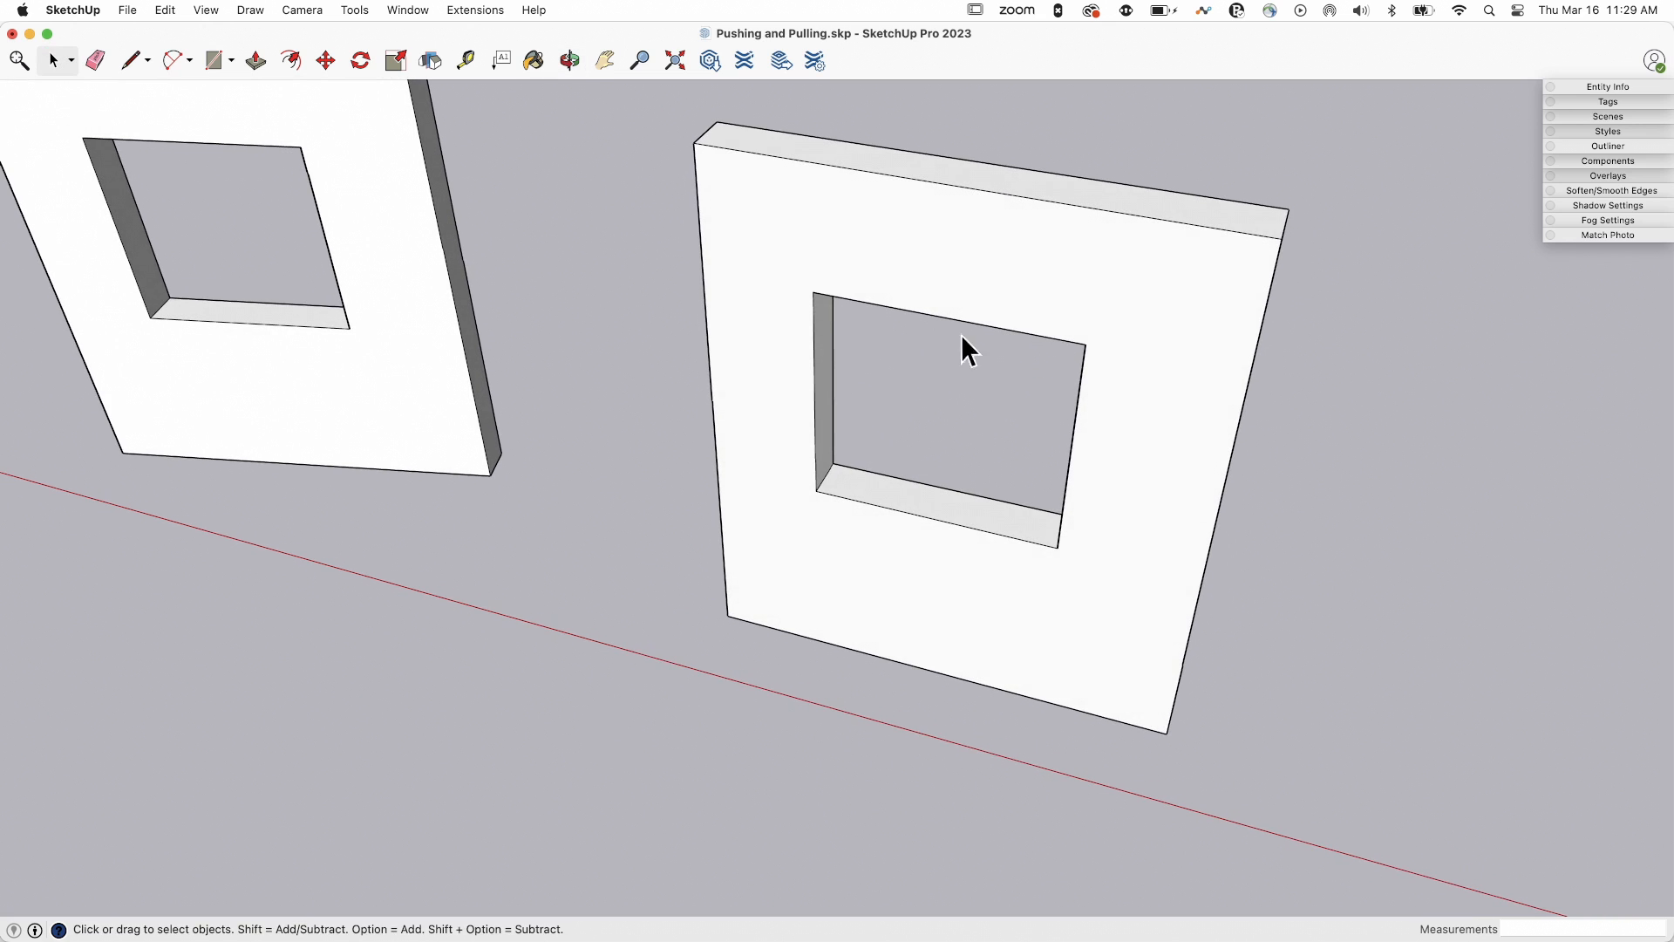
mouse_move(797, 315)
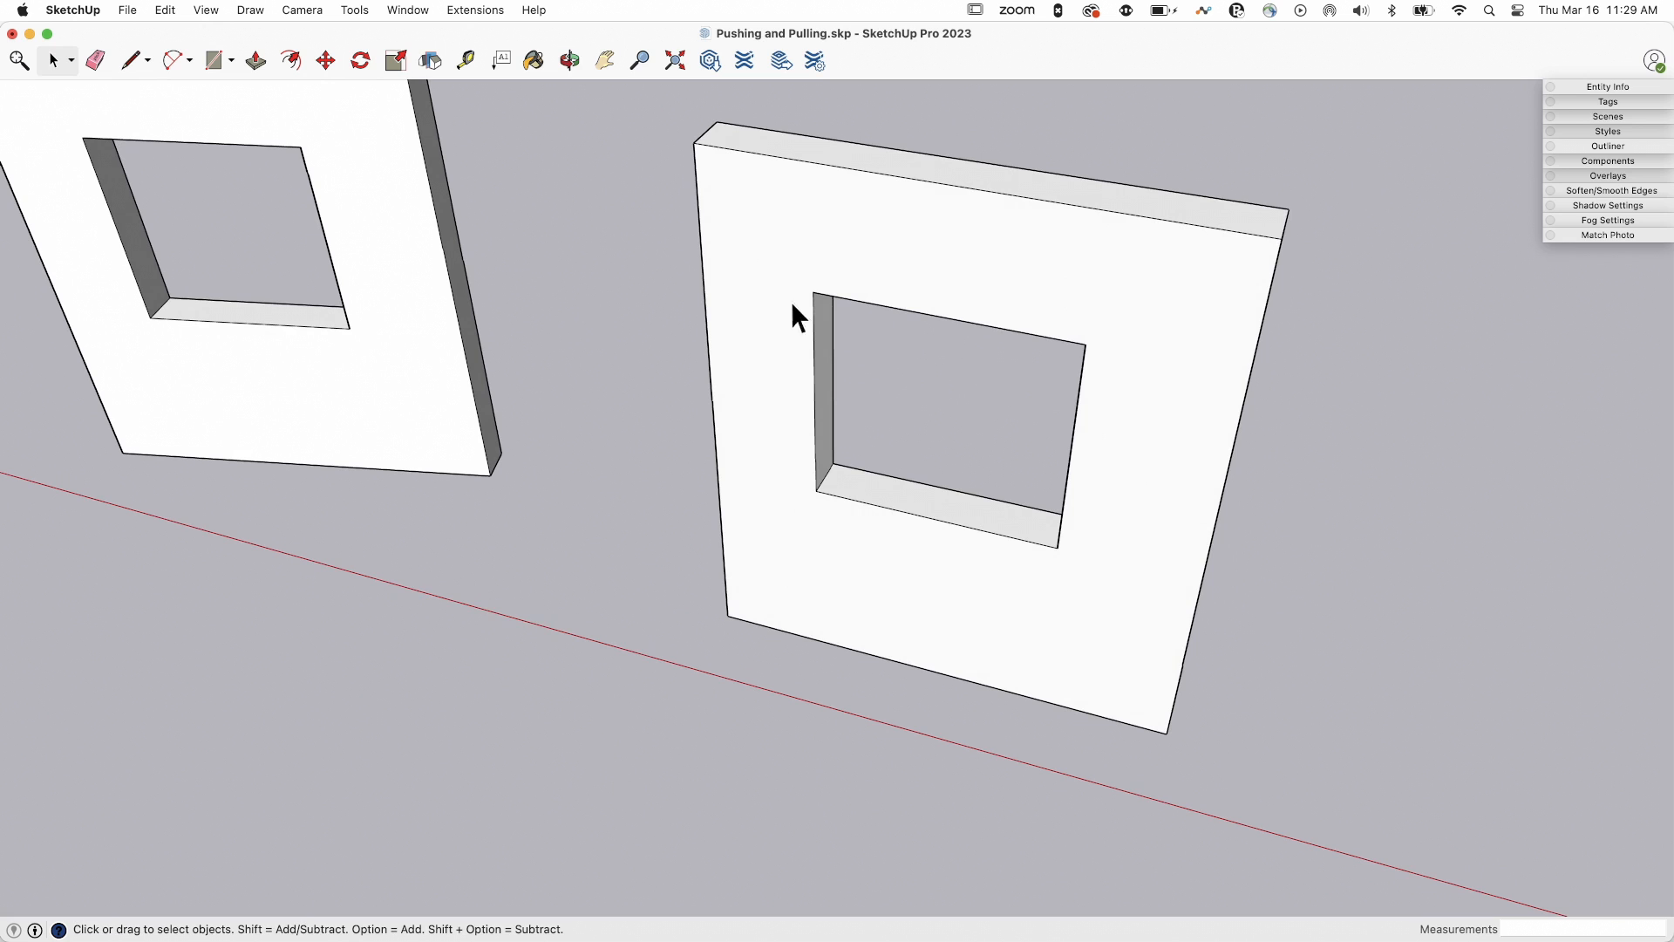